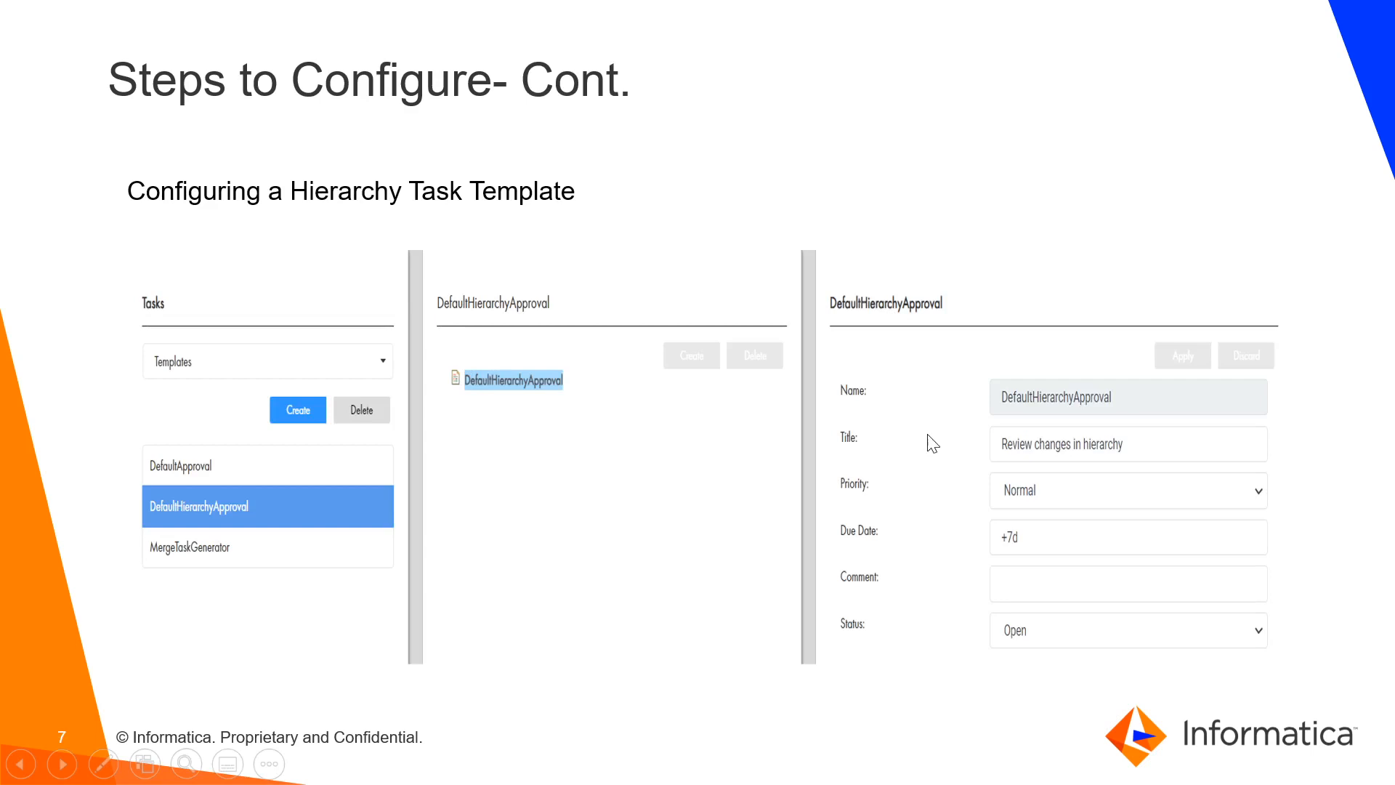
{"action": "mouse_move", "coordinate": [888, 499]}
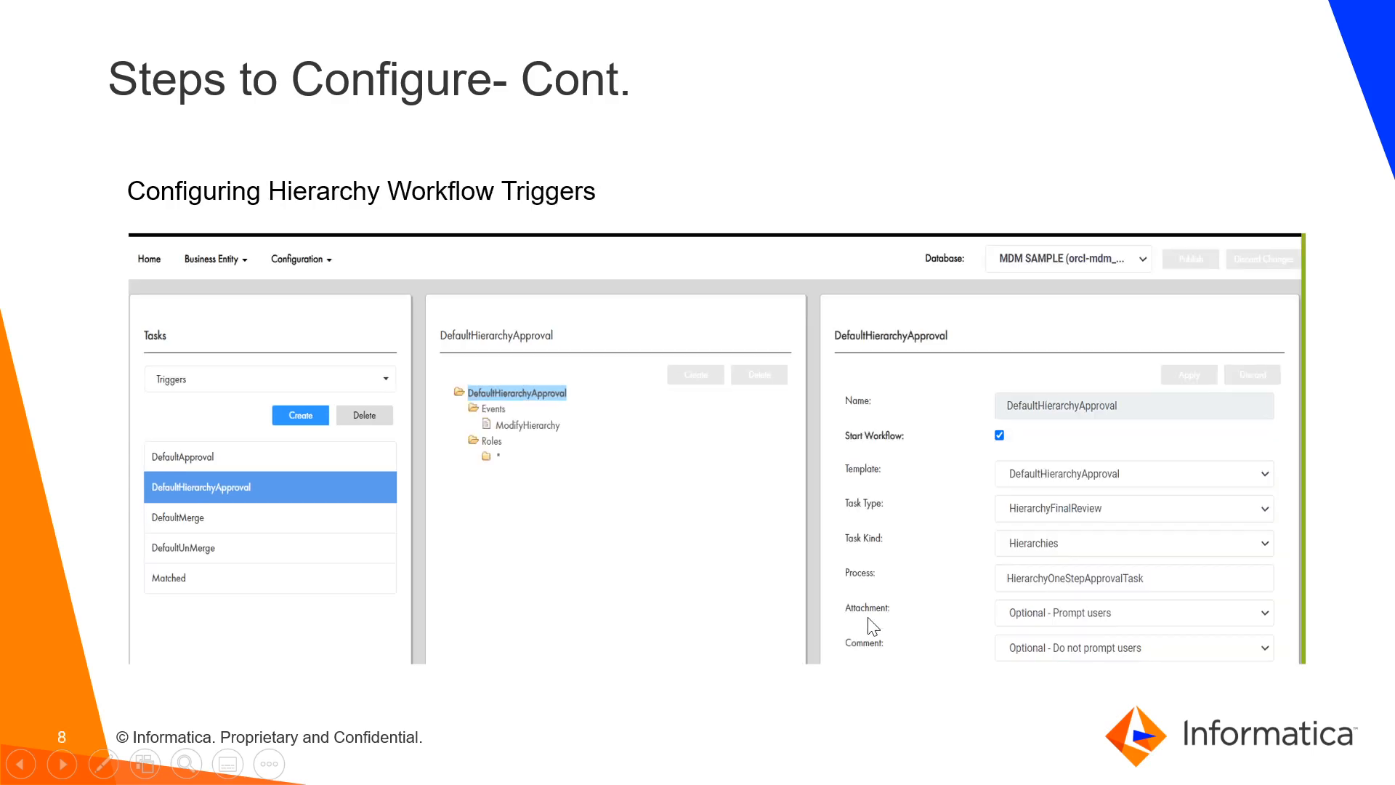
{"action": "mouse_move", "coordinate": [529, 222]}
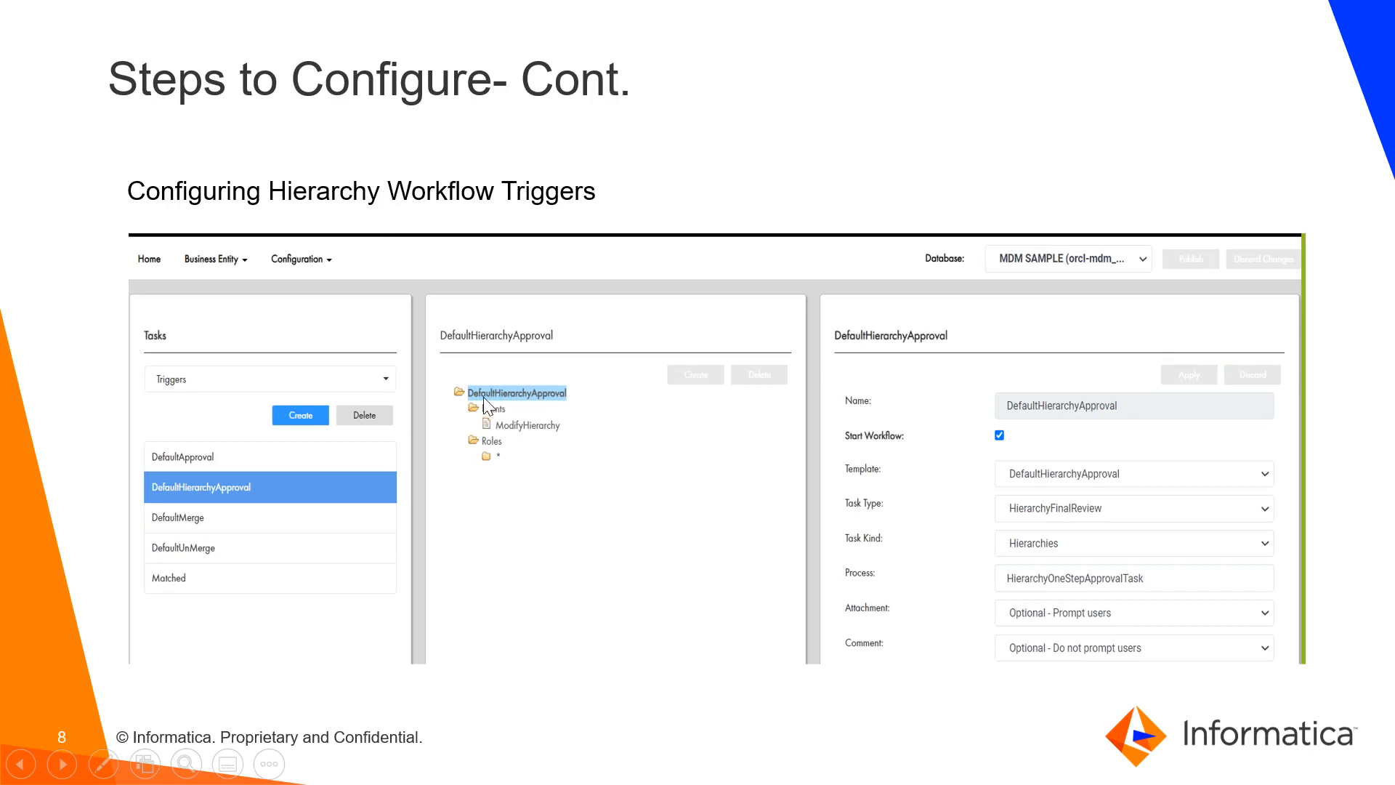
{"action": "mouse_move", "coordinate": [492, 436]}
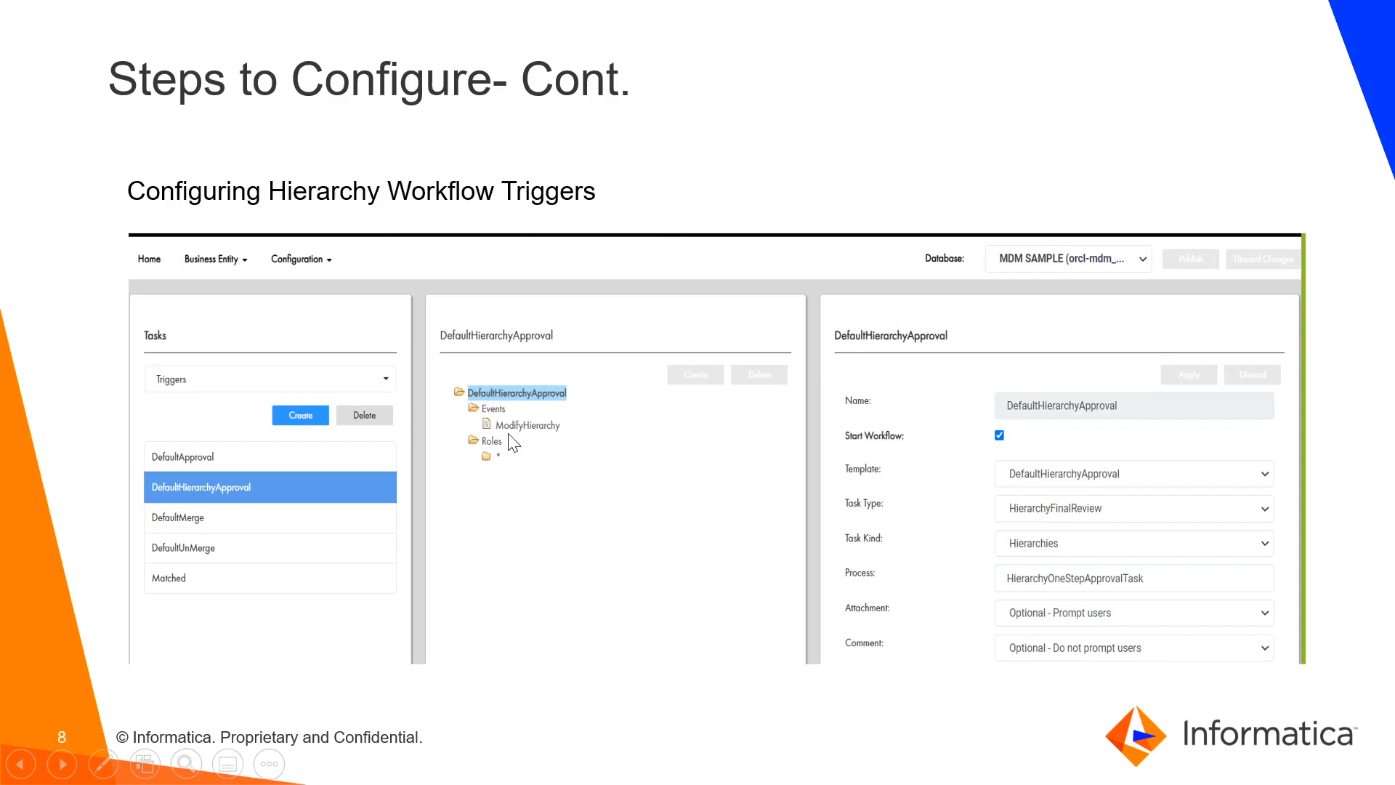
{"action": "mouse_move", "coordinate": [885, 401]}
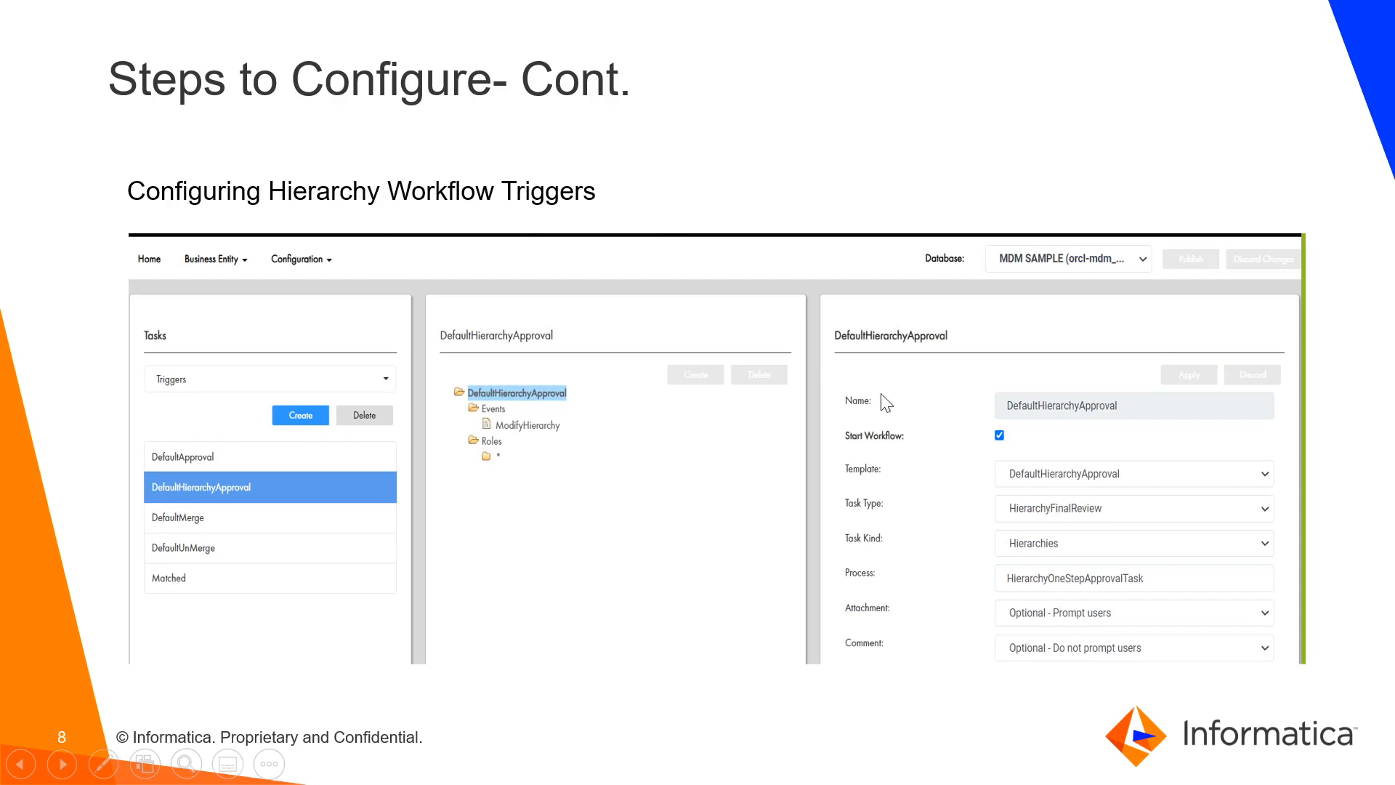
{"action": "mouse_move", "coordinate": [865, 420]}
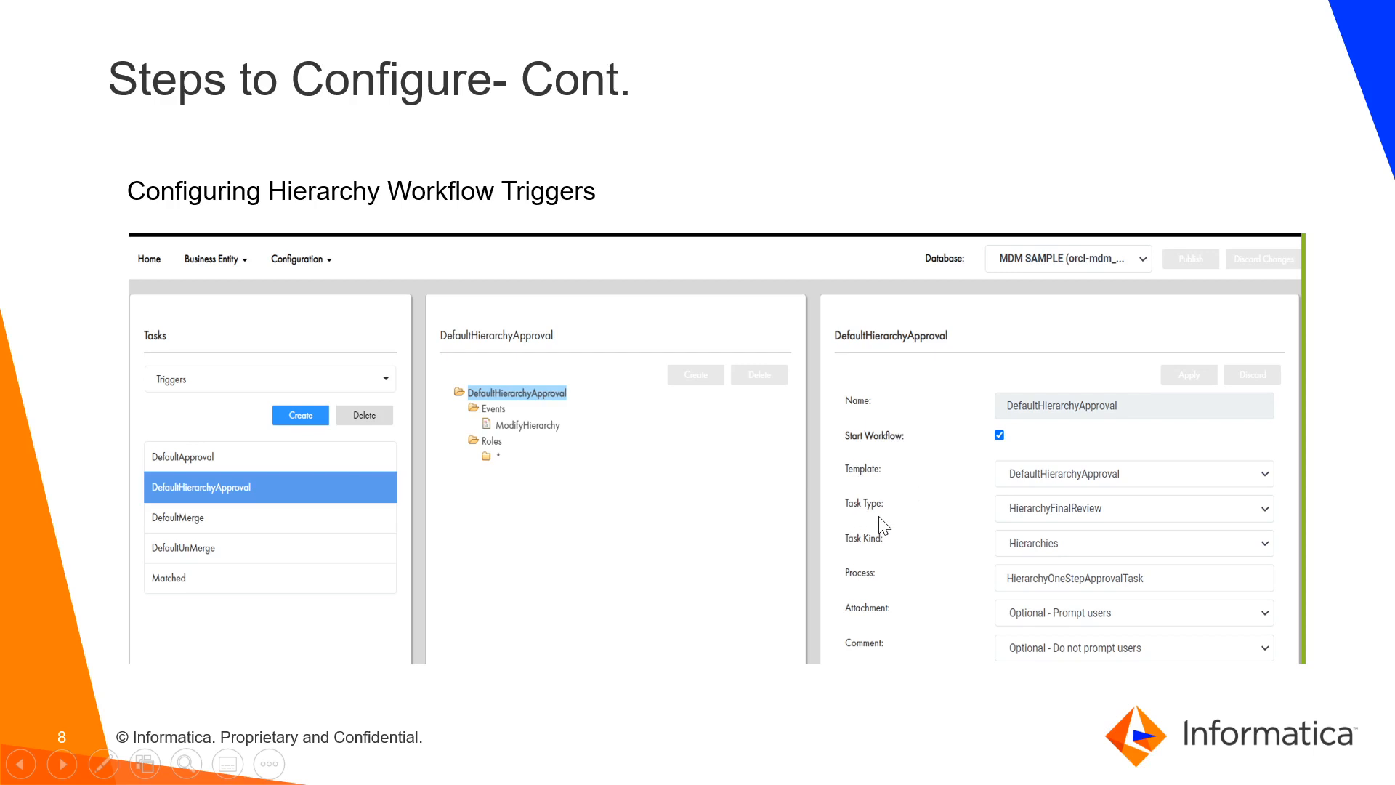
{"action": "mouse_move", "coordinate": [840, 591]}
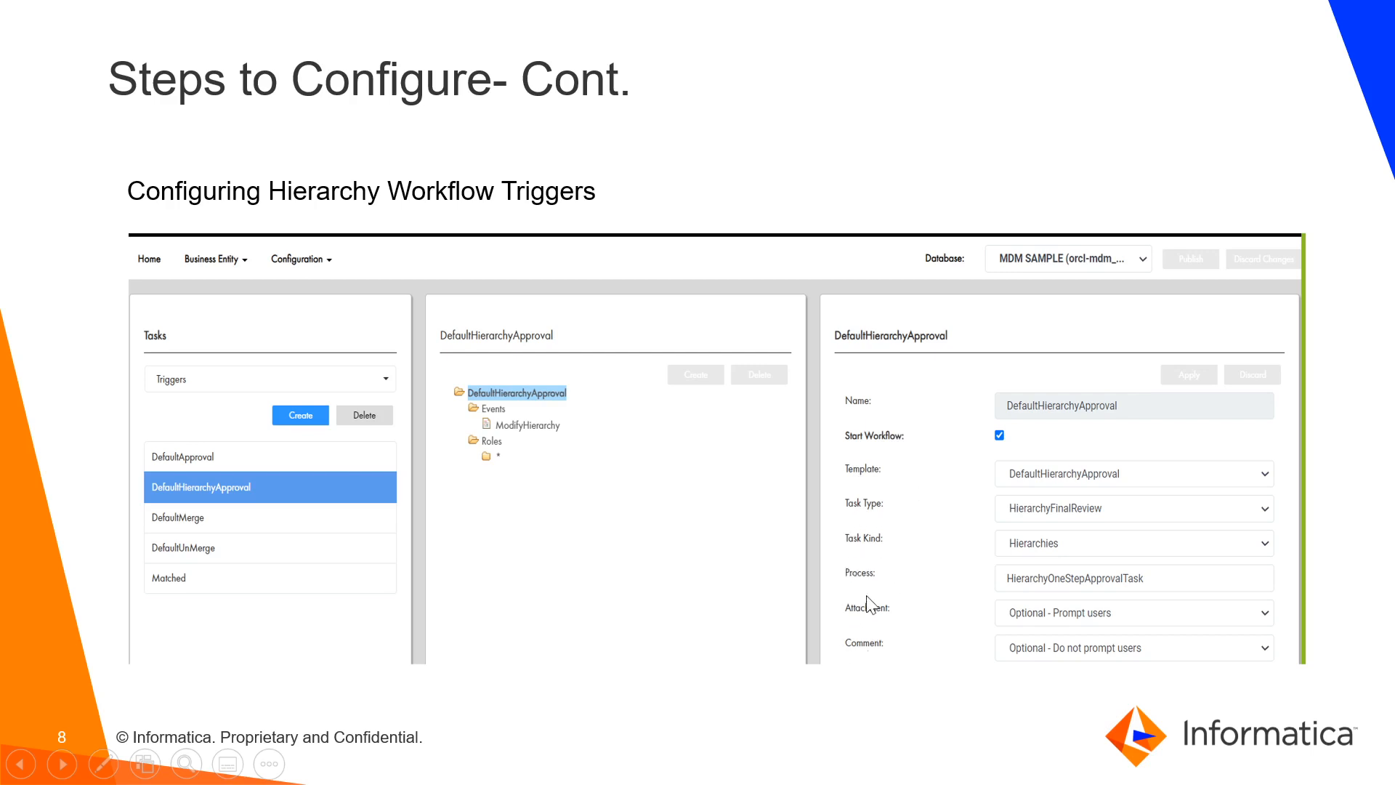
{"action": "mouse_move", "coordinate": [876, 520]}
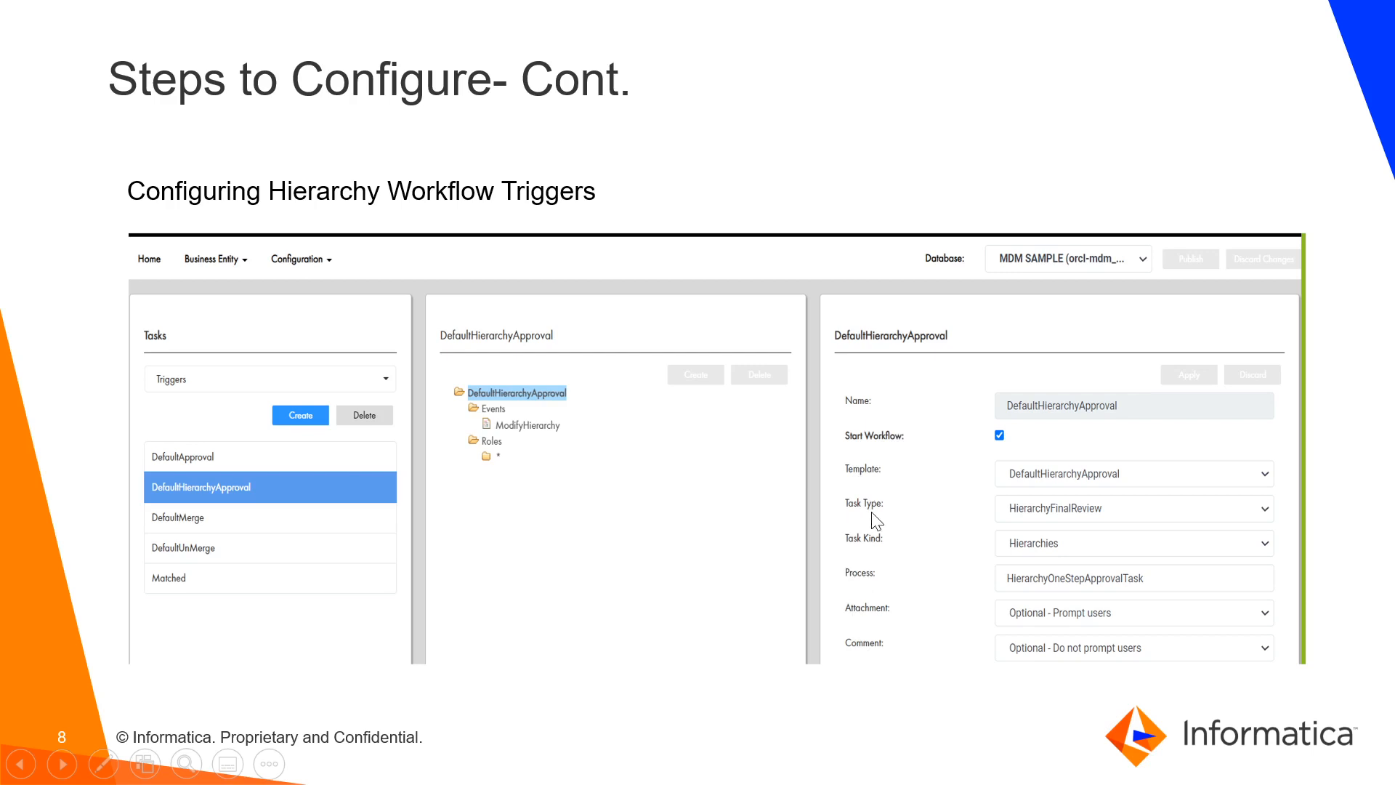
{"action": "mouse_move", "coordinate": [904, 491]}
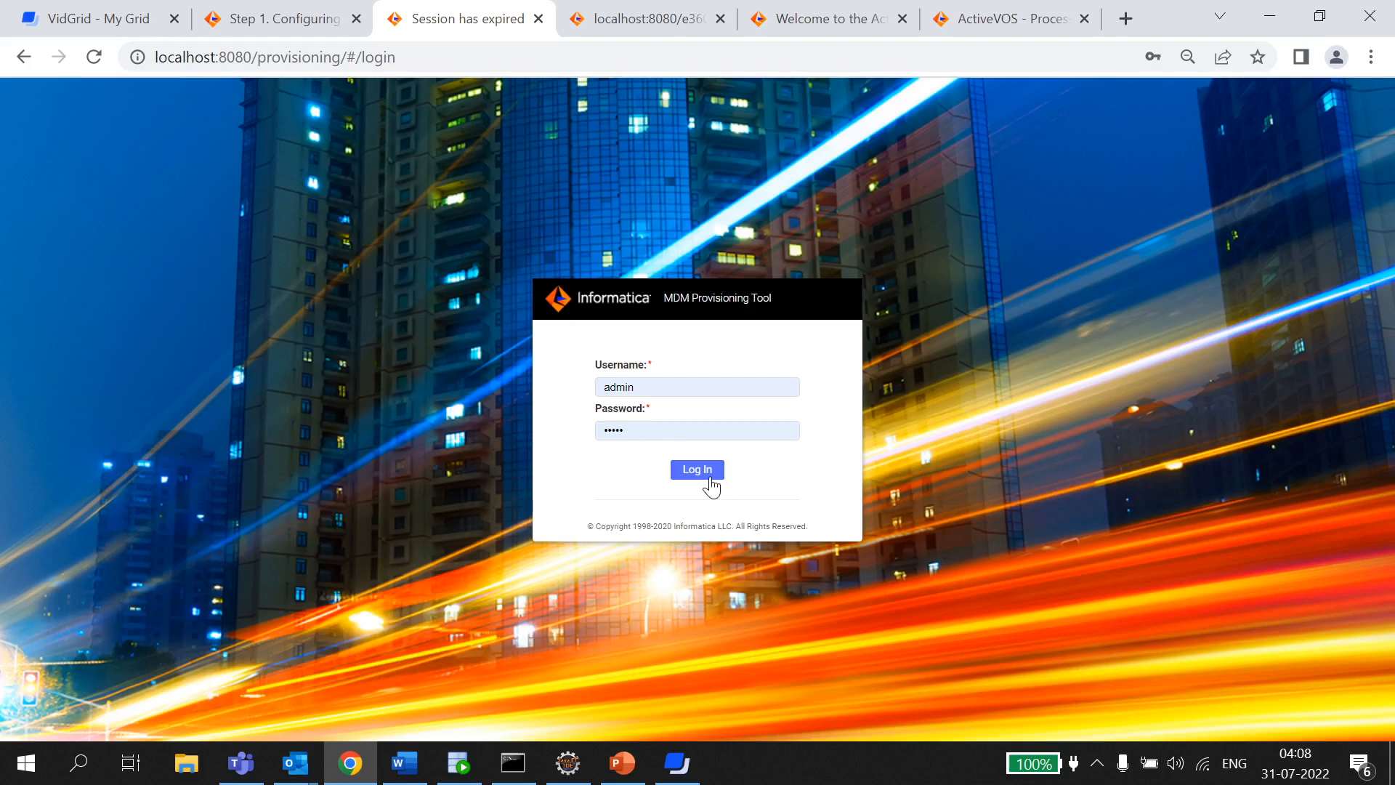
Step: Log in to the MDM SAMPLE database and view the DefaultHierarchyApproval template's properties
{"action": "left_click", "coordinate": [697, 470]}
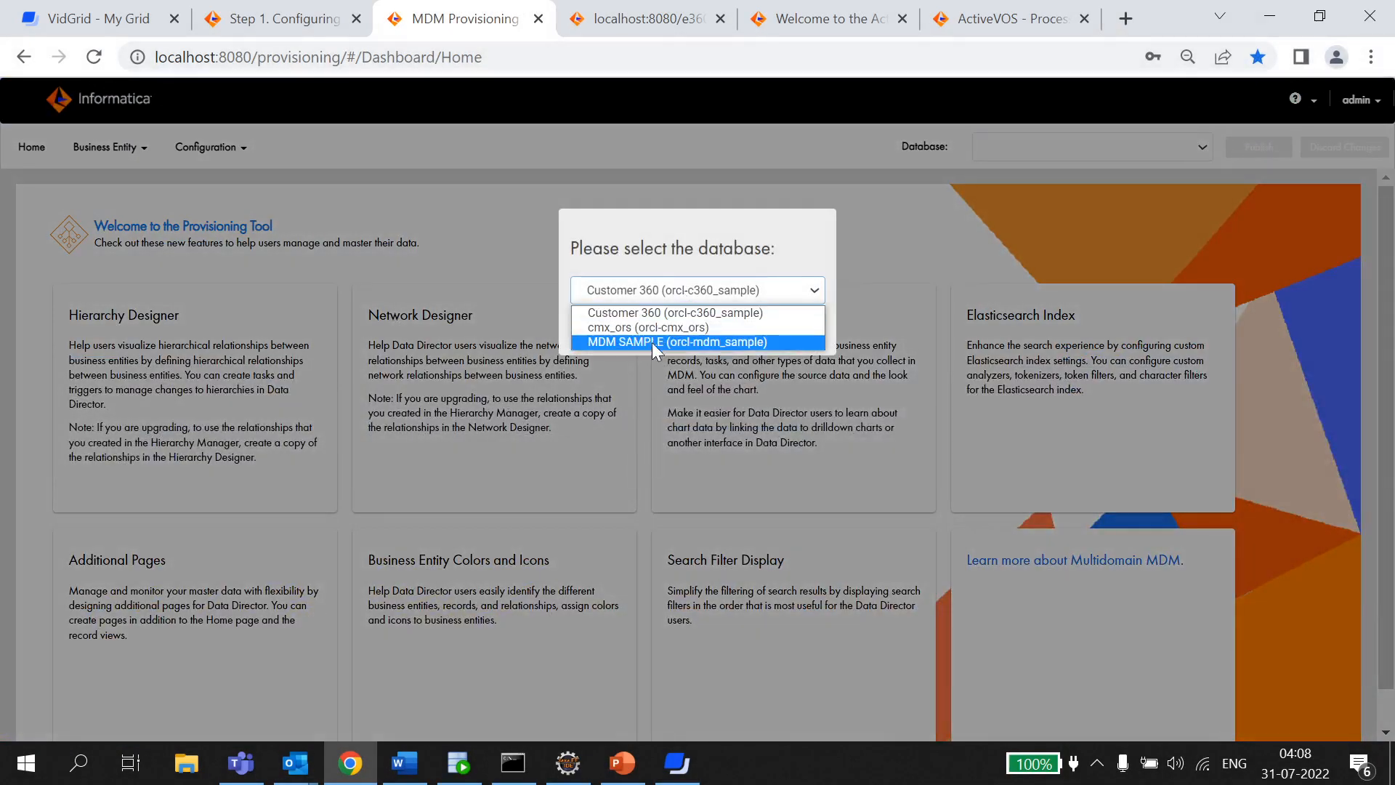
{"action": "left_click", "coordinate": [675, 341]}
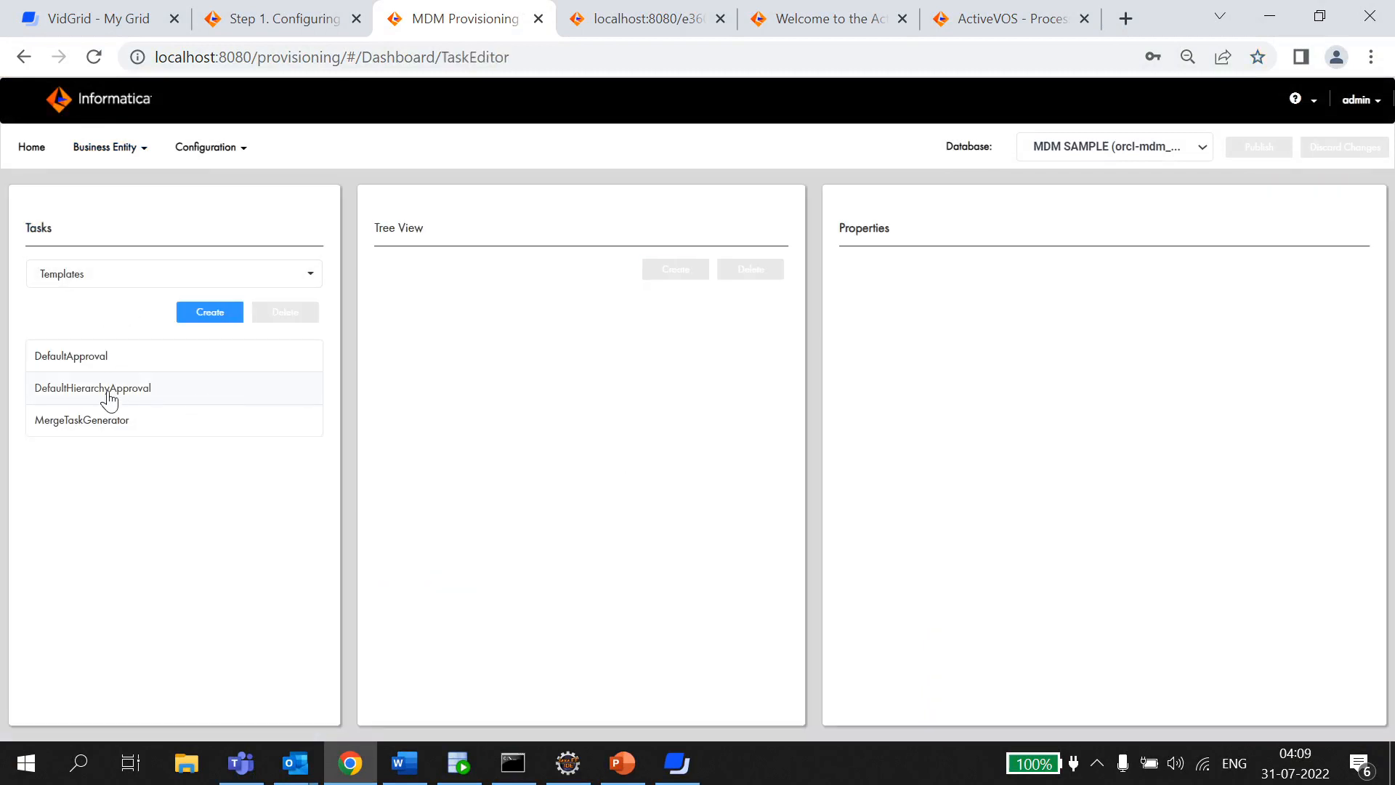
{"action": "left_click", "coordinate": [91, 387]}
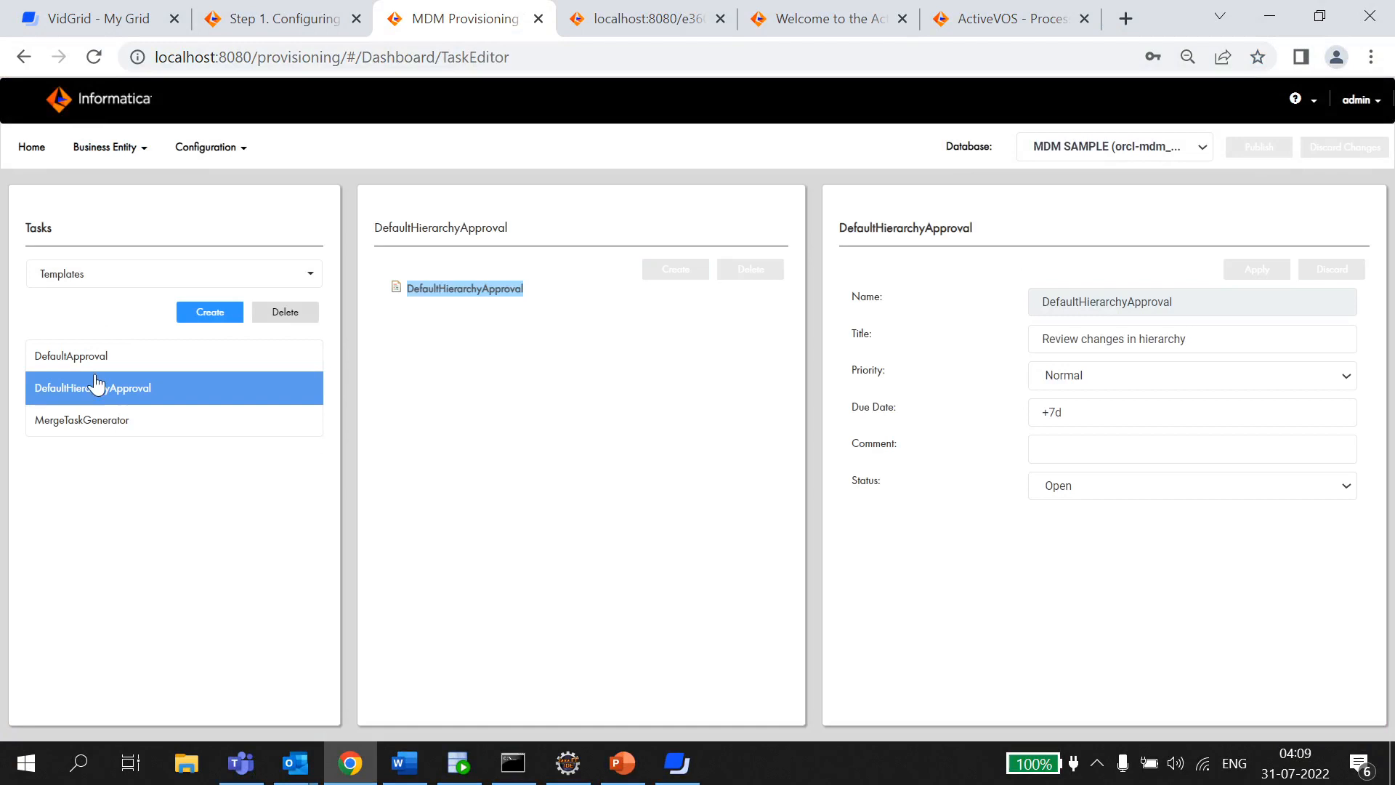
{"action": "mouse_move", "coordinate": [75, 412]}
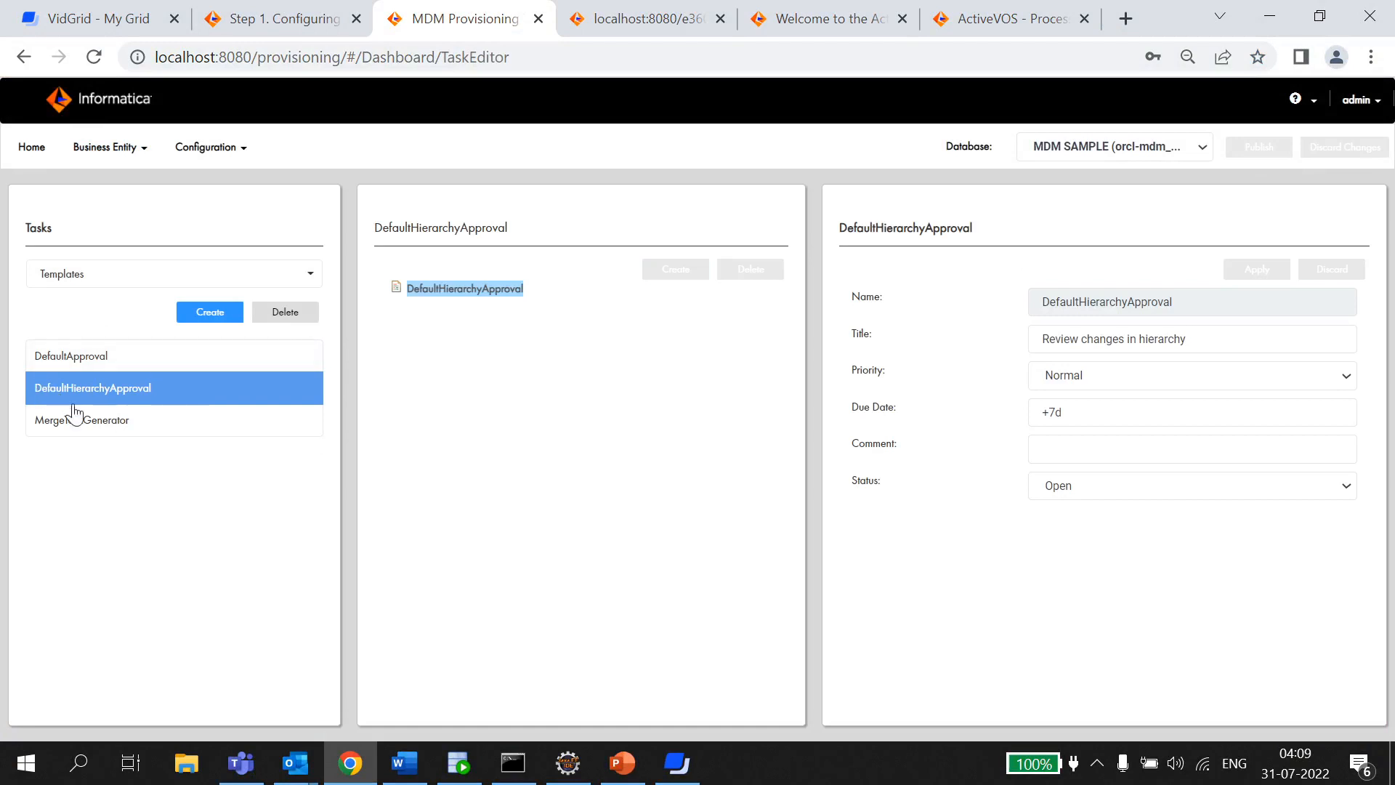
{"action": "mouse_move", "coordinate": [859, 314]}
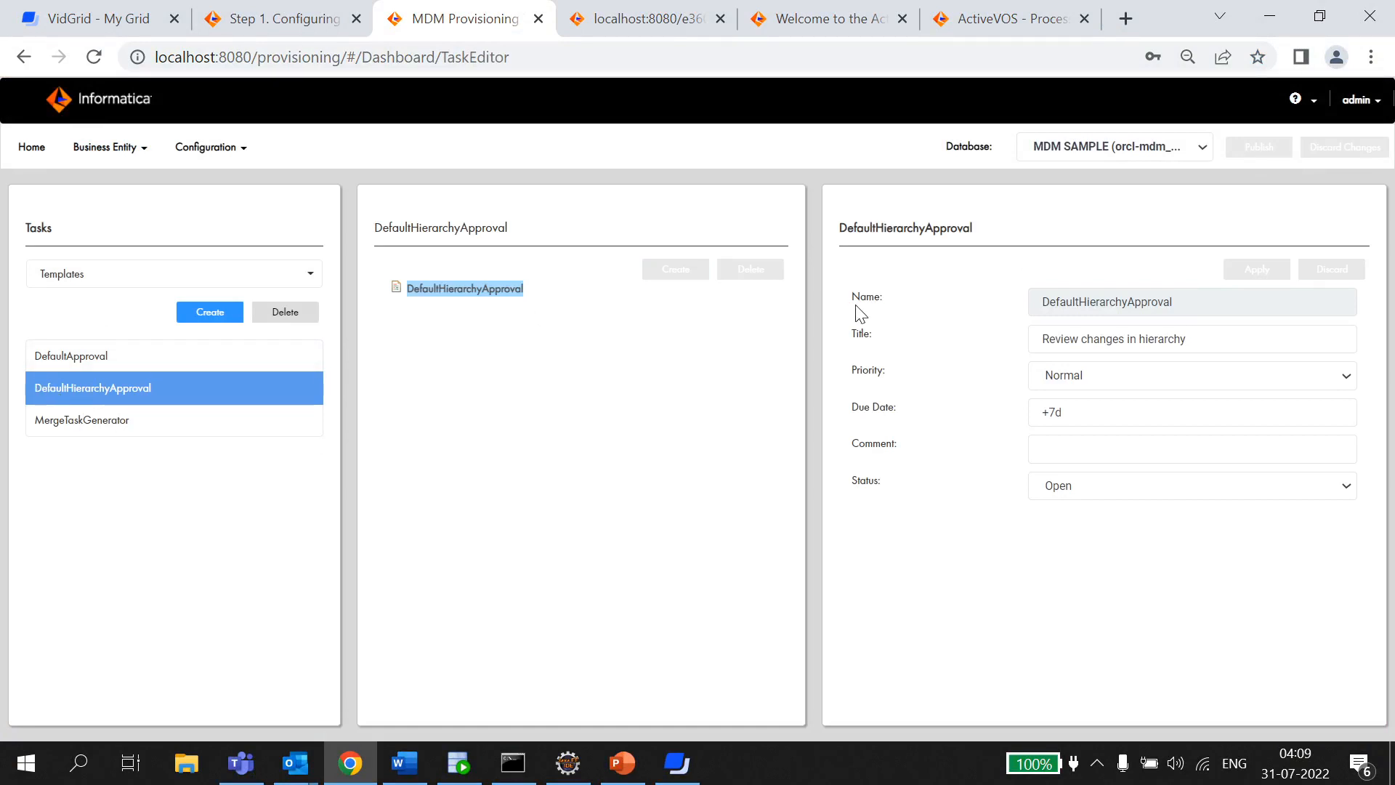
{"action": "mouse_move", "coordinate": [821, 364]}
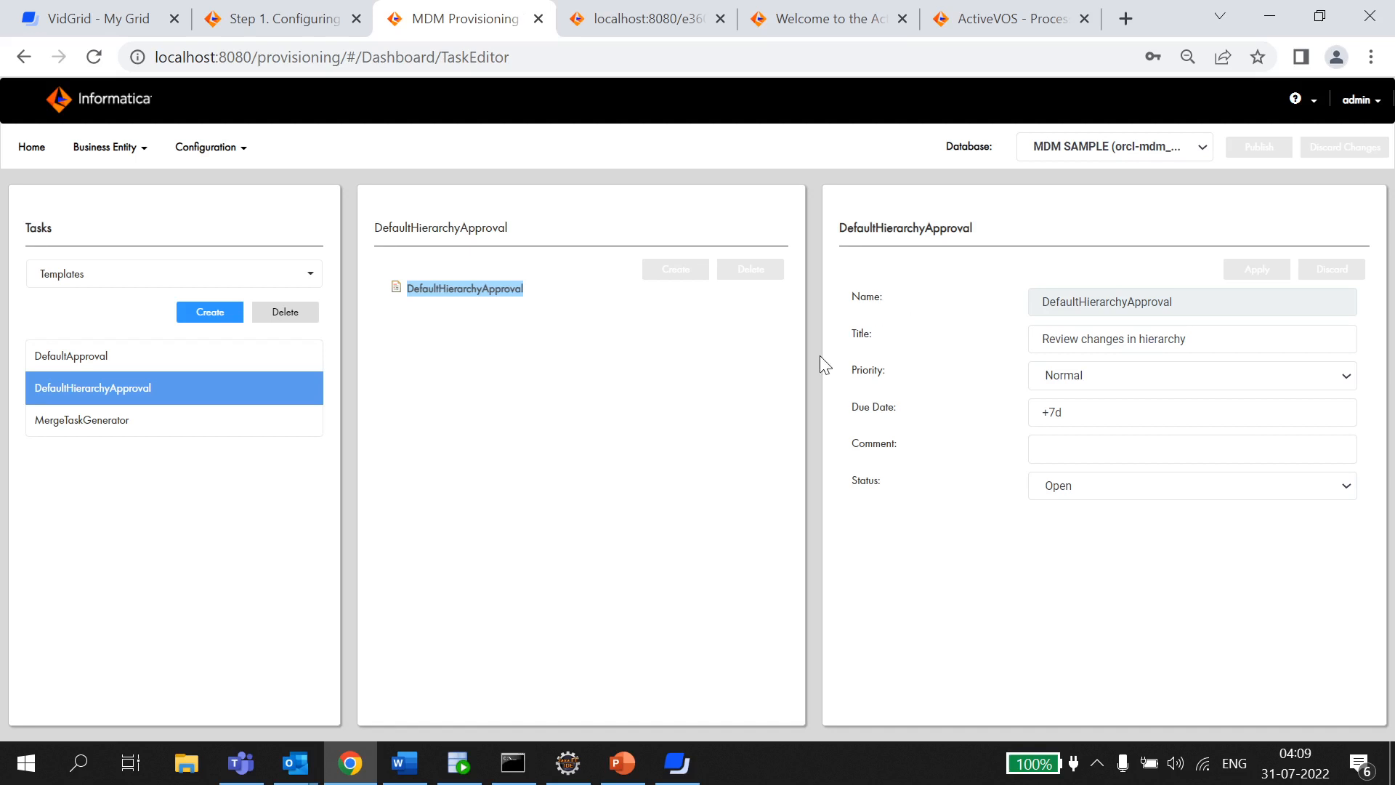
{"action": "mouse_move", "coordinate": [876, 479]}
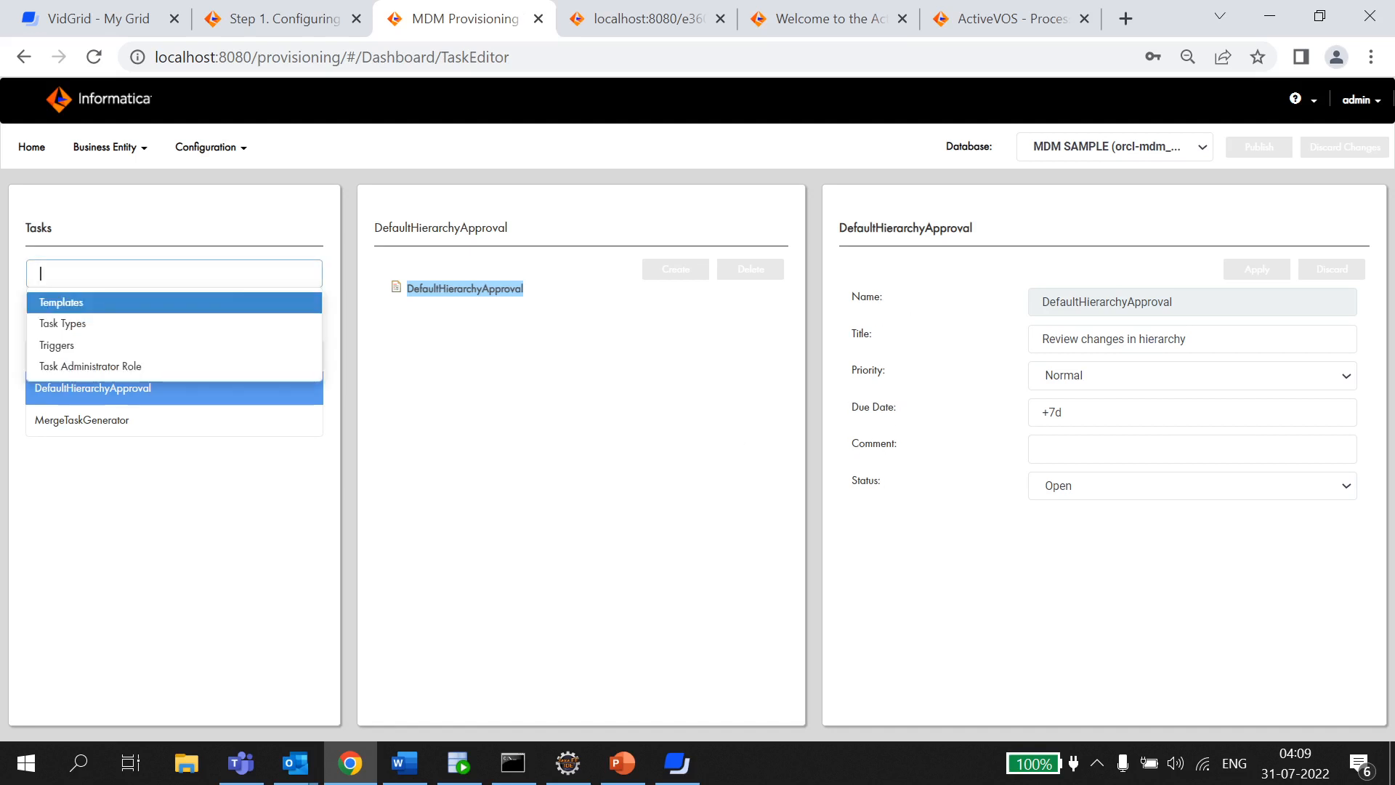
Step: Open the HierarchyFinalReview task type and expand its Roles to reveal SrManager
{"action": "left_click", "coordinate": [63, 323]}
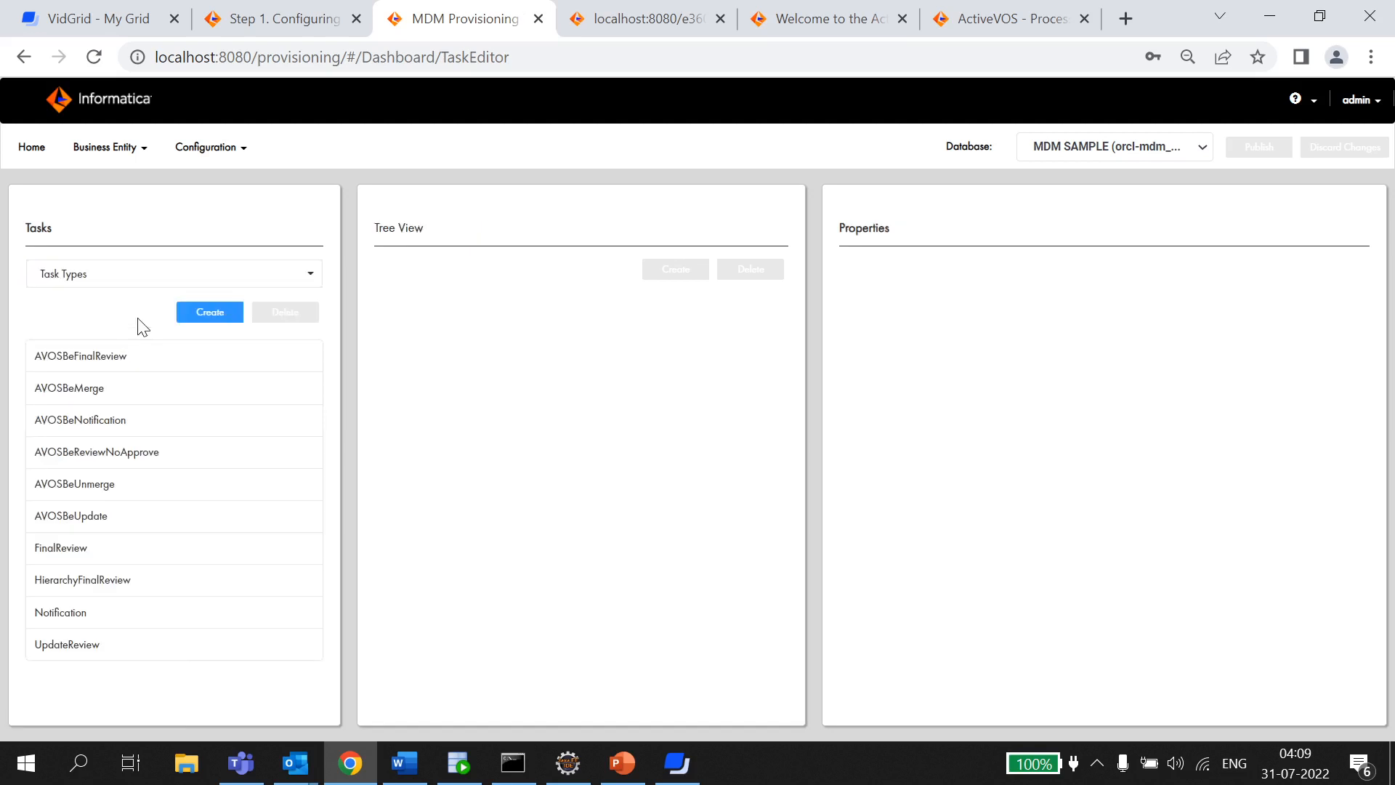
{"action": "left_click", "coordinate": [82, 579]}
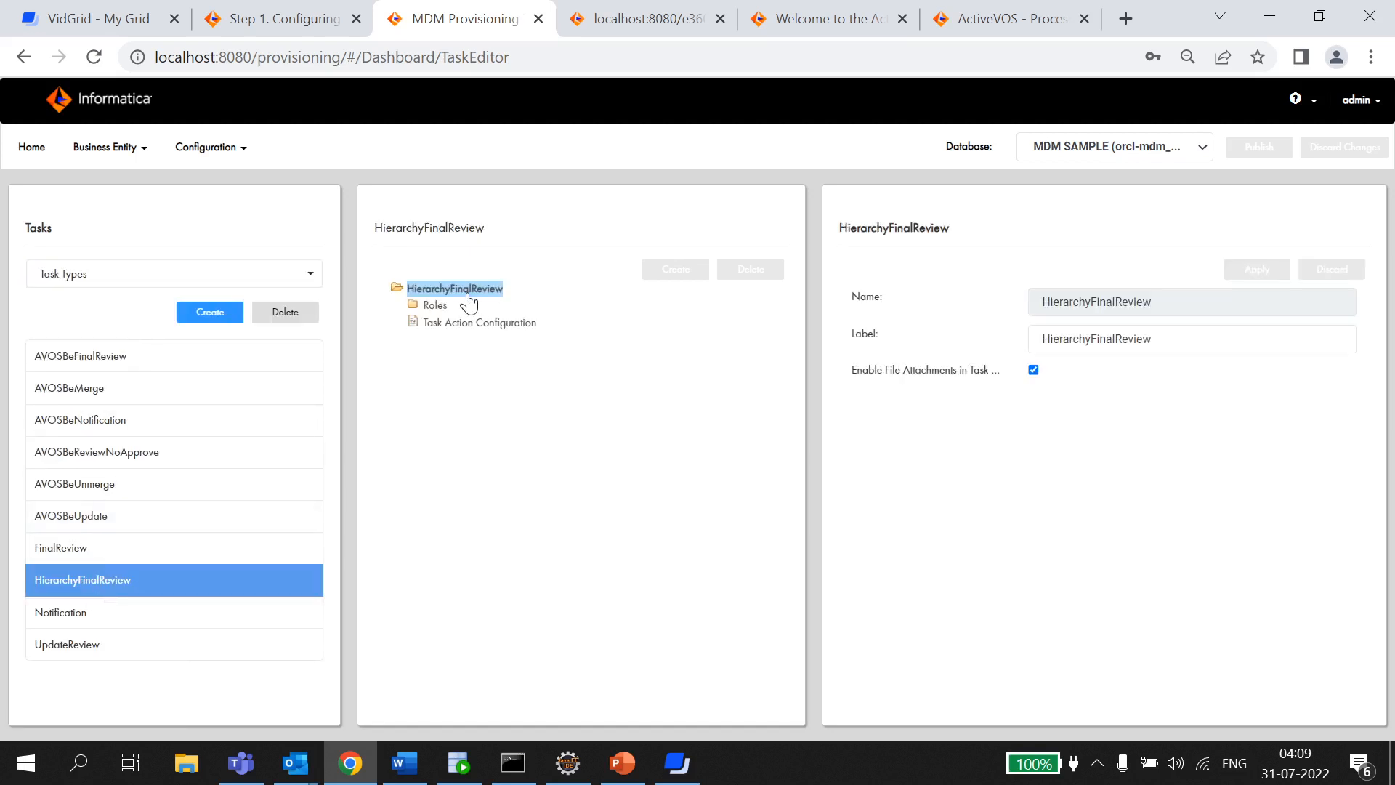
{"action": "left_click", "coordinate": [435, 304]}
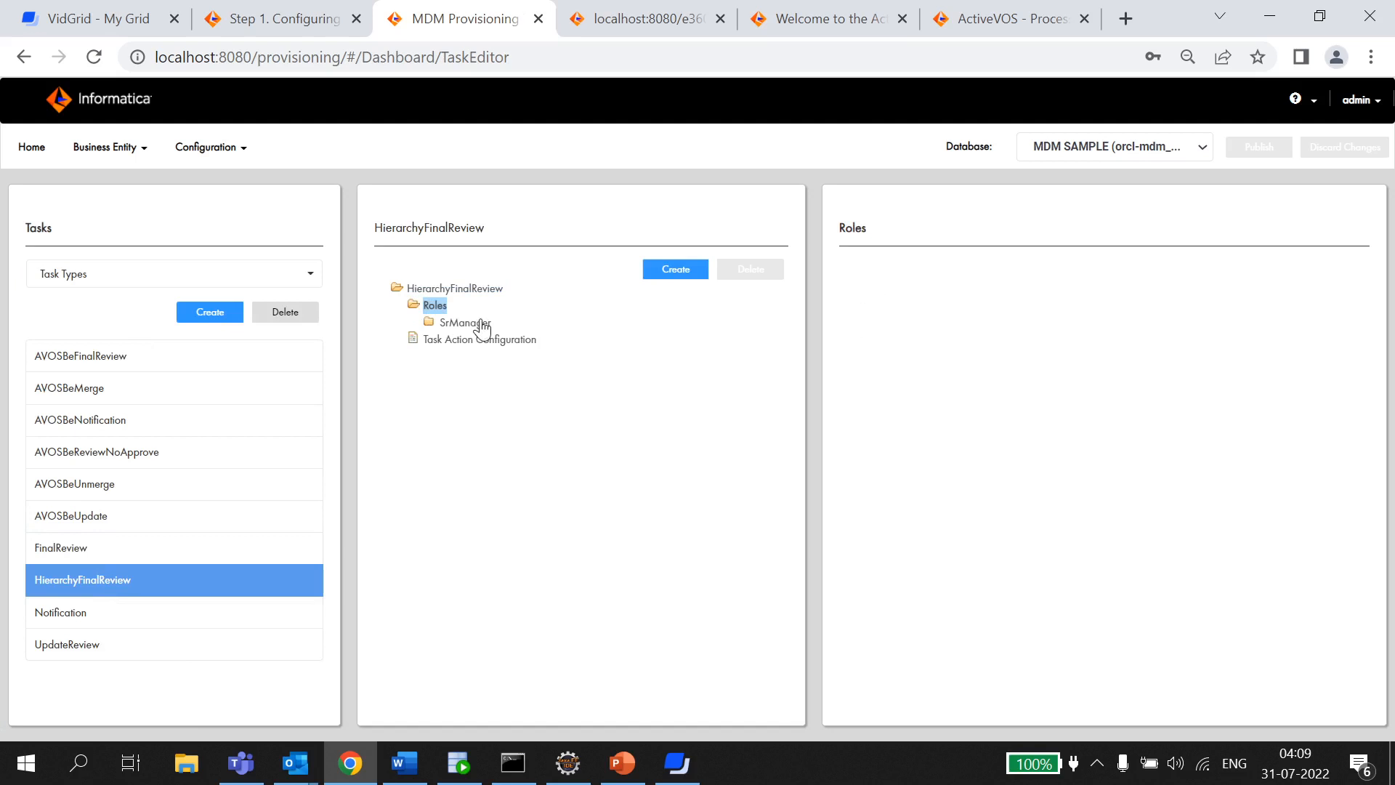
{"action": "left_click", "coordinate": [456, 288]}
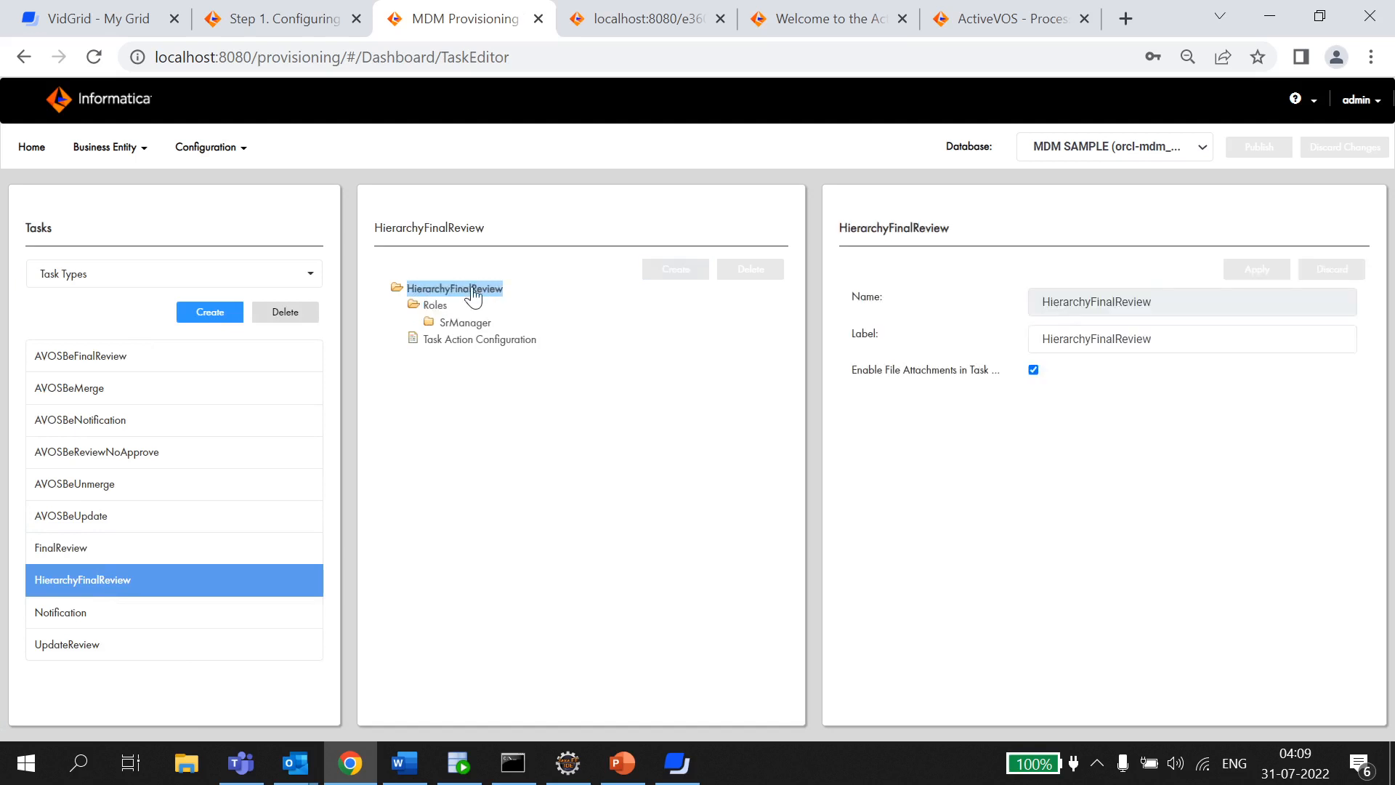
{"action": "mouse_move", "coordinate": [923, 341]}
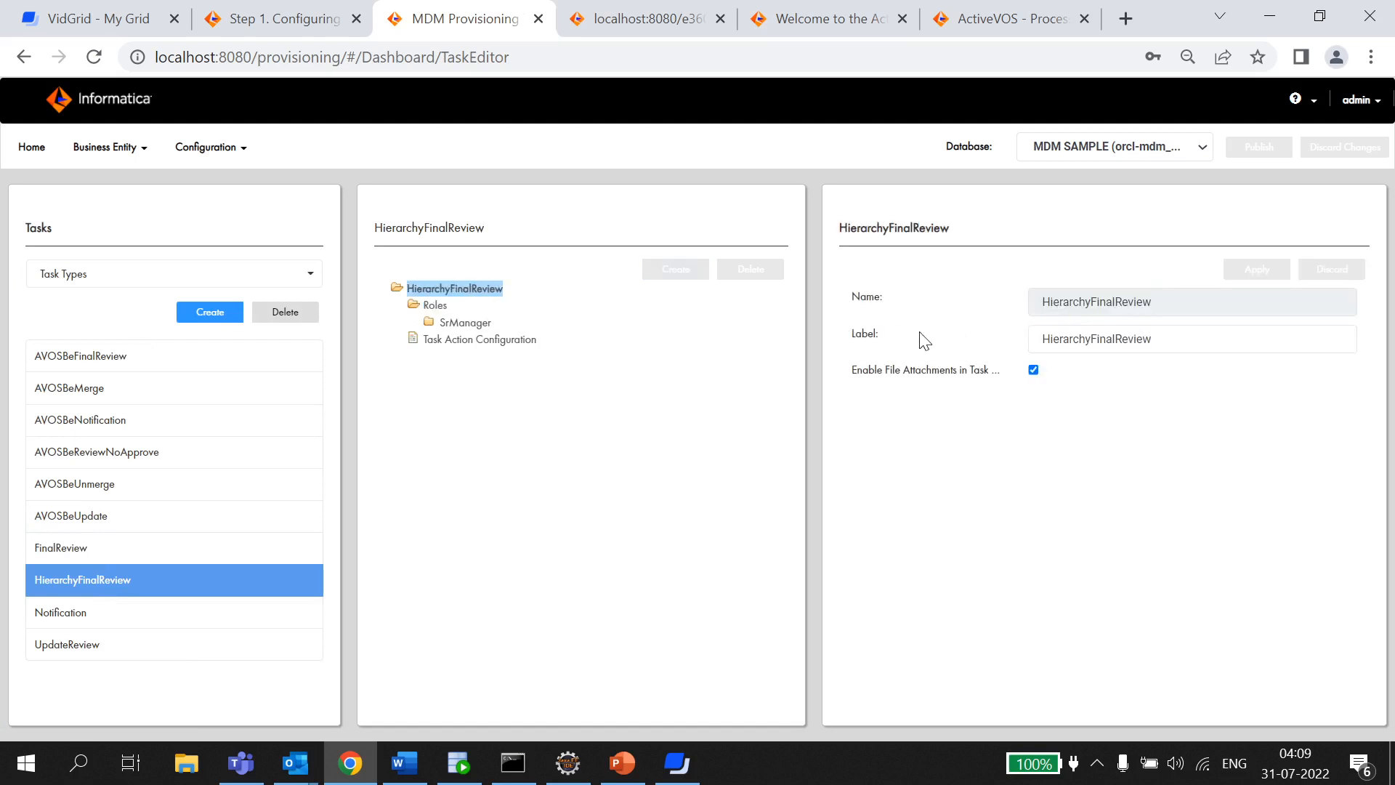
{"action": "left_click", "coordinate": [174, 273]}
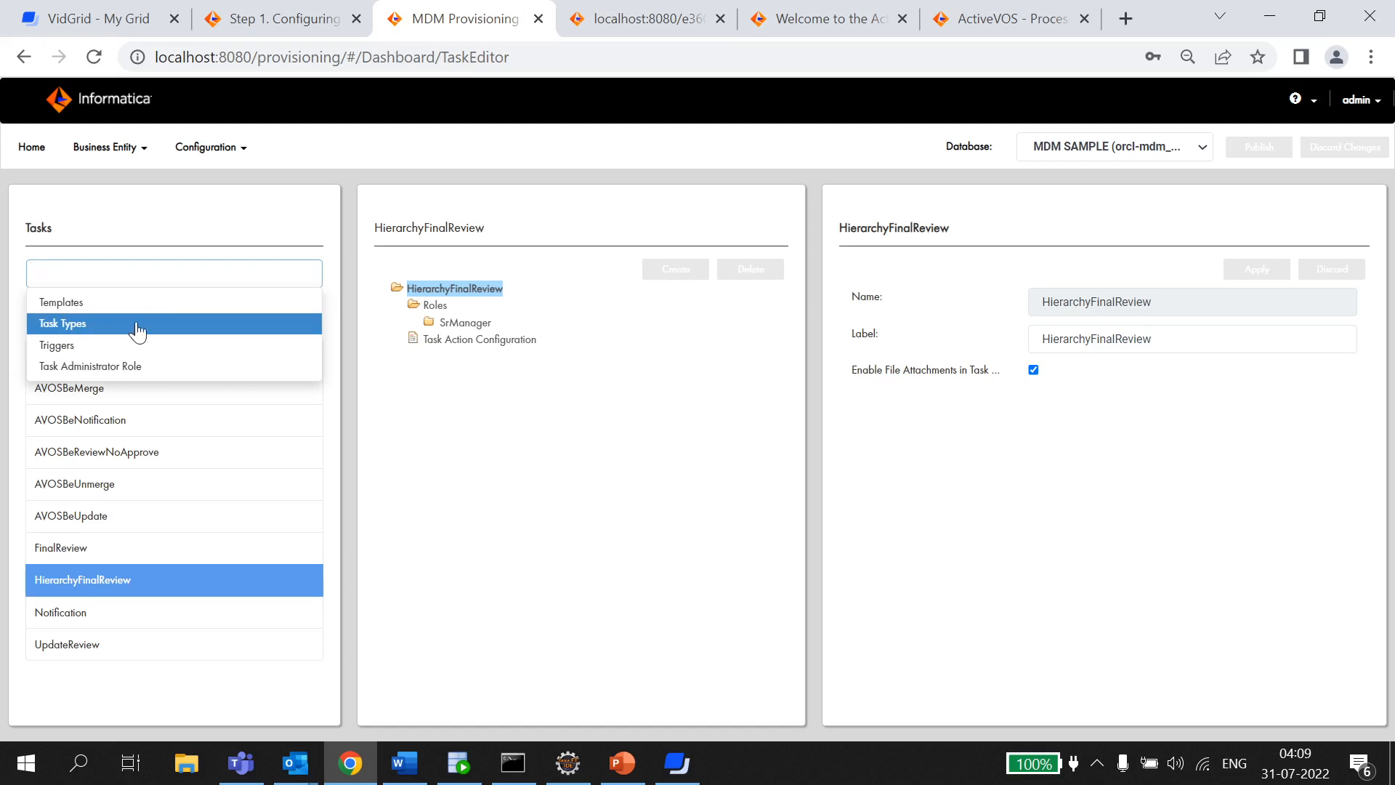
Step: Open the DefaultHierarchyApproval workflow trigger, keeping Hierarchies as the task kind
{"action": "left_click", "coordinate": [56, 345]}
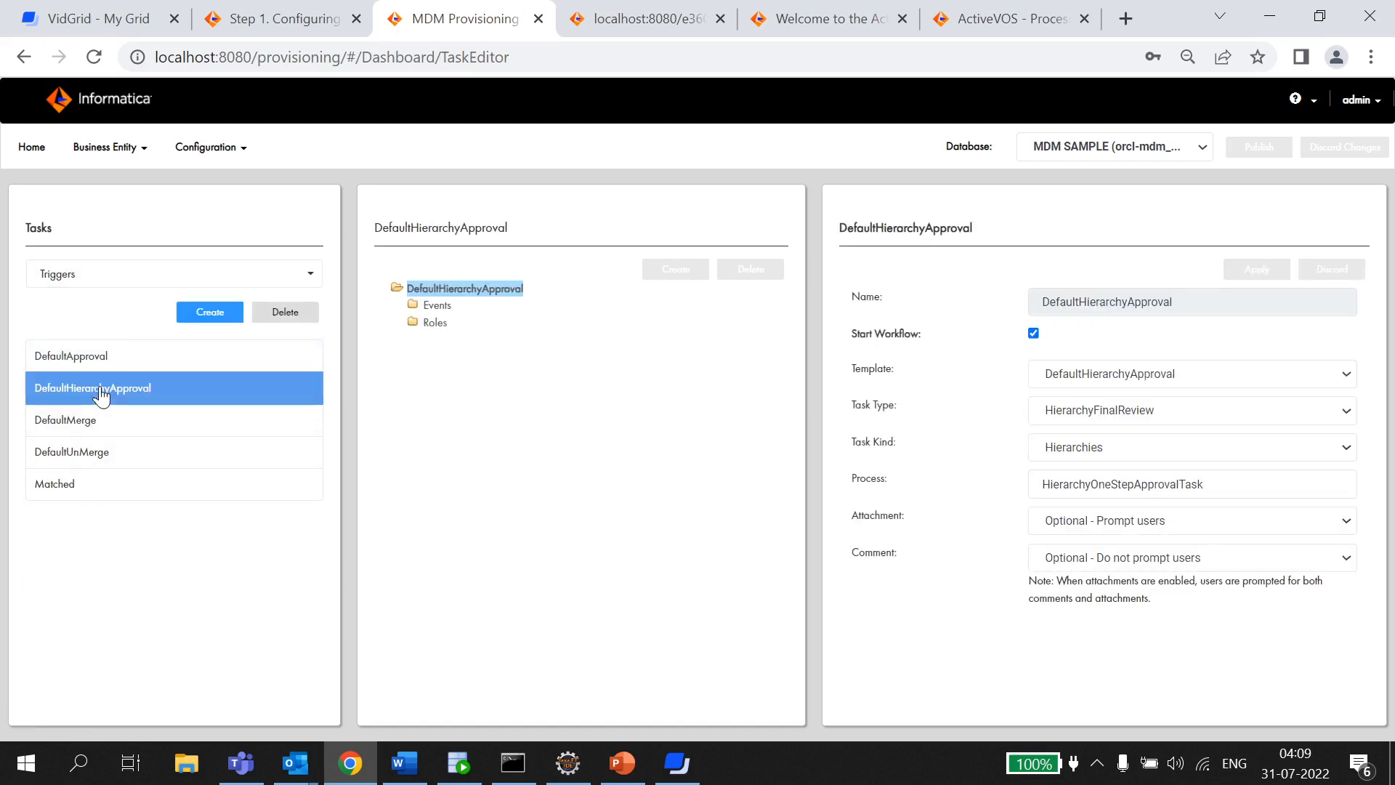
{"action": "mouse_move", "coordinate": [874, 319]}
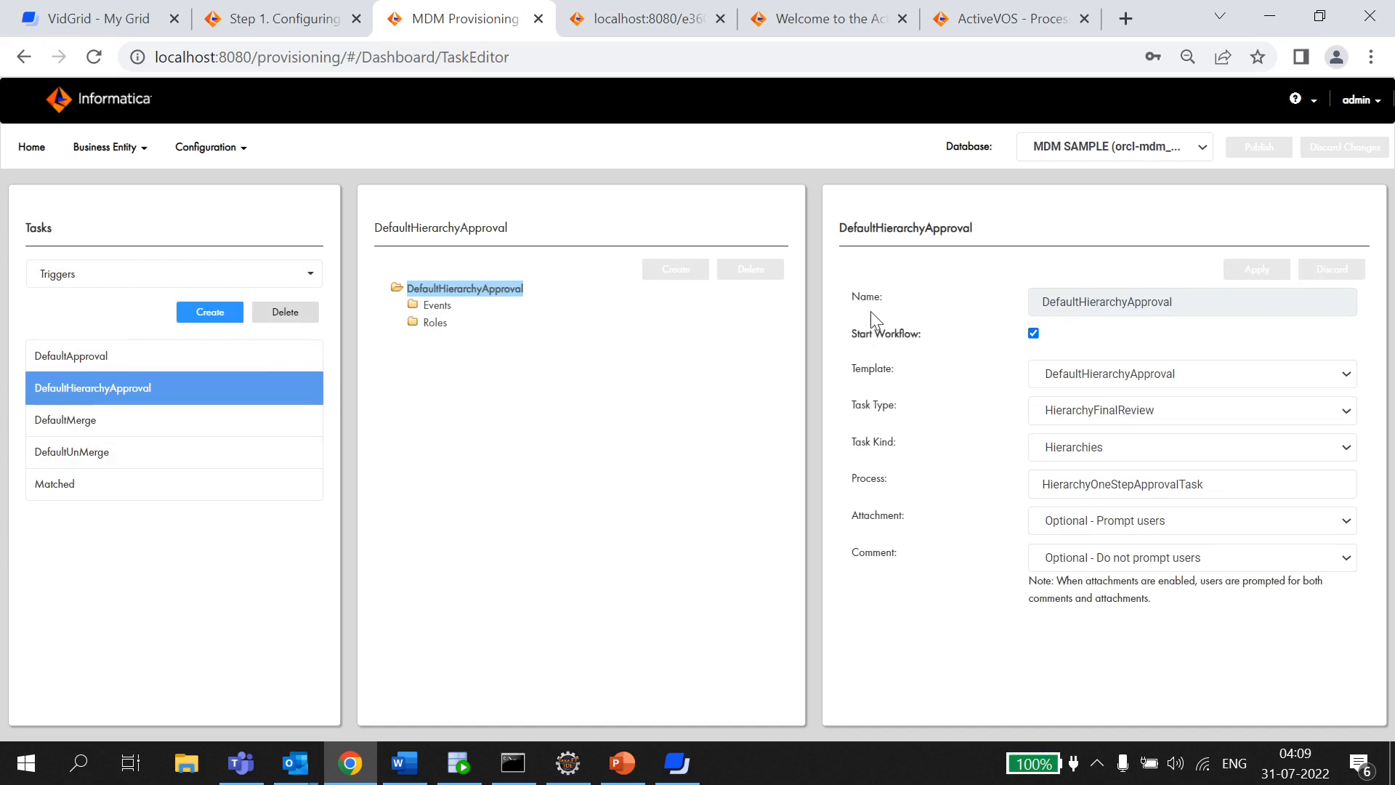
{"action": "mouse_move", "coordinate": [848, 415]}
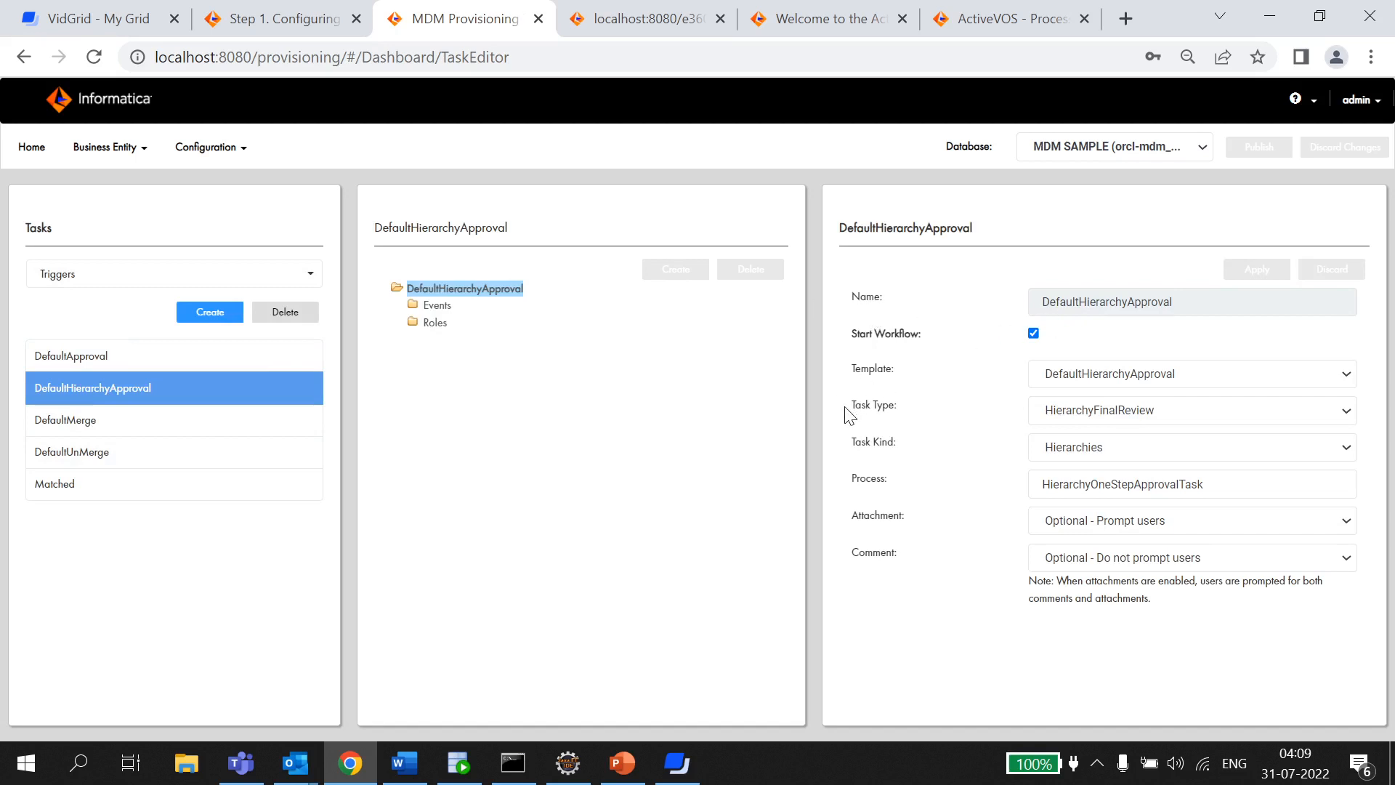
{"action": "left_click", "coordinate": [1344, 374]}
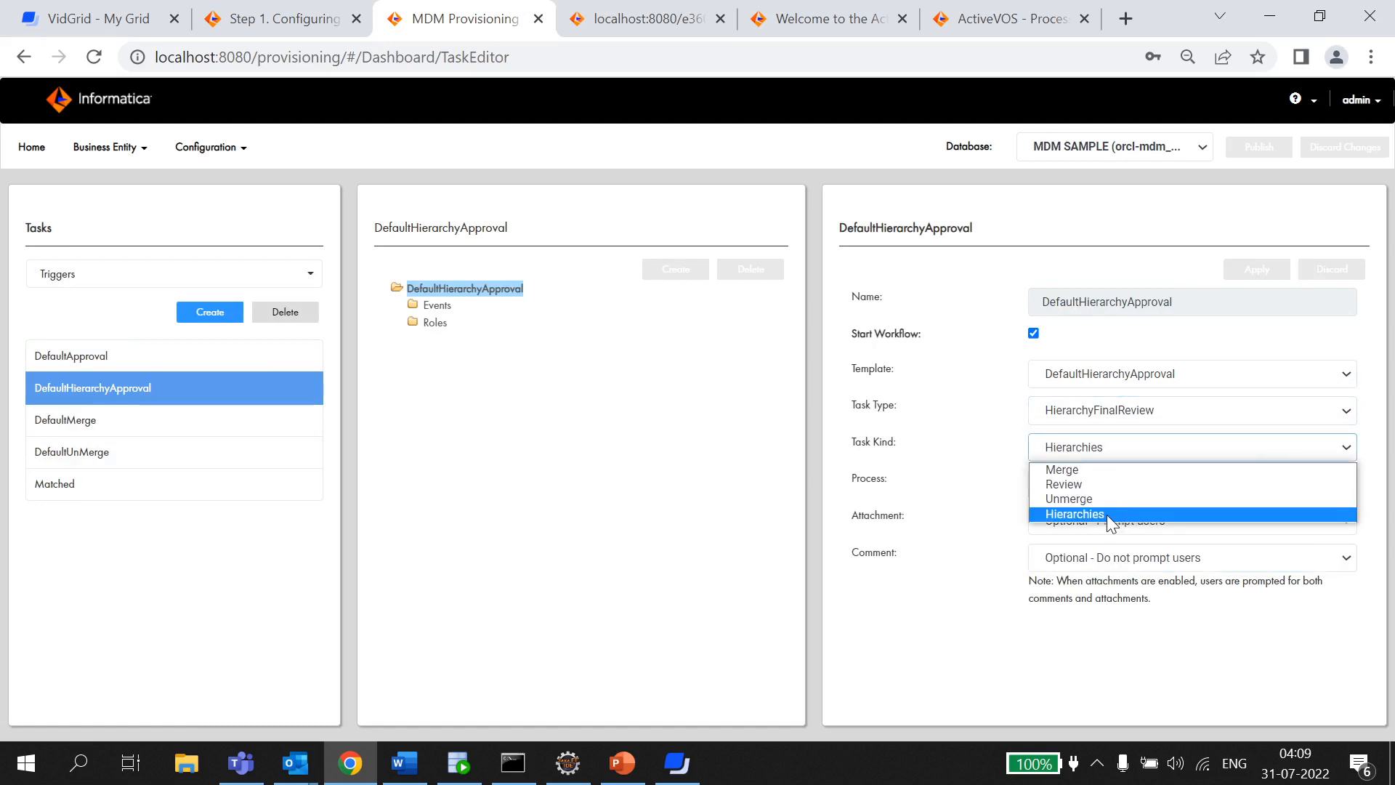
{"action": "left_click", "coordinate": [1075, 513]}
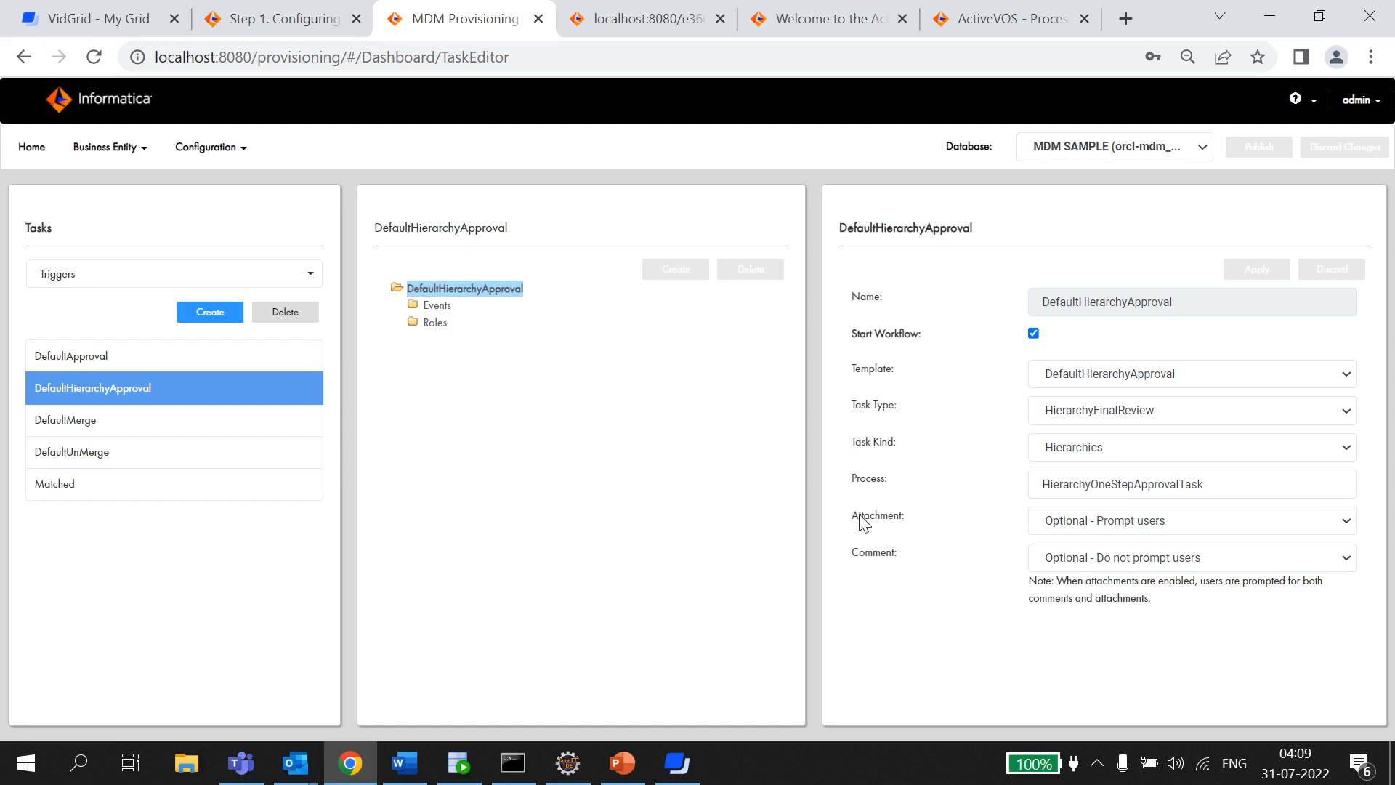
Step: Highlight the Task Type and HierarchyOneStepApprovalTask Process fields, then close the ActiveVOS page
{"action": "double_click", "coordinate": [874, 552]}
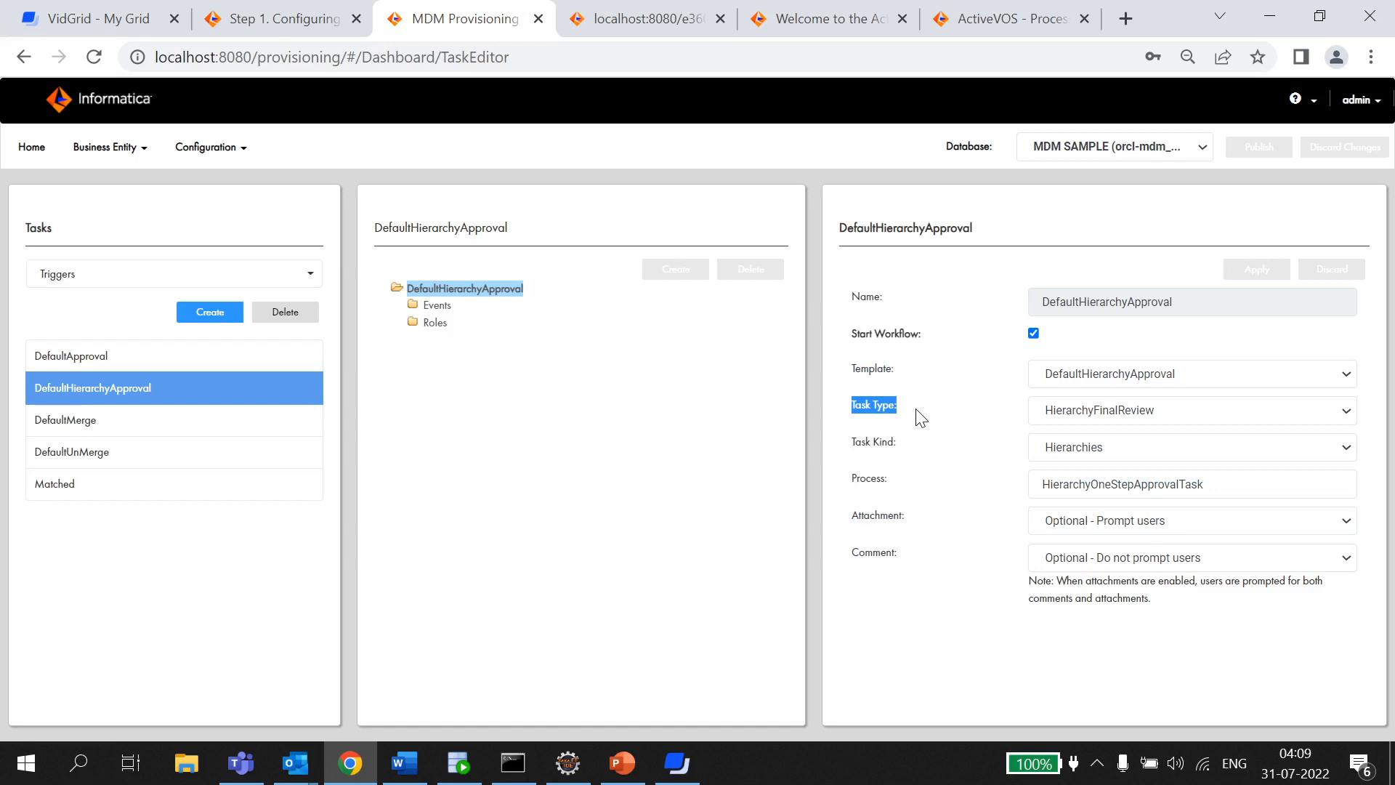
{"action": "mouse_move", "coordinate": [868, 480]}
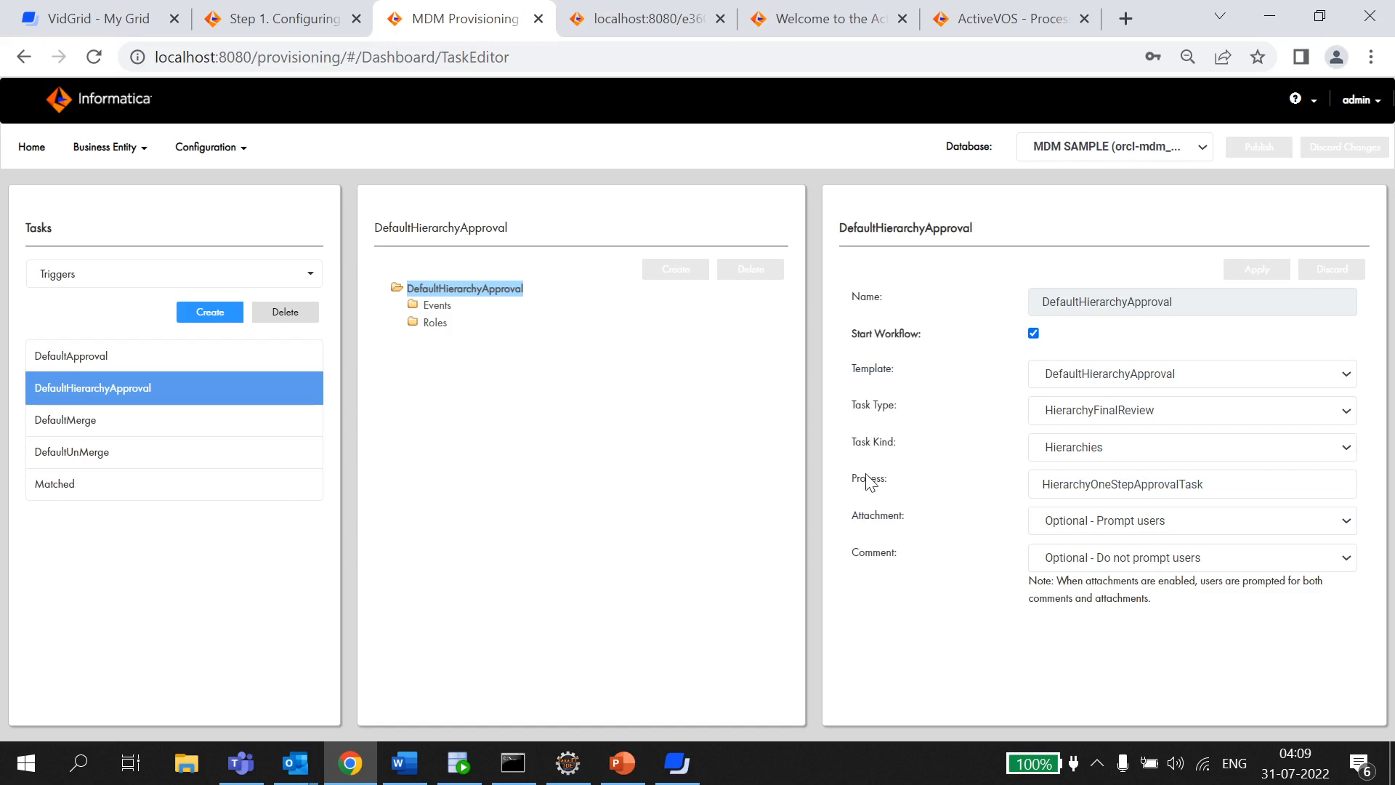
{"action": "double_click", "coordinate": [865, 478]}
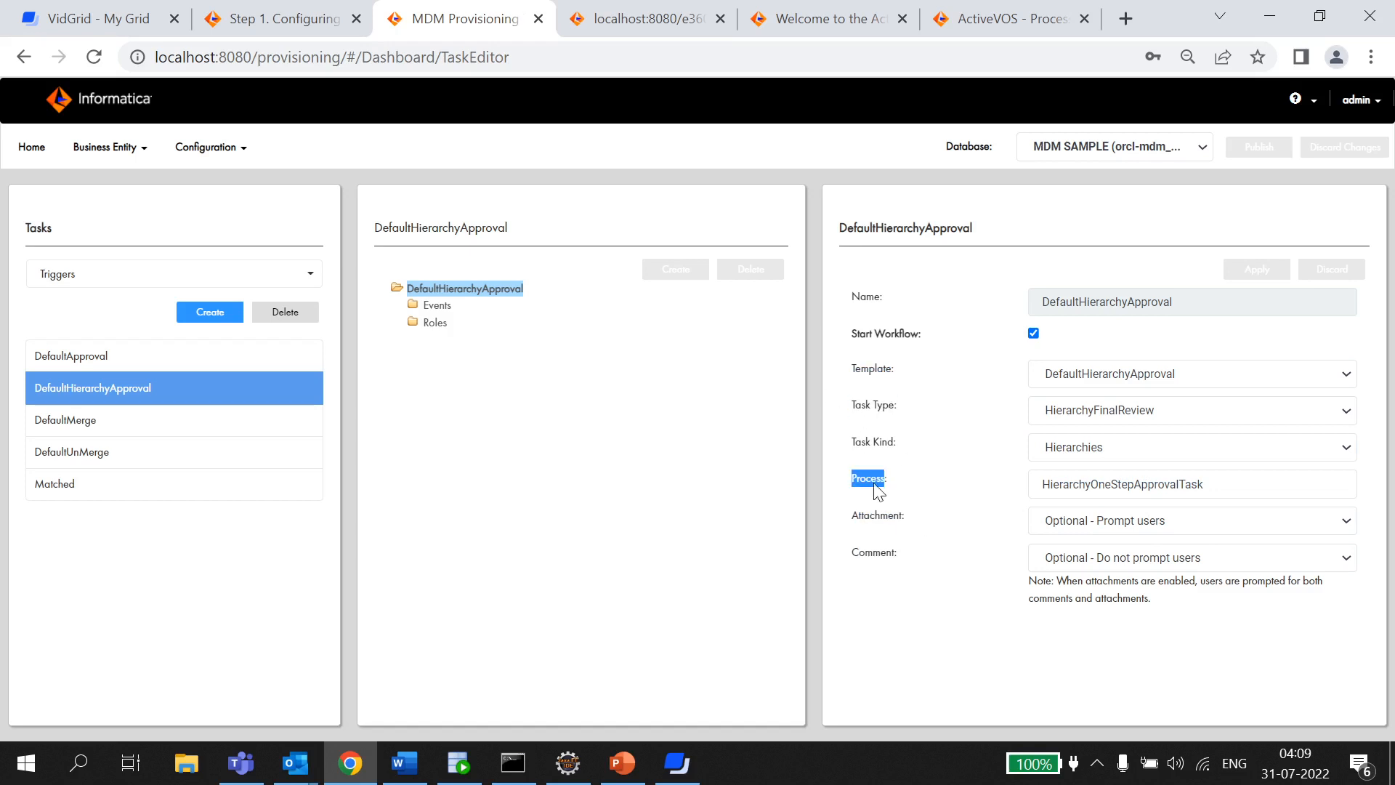
{"action": "left_click", "coordinate": [1084, 17]}
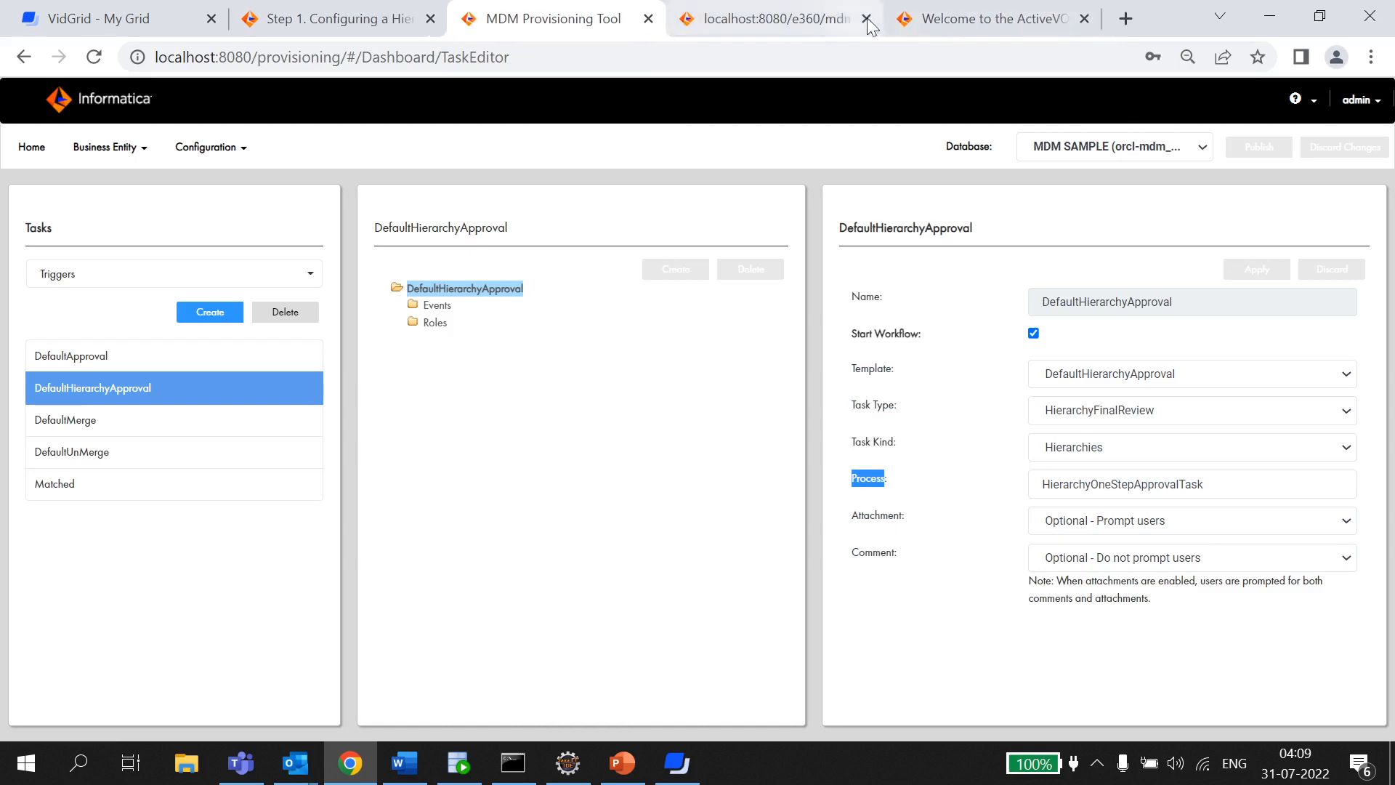
Step: At localhost:8080/activevos/home.action, view HierarchyOneStepApproval's HierarchyOneStepApprovalTask service
{"action": "left_click", "coordinate": [1083, 18]}
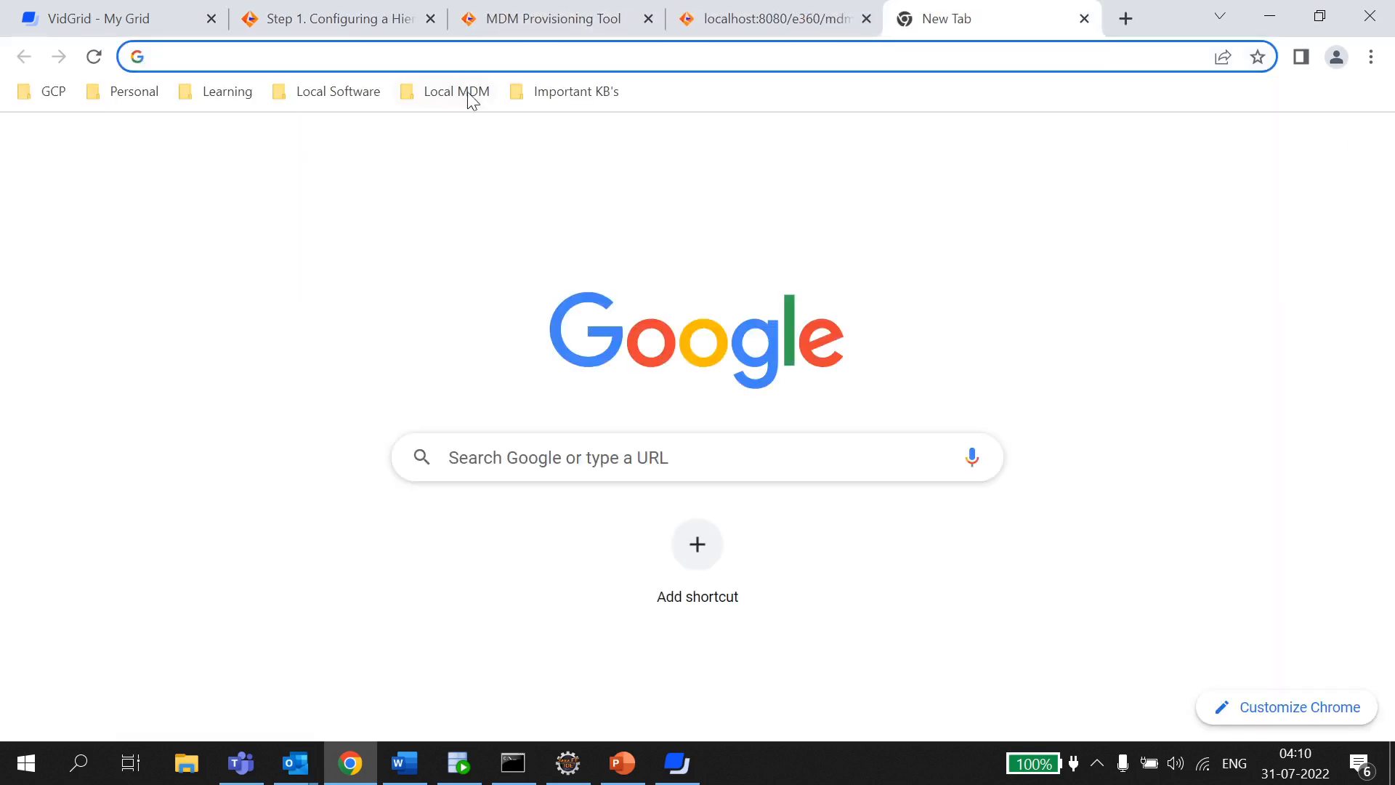
{"action": "type", "text": "localhost:8080/activevos/home.action"}
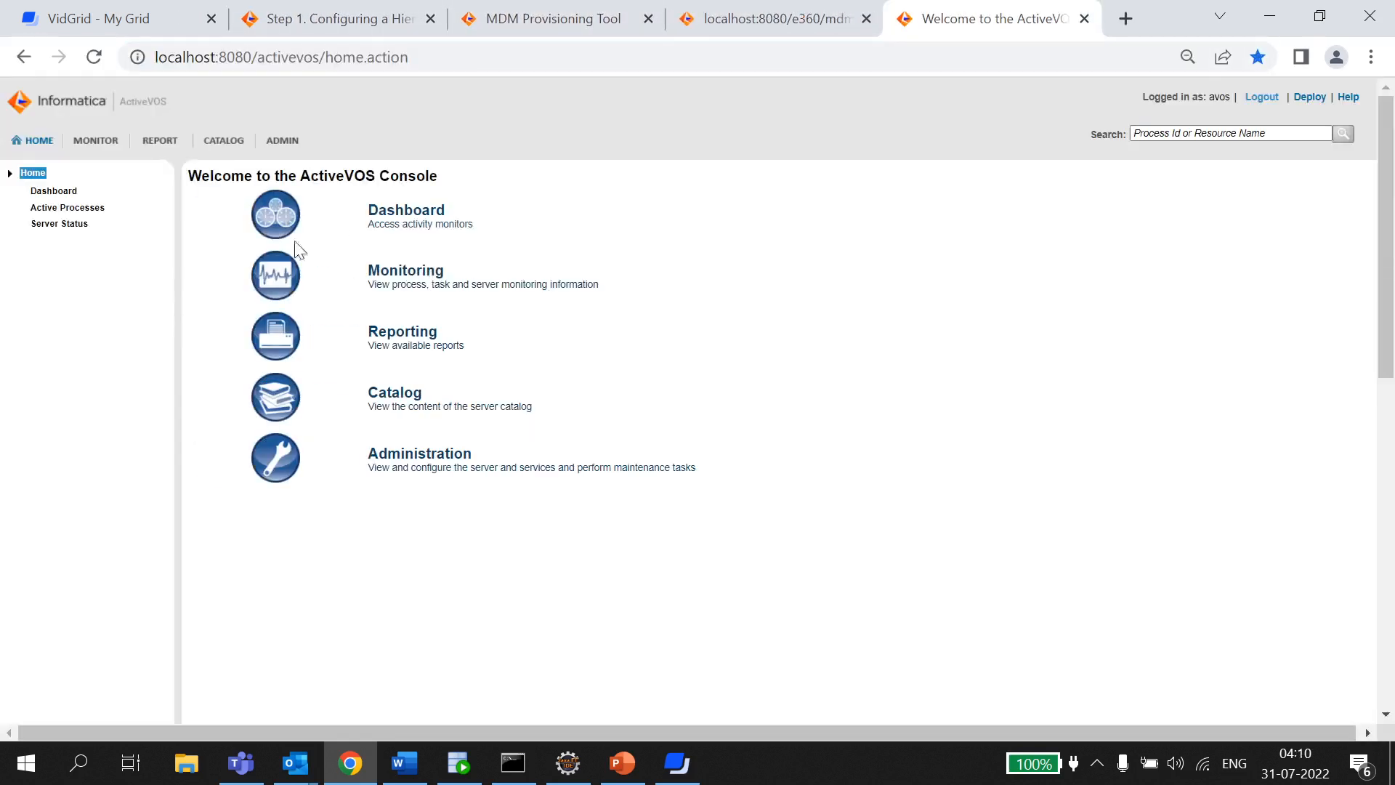
{"action": "mouse_move", "coordinate": [223, 140]}
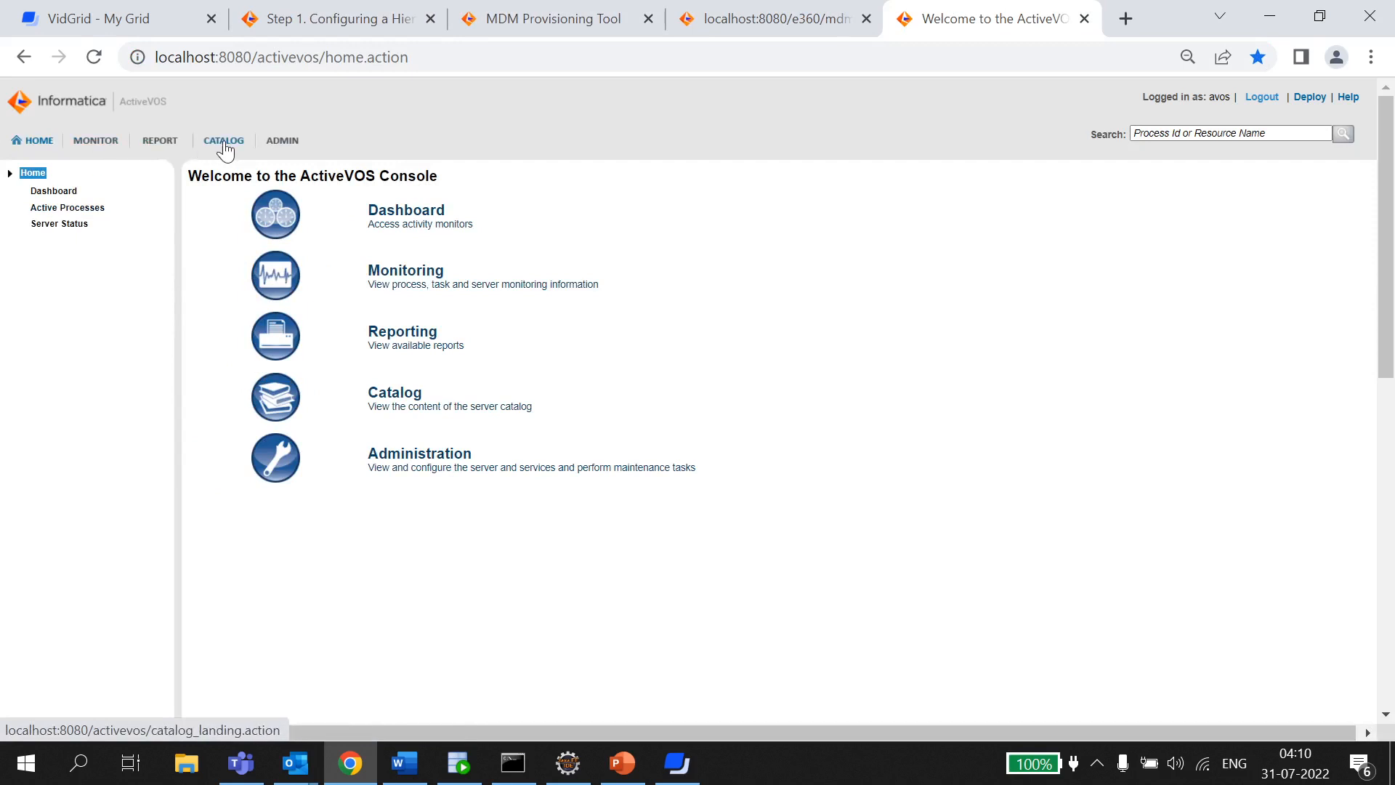
{"action": "left_click", "coordinate": [223, 140]}
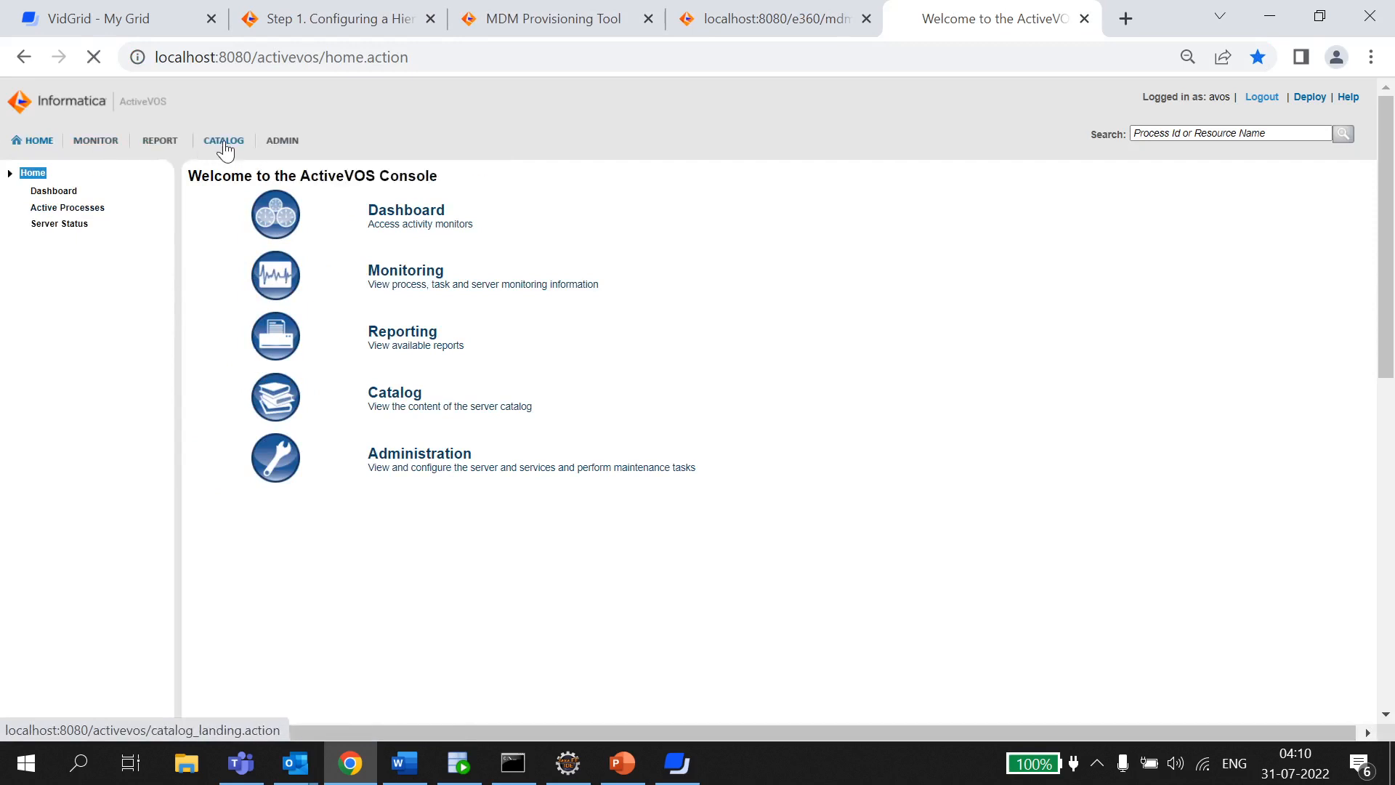
{"action": "left_click", "coordinate": [223, 141]}
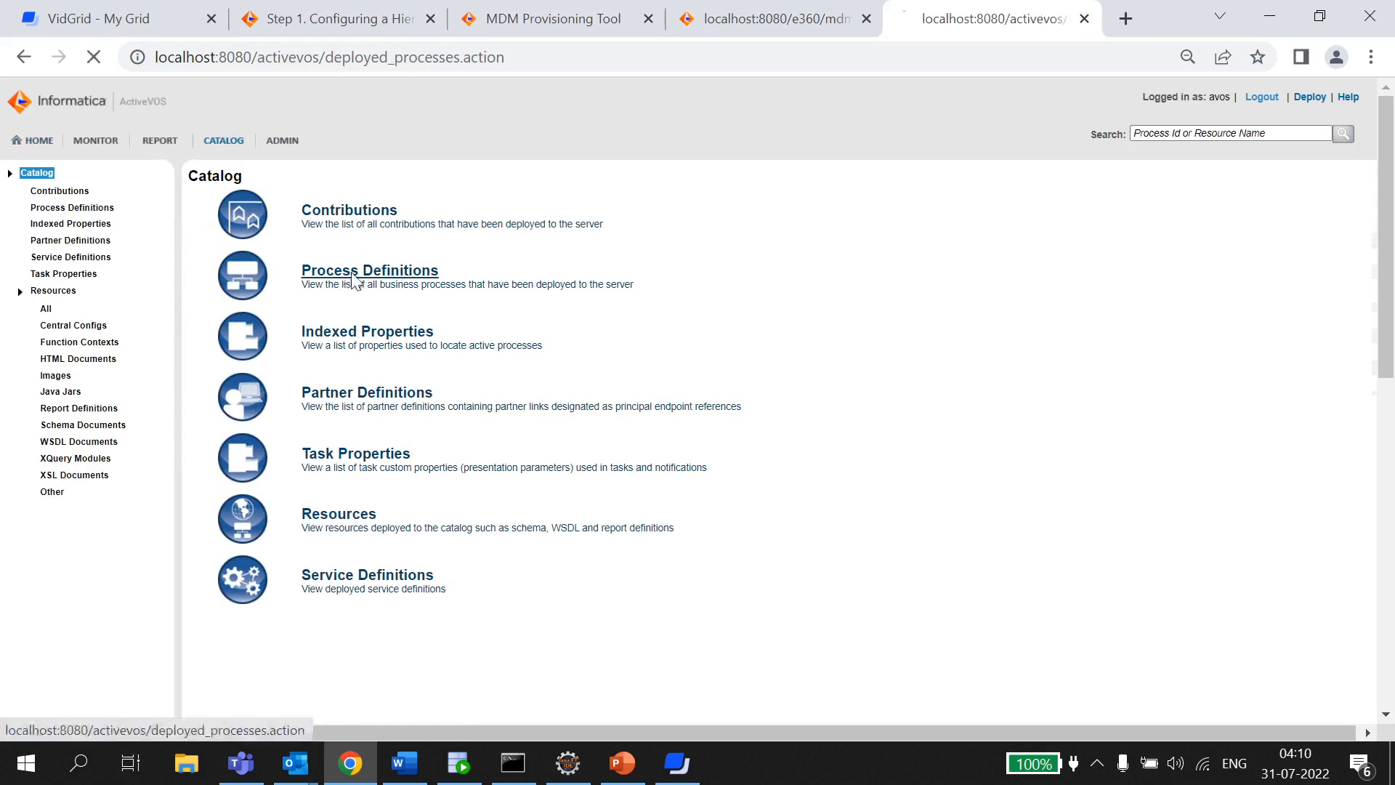
{"action": "left_click", "coordinate": [370, 269]}
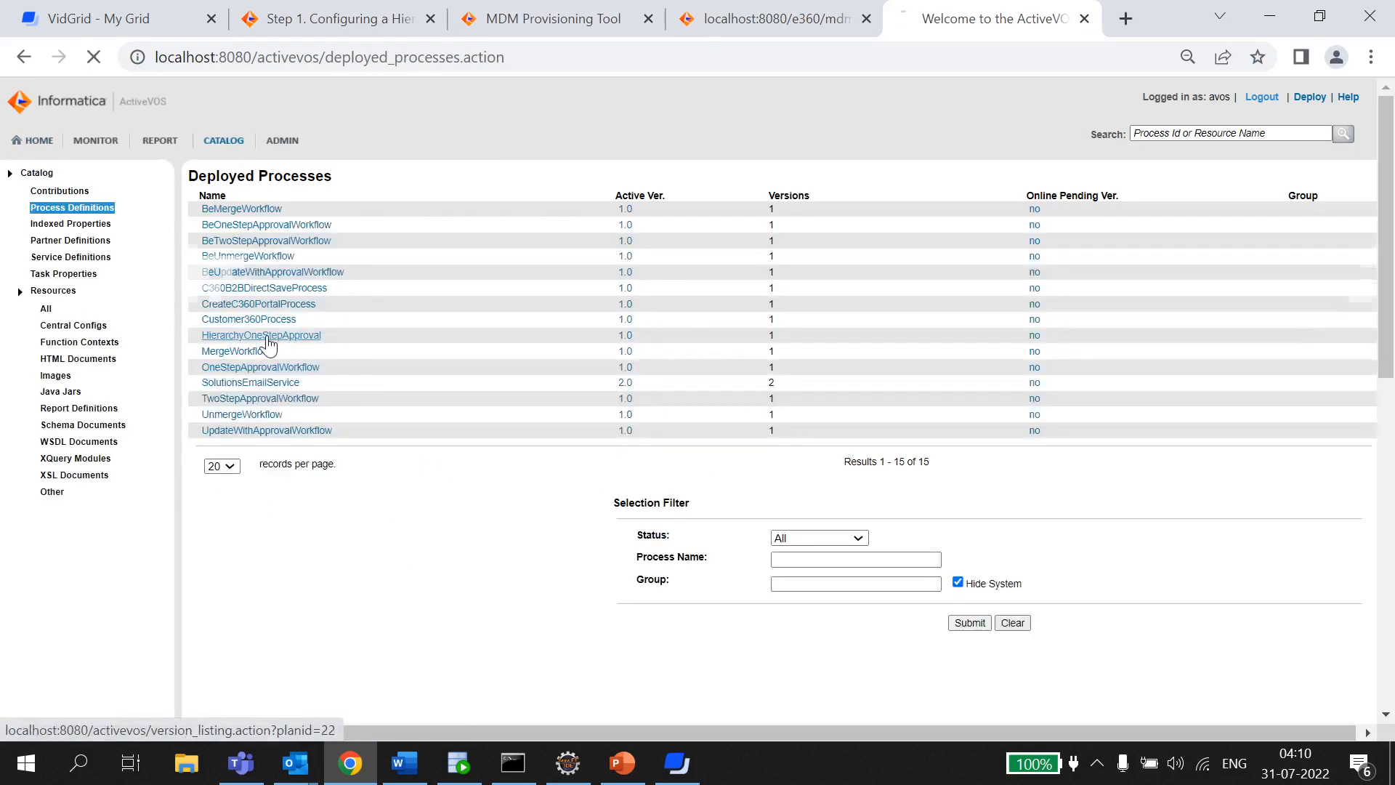
{"action": "left_click", "coordinate": [261, 334]}
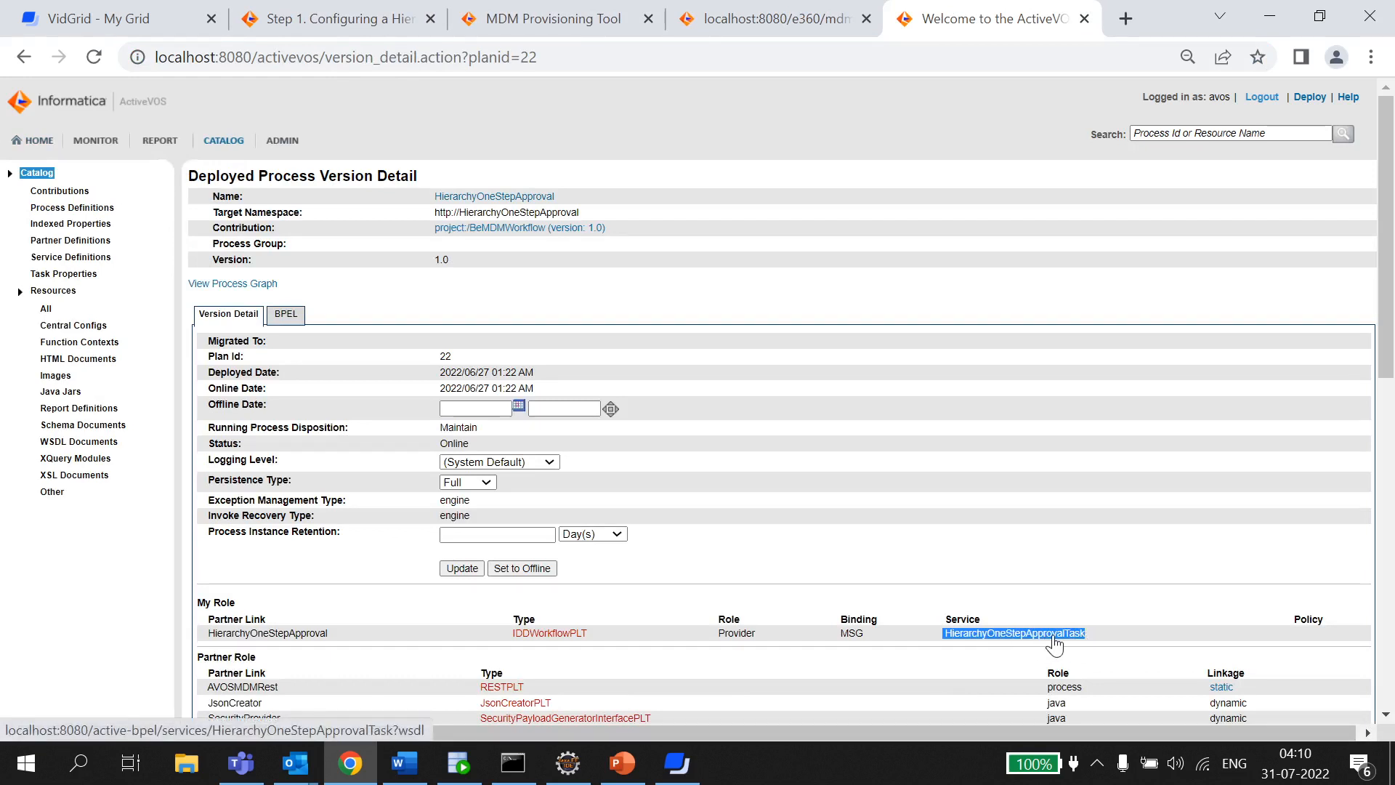
{"action": "left_click", "coordinate": [552, 18]}
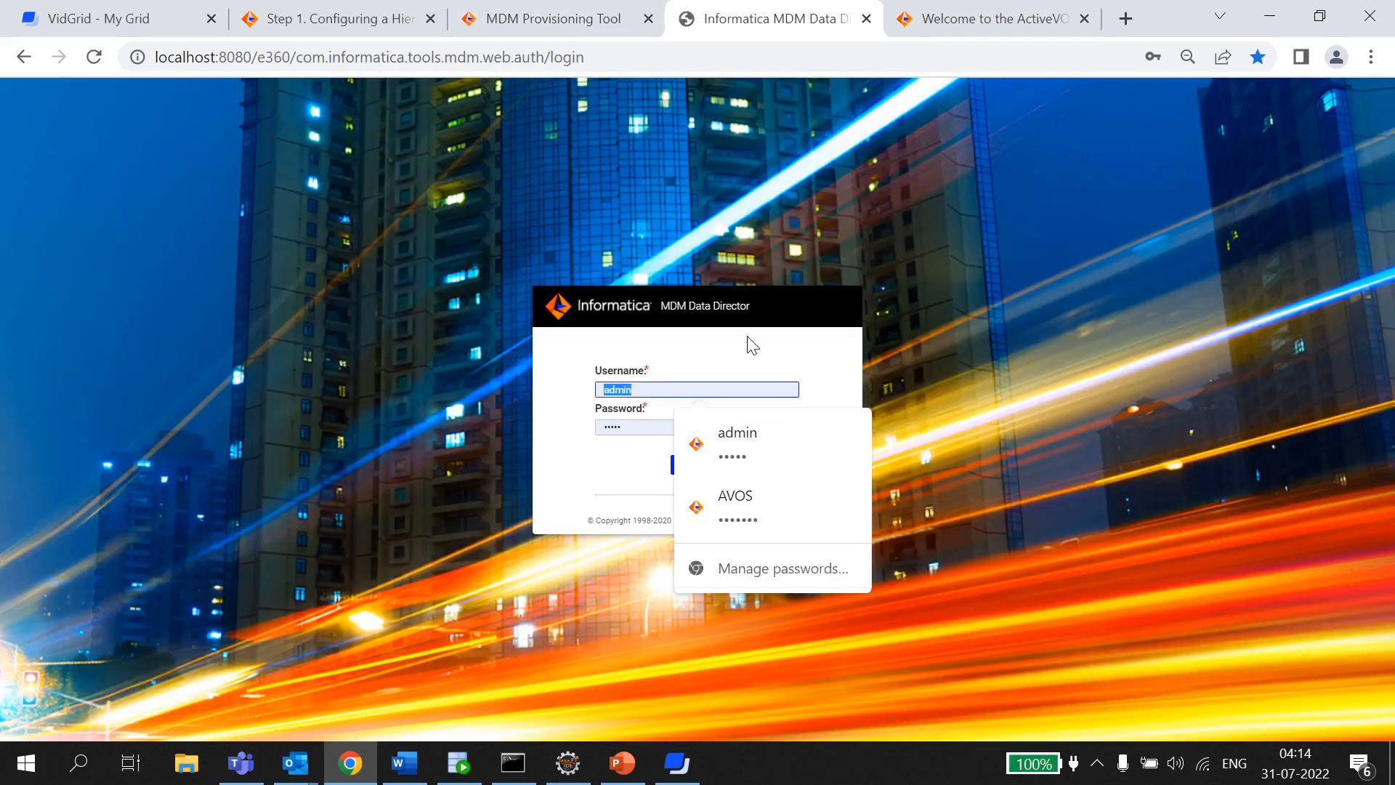
Step: Sign in to Data Director as the data steward 'datas'
{"action": "type", "text": "datas"}
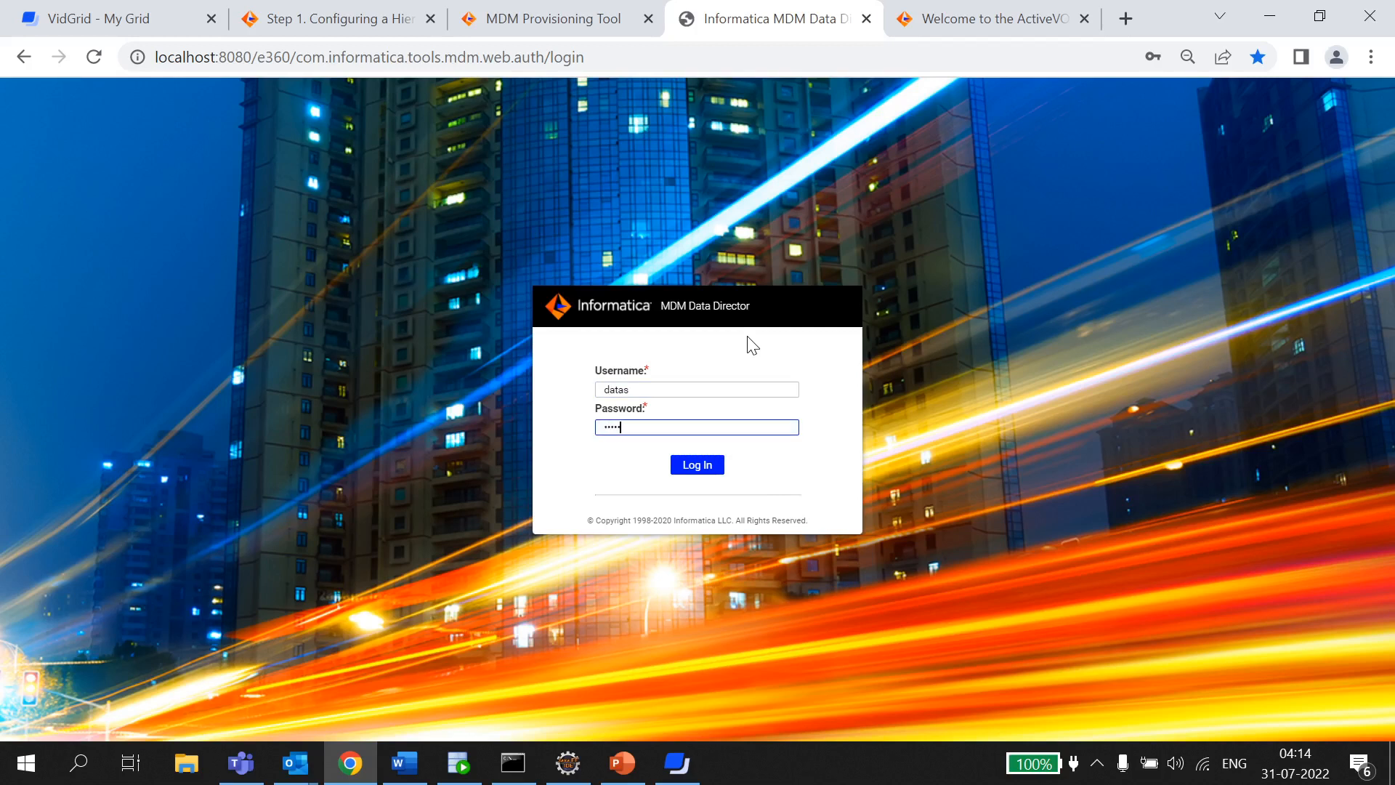
{"action": "left_click", "coordinate": [697, 465]}
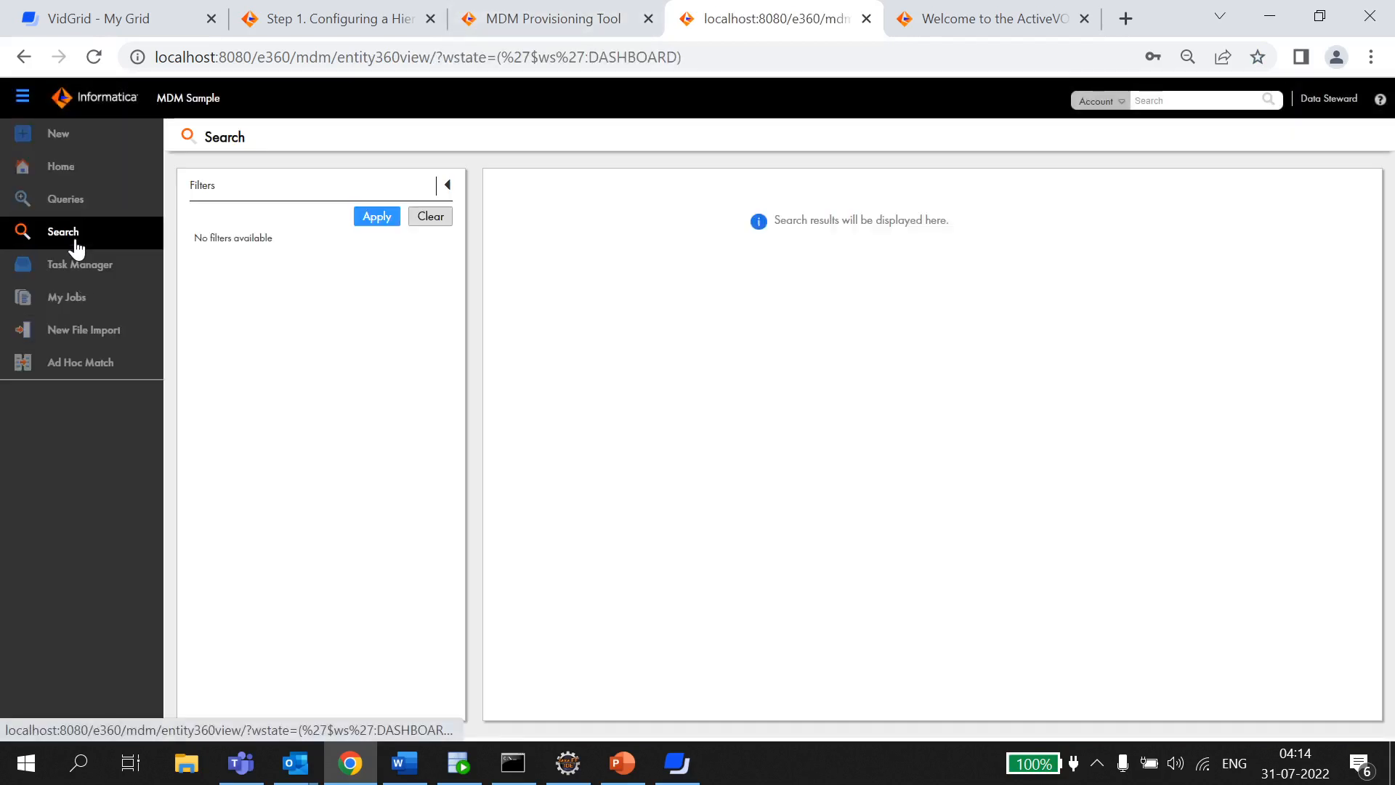
Step: Query organization Rowid Object 100 (HYPON SERVICE AGENCY) and begin adding a related record
{"action": "left_click", "coordinate": [64, 198]}
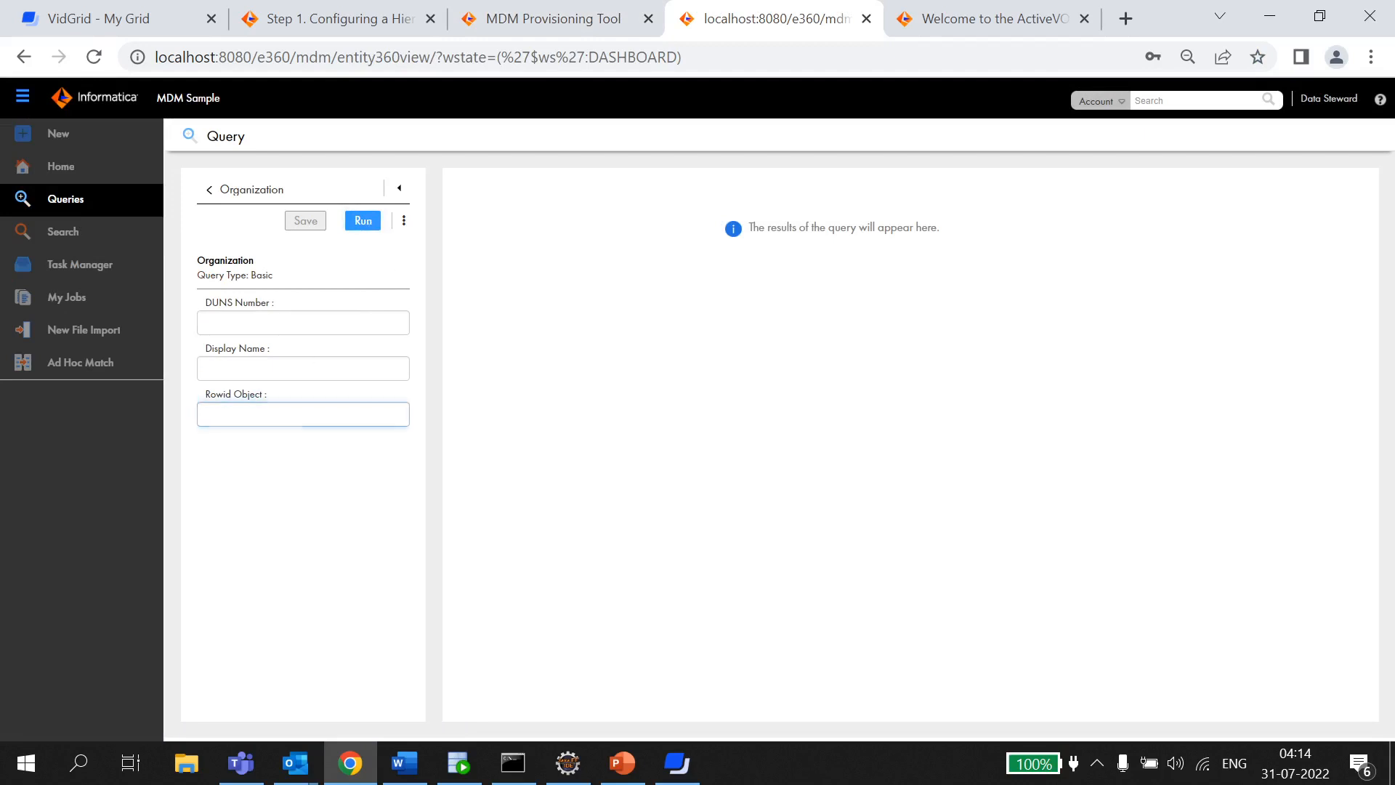
{"action": "type", "text": "100"}
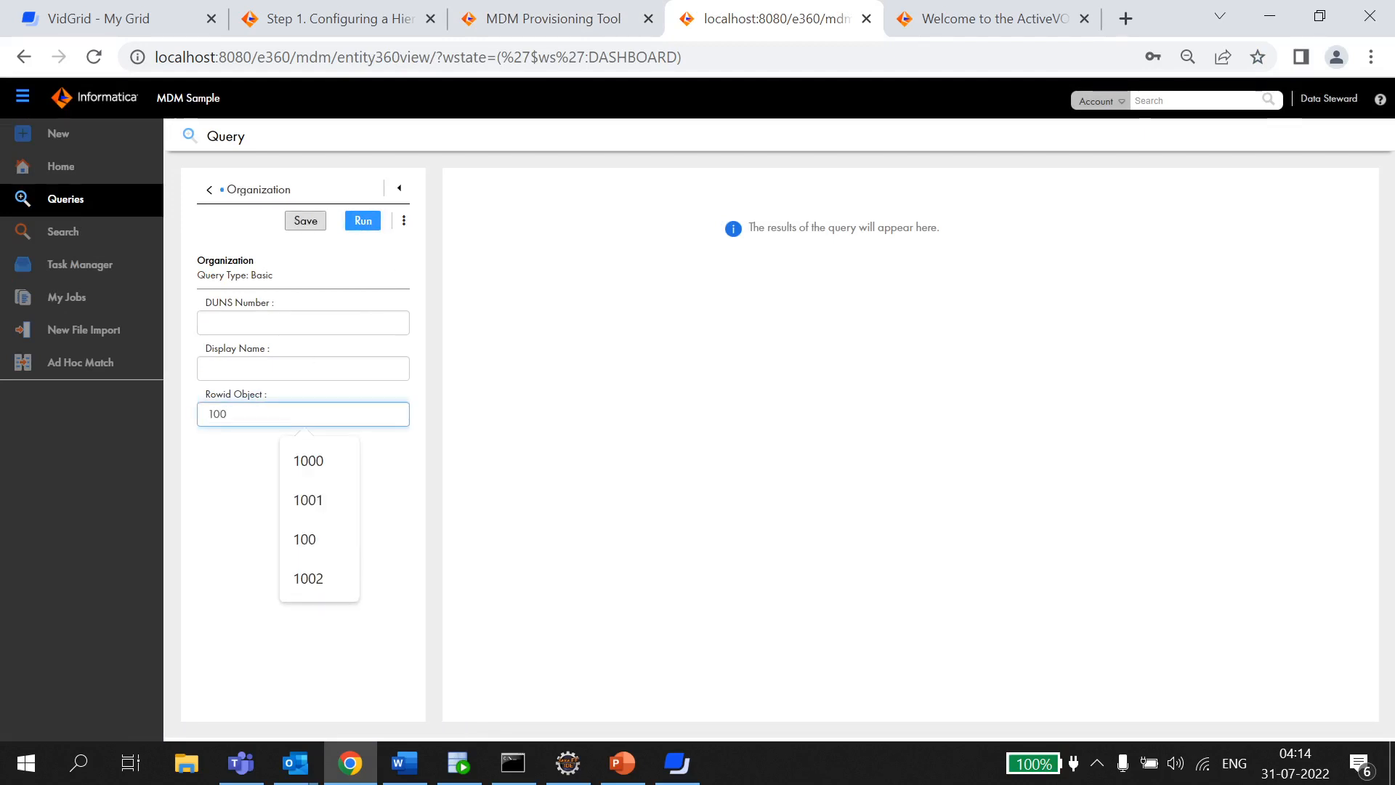
{"action": "left_click", "coordinate": [308, 460]}
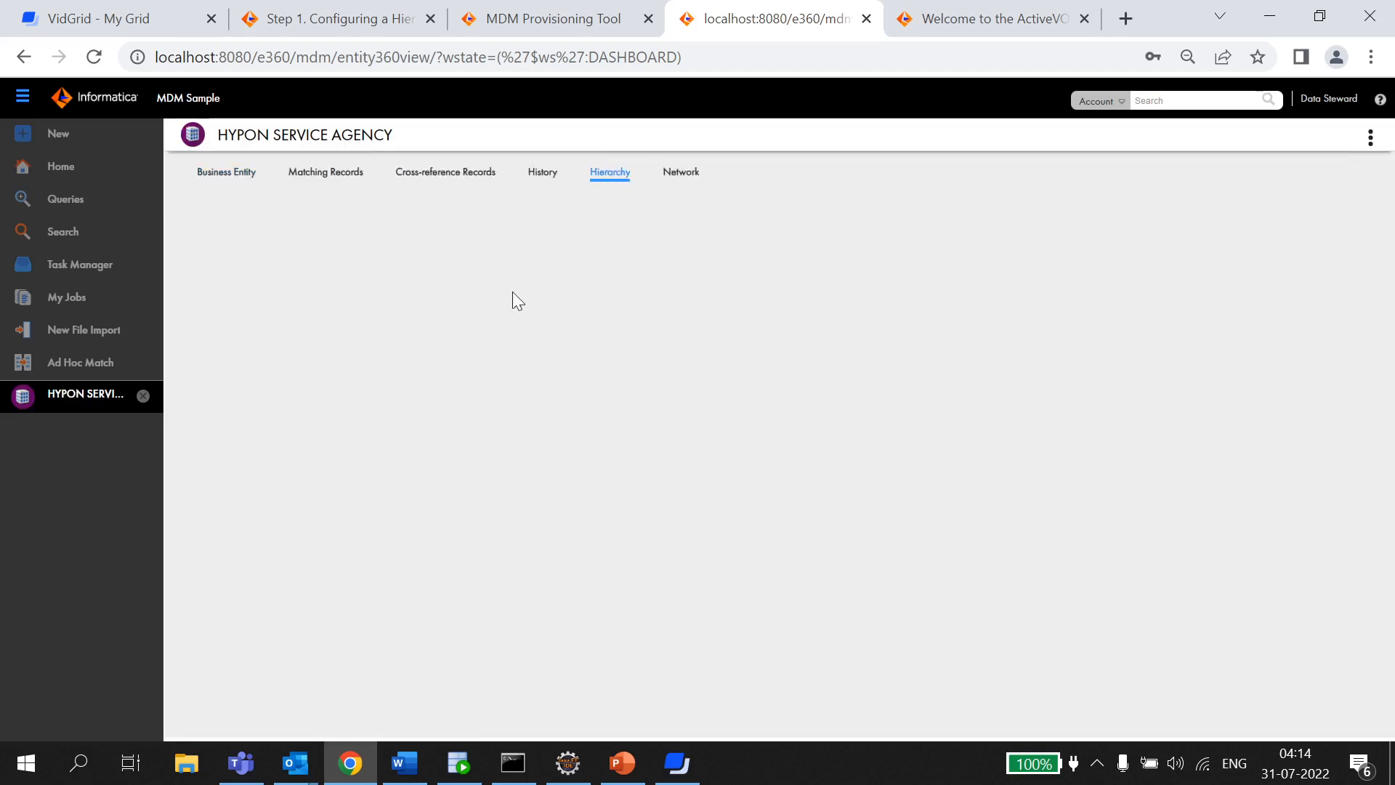
{"action": "left_click", "coordinate": [610, 172]}
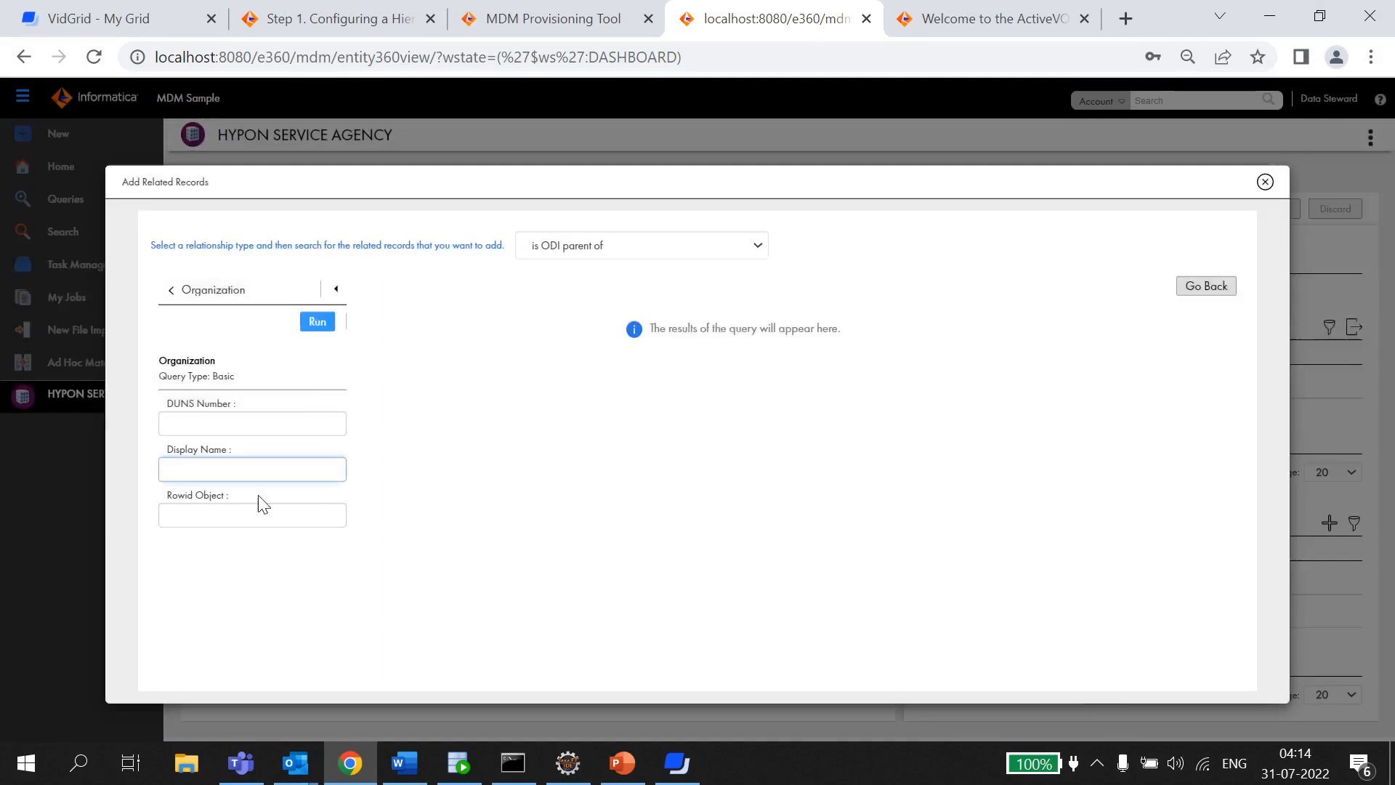
Step: Add RYERSON MEM HOSP as an ODI child, save, and submit the change
{"action": "left_click", "coordinate": [317, 321]}
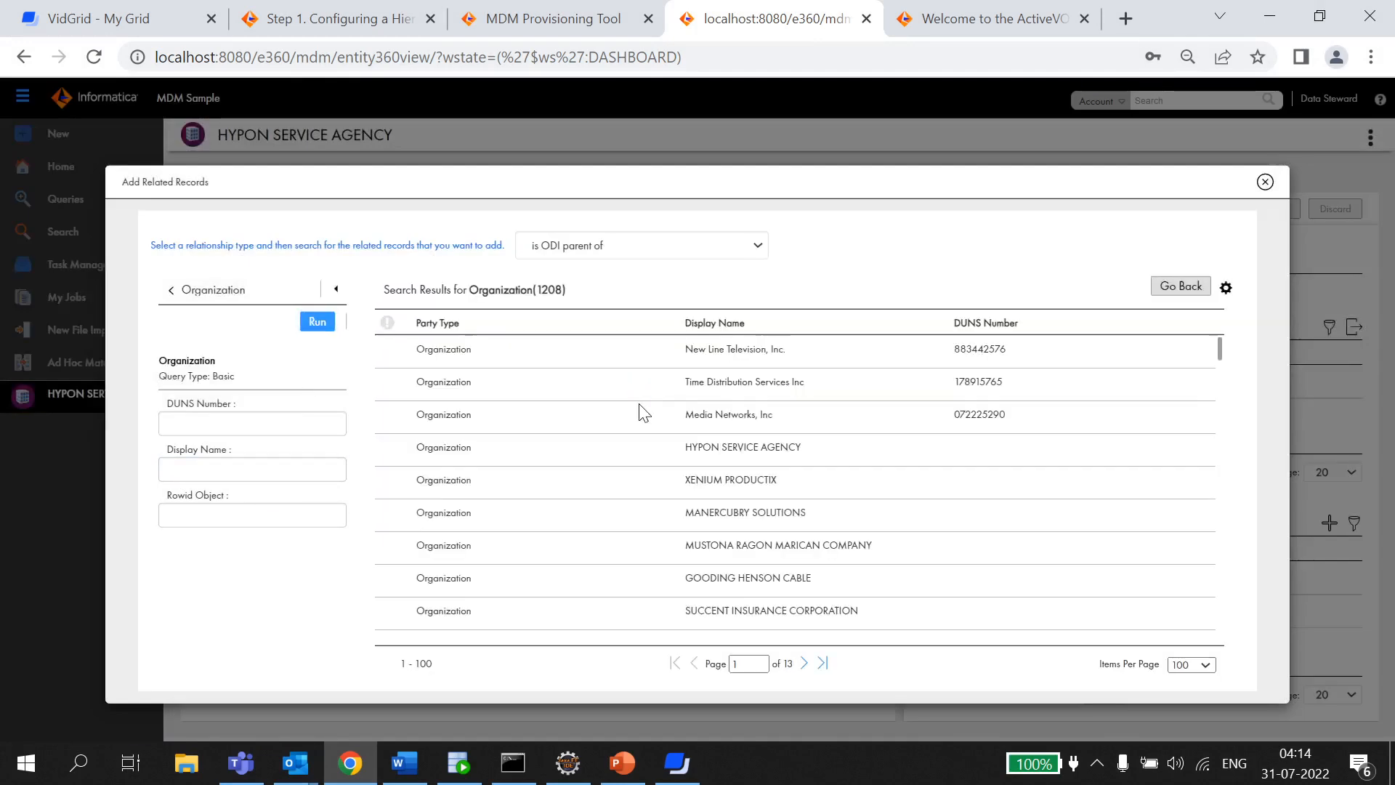
{"action": "left_click", "coordinate": [734, 500]}
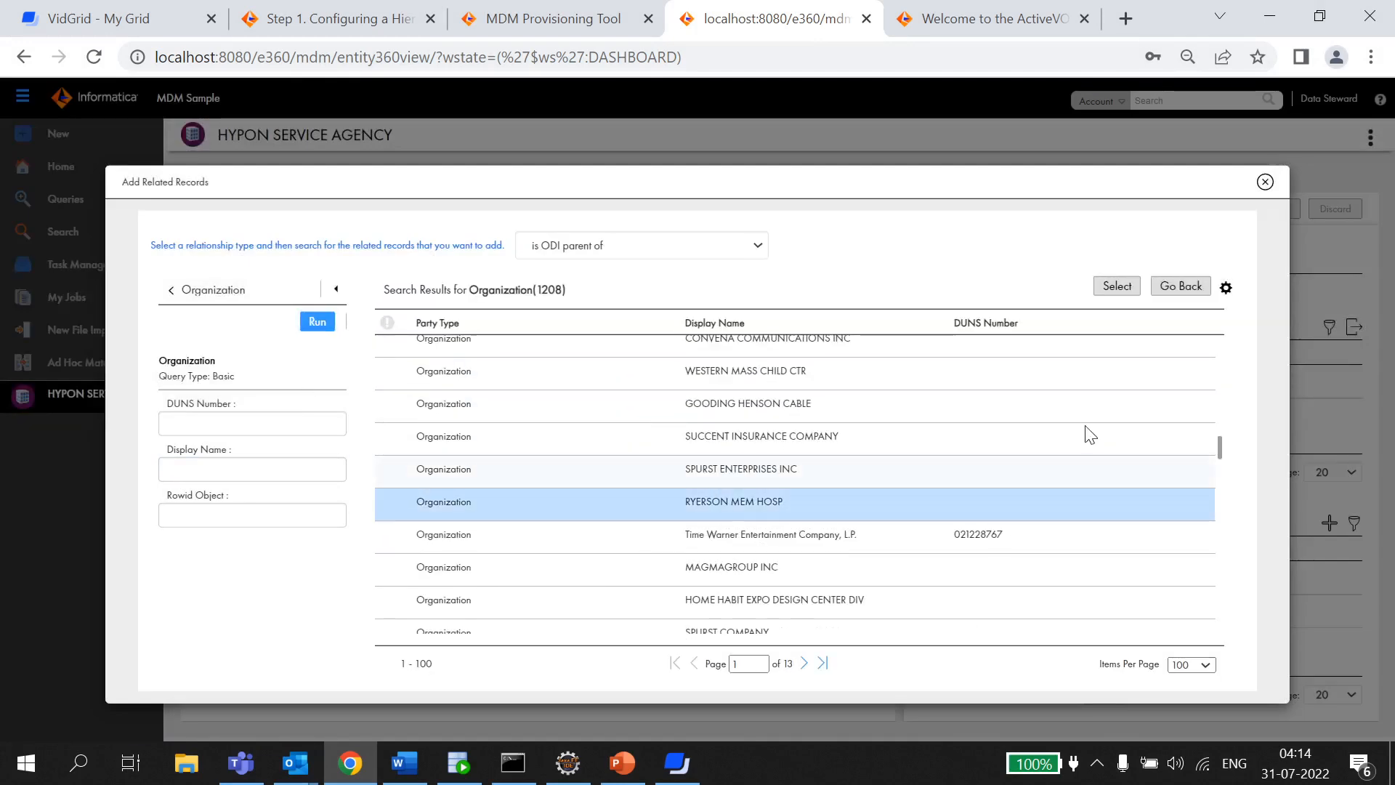
{"action": "left_click", "coordinate": [1116, 285]}
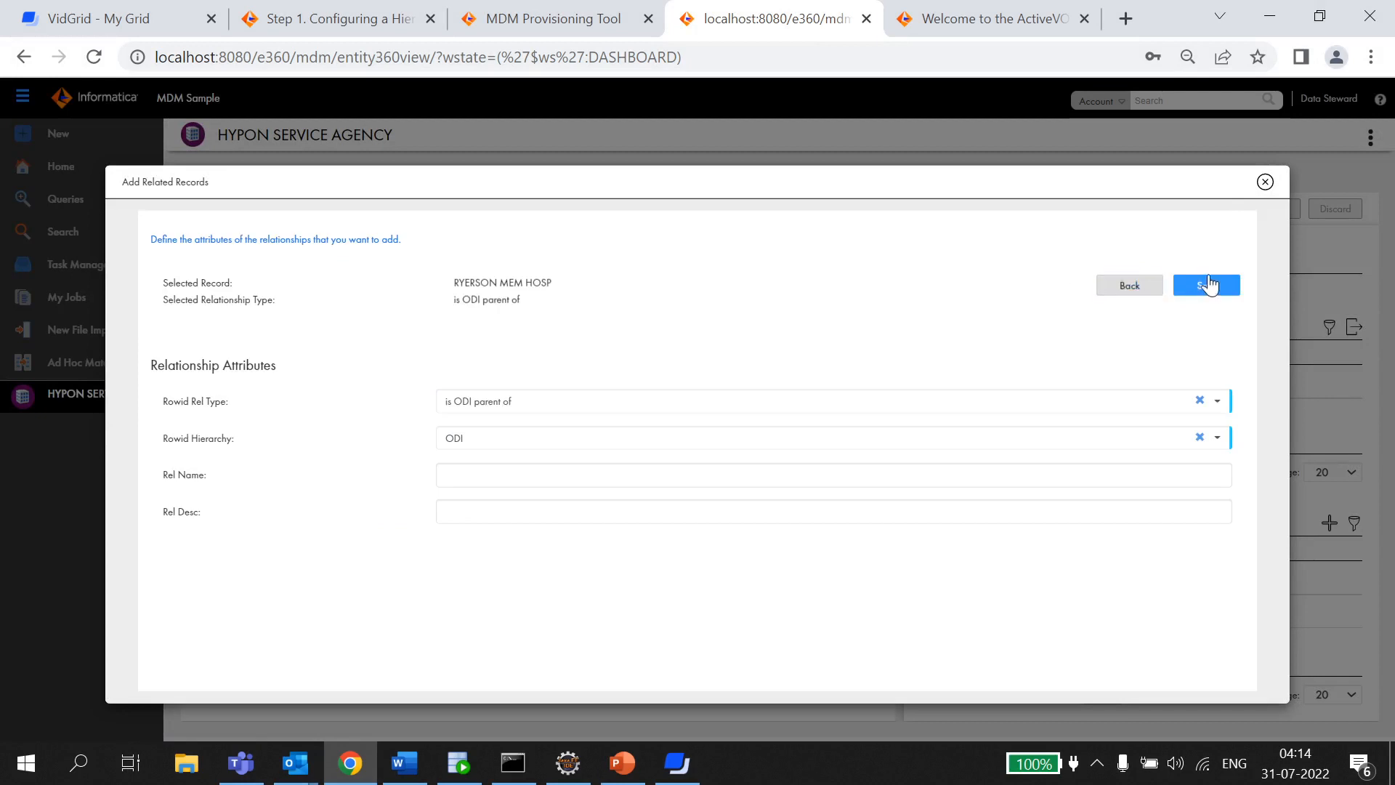
{"action": "left_click", "coordinate": [1206, 285]}
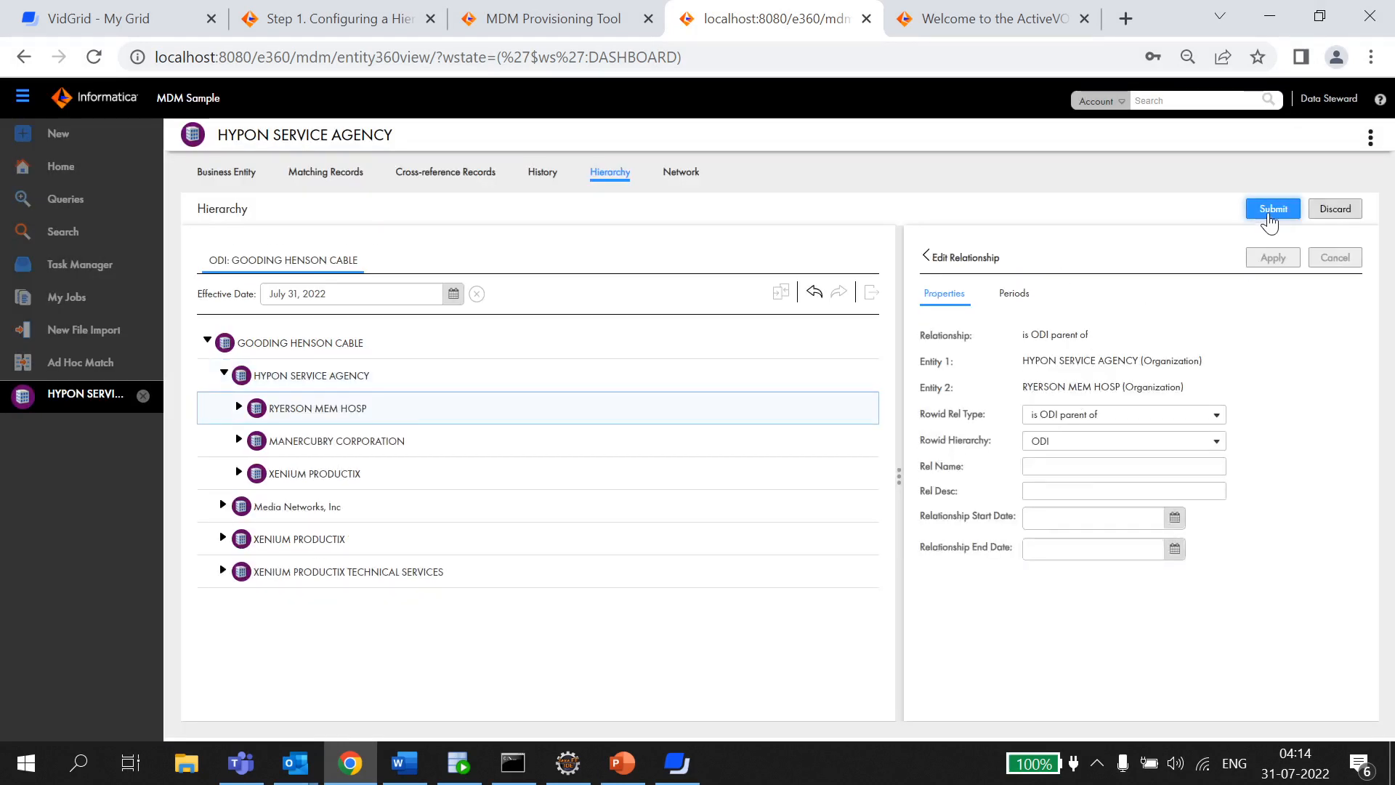
{"action": "left_click", "coordinate": [1272, 209]}
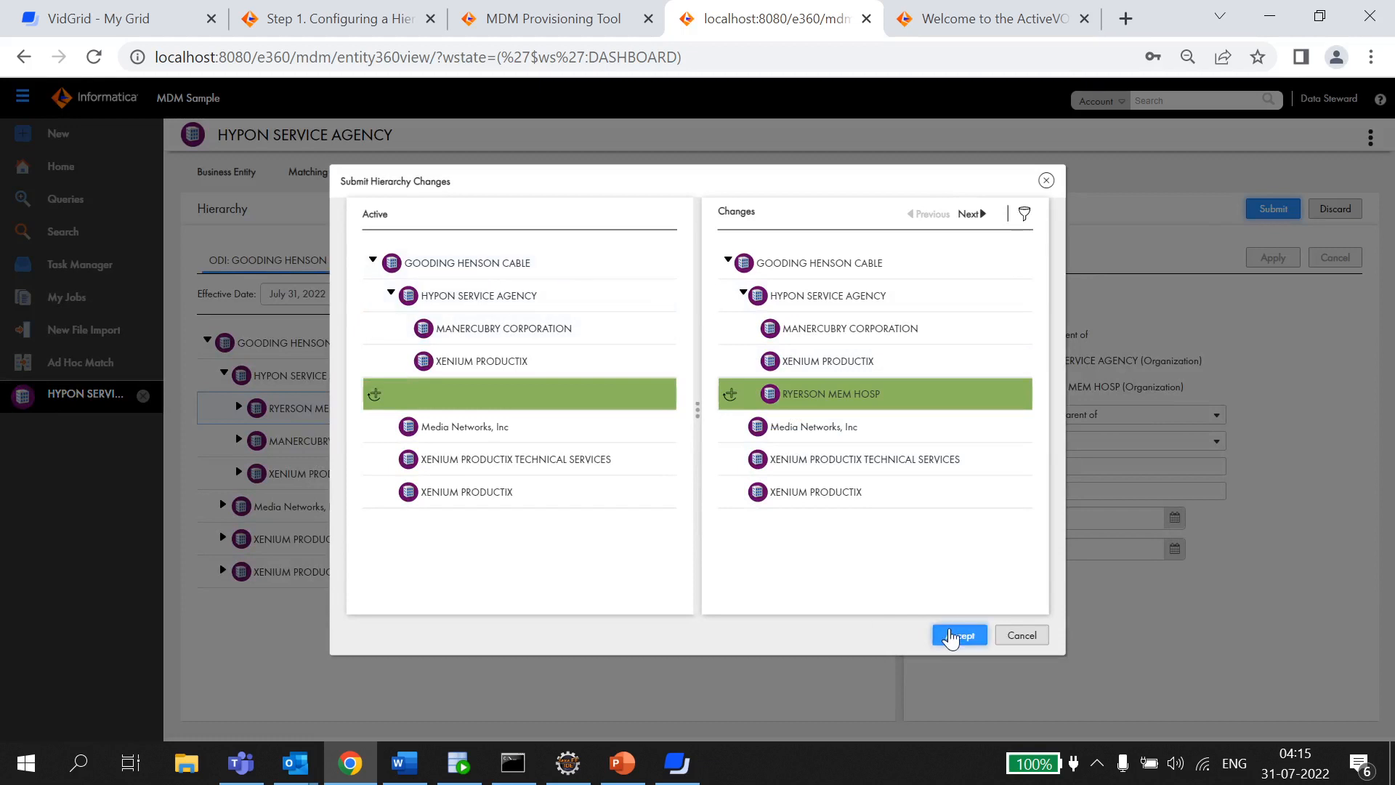
Step: Accept the hierarchy changes and send them with the comment 'Please approve.'
{"action": "left_click", "coordinate": [959, 634]}
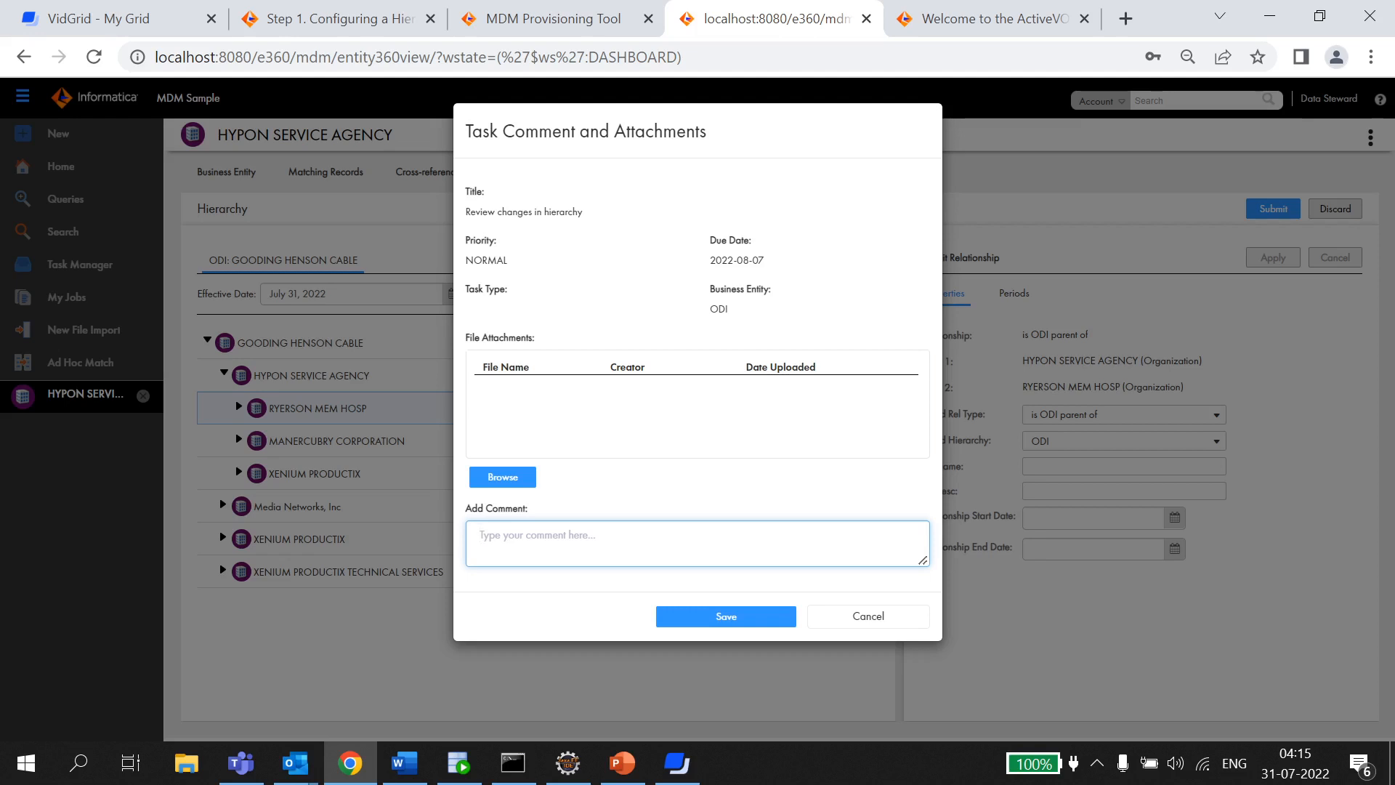
{"action": "type", "text": "F"}
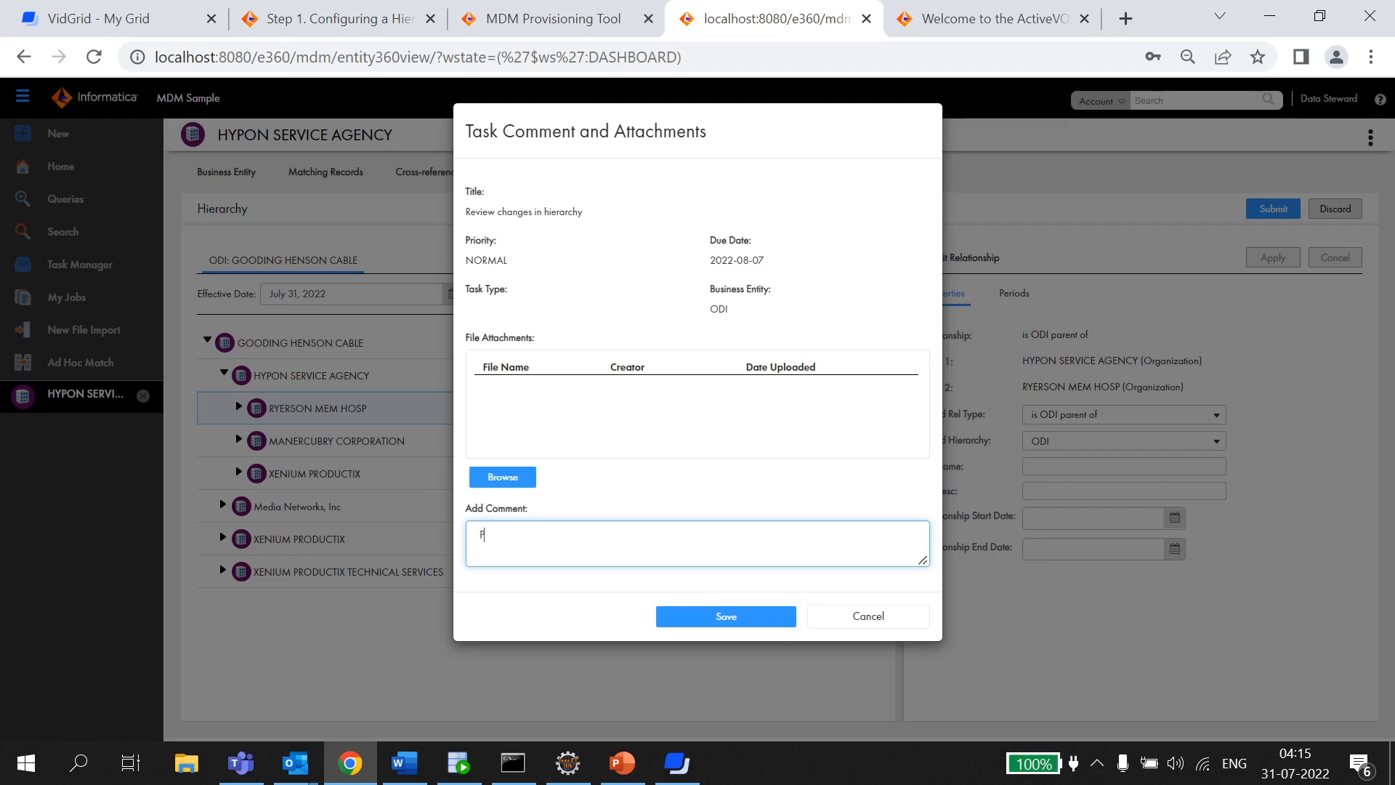
{"action": "type", "text": "lease appro"}
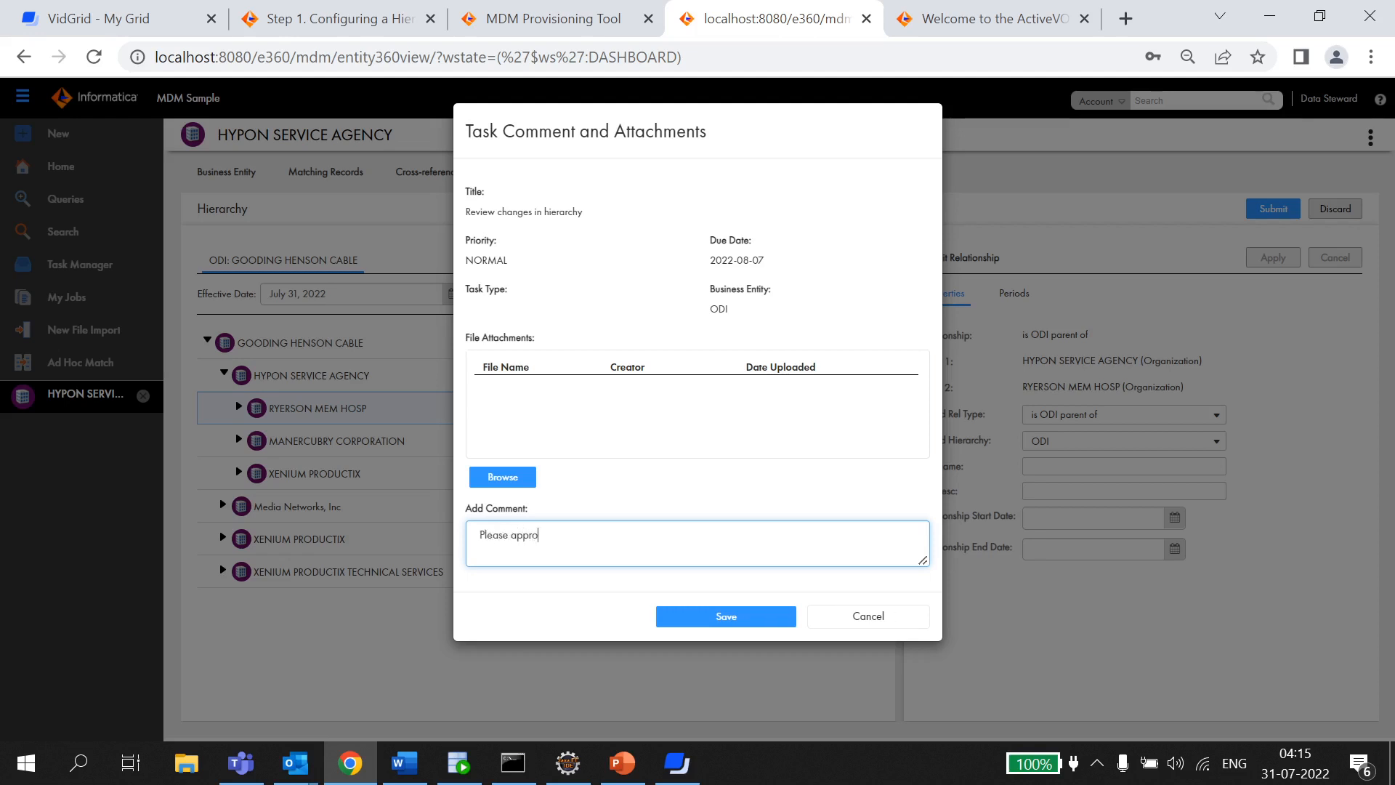
{"action": "type", "text": "ve."}
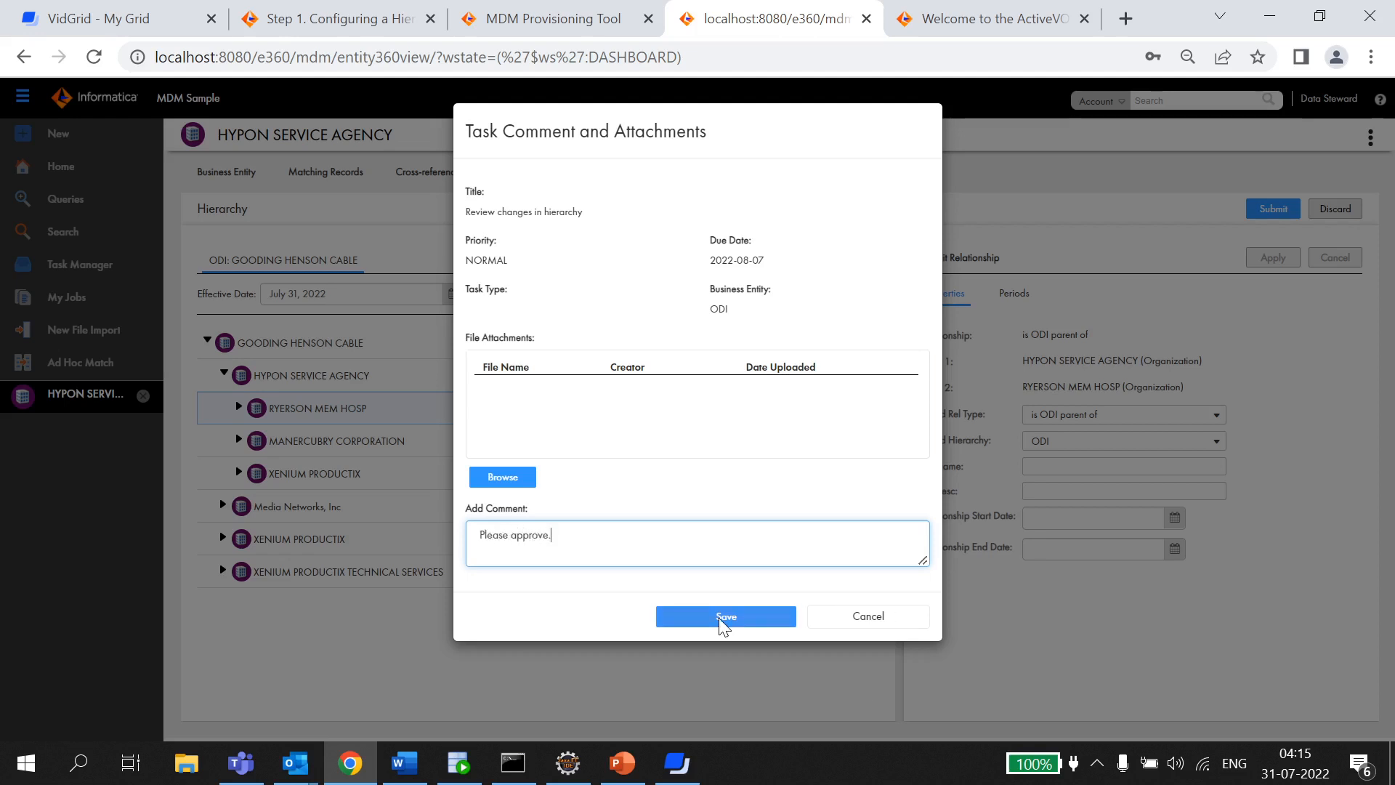
{"action": "left_click", "coordinate": [991, 17]}
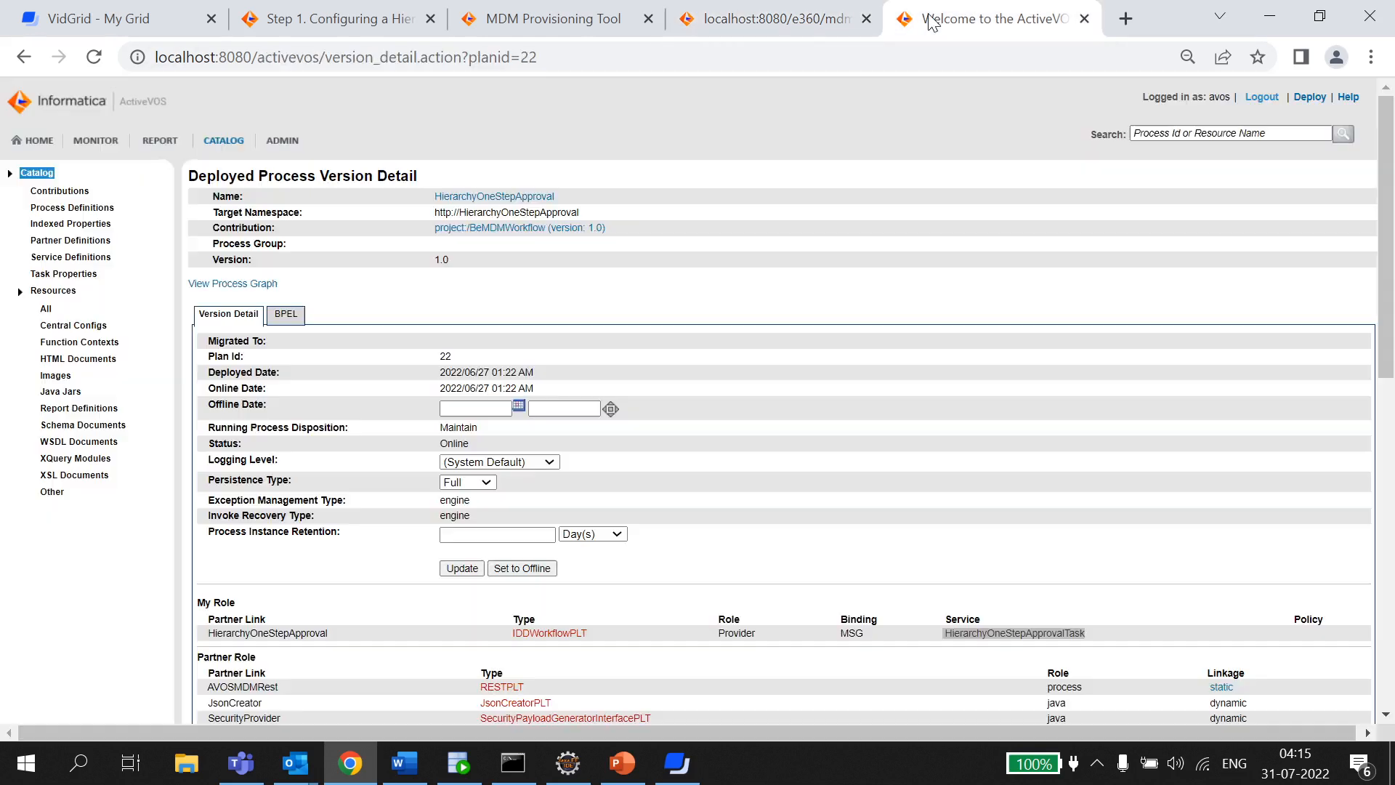
Step: Open the active process's FinalReview task and its ProcessTaskRequest interaction ID 540025
{"action": "left_click", "coordinate": [39, 140]}
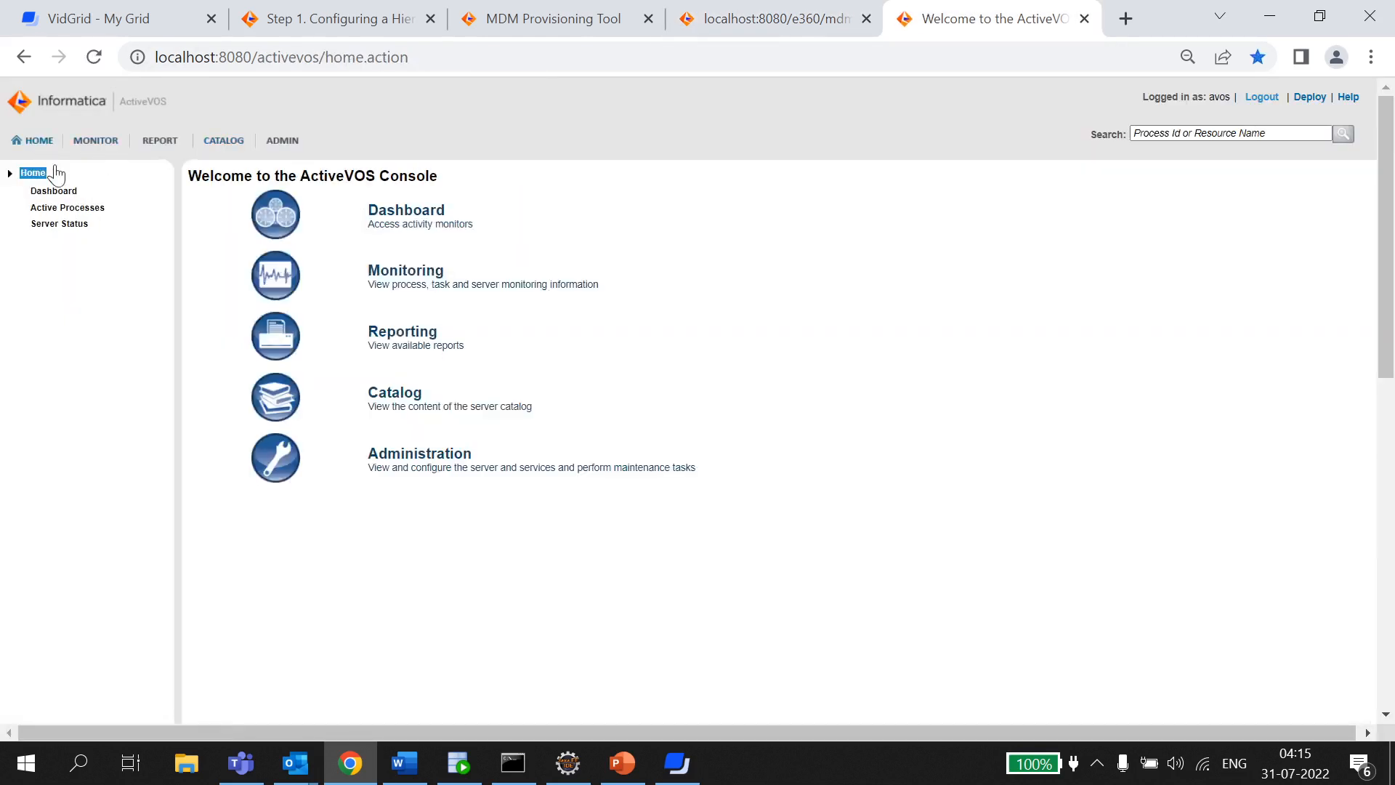
{"action": "left_click", "coordinate": [67, 207]}
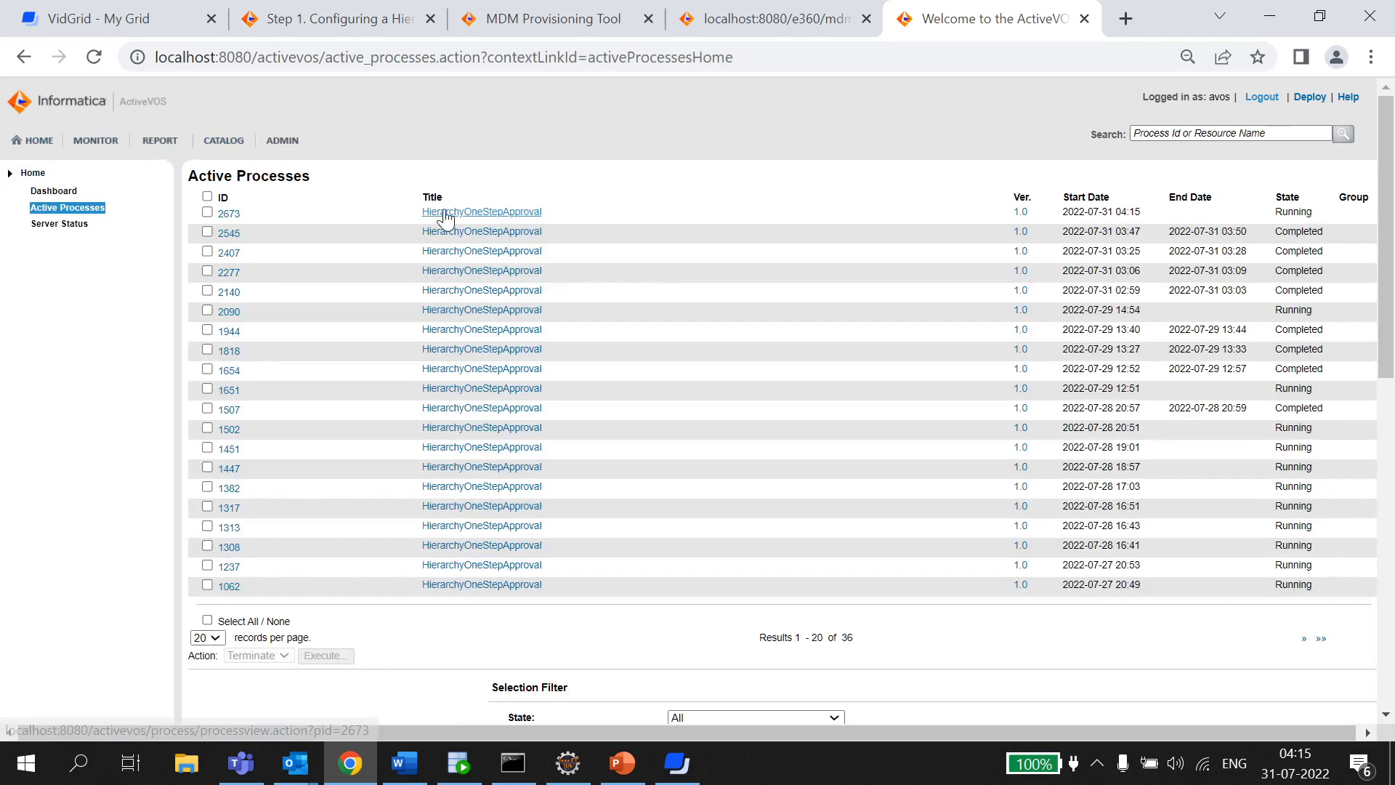
{"action": "mouse_move", "coordinate": [512, 218]}
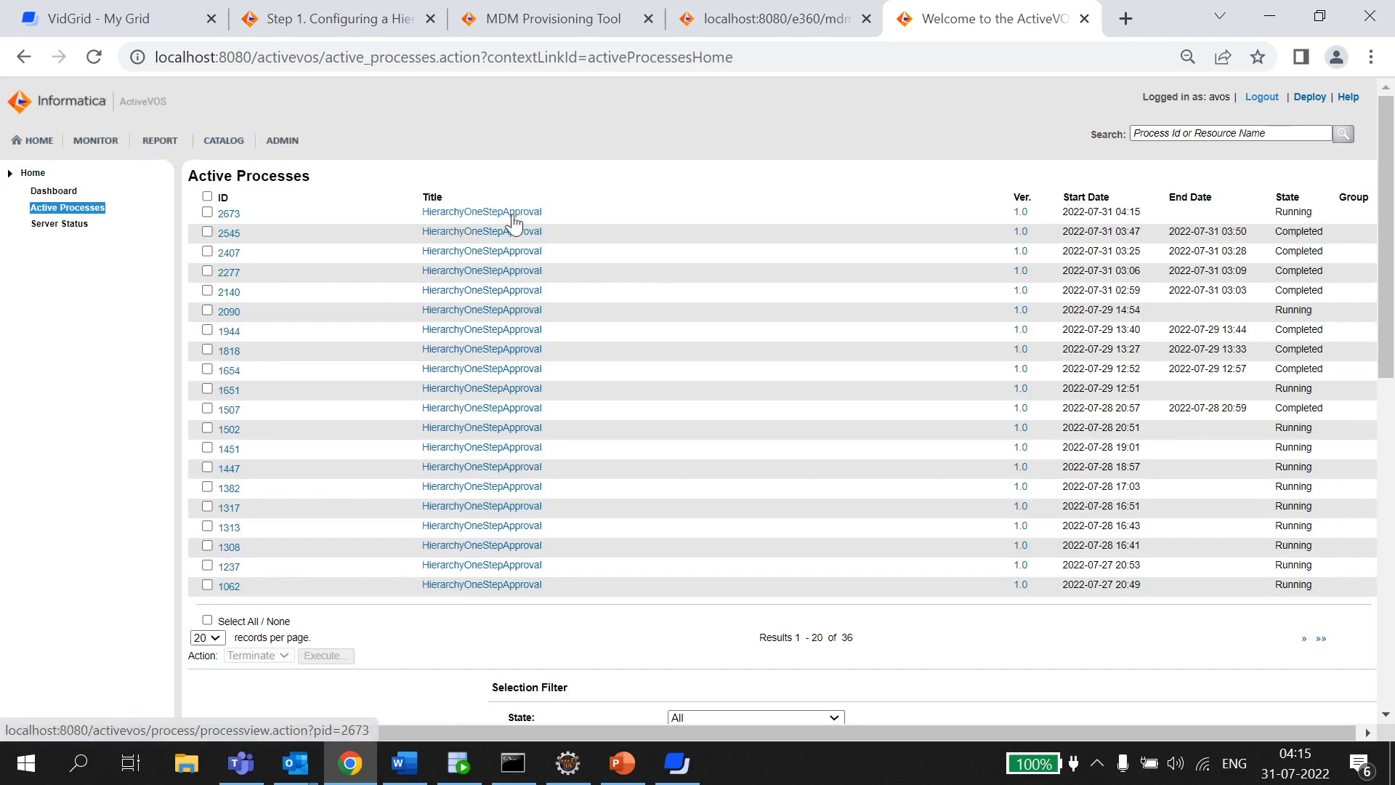
{"action": "left_click", "coordinate": [481, 212]}
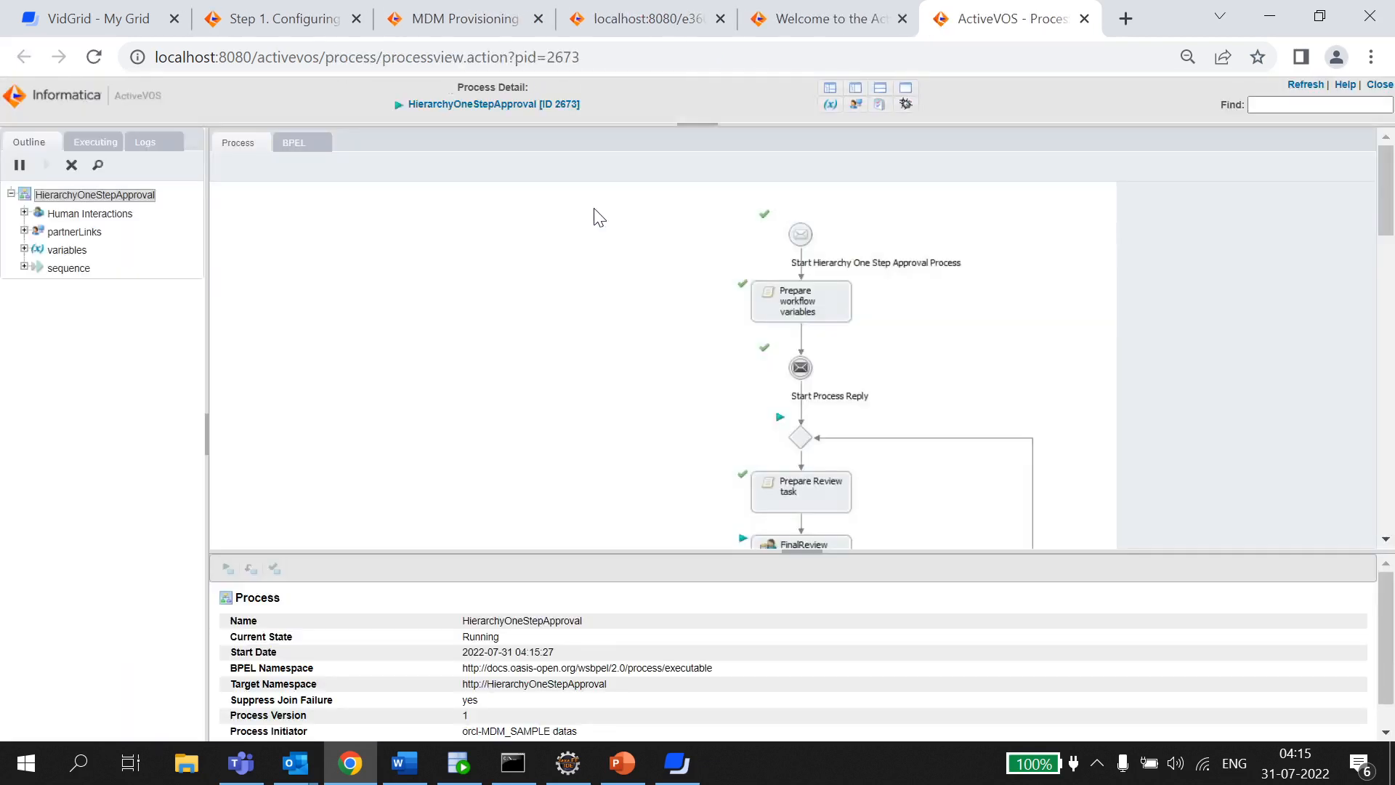
{"action": "scroll", "scroll_direction": "down", "scroll_amount": 3}
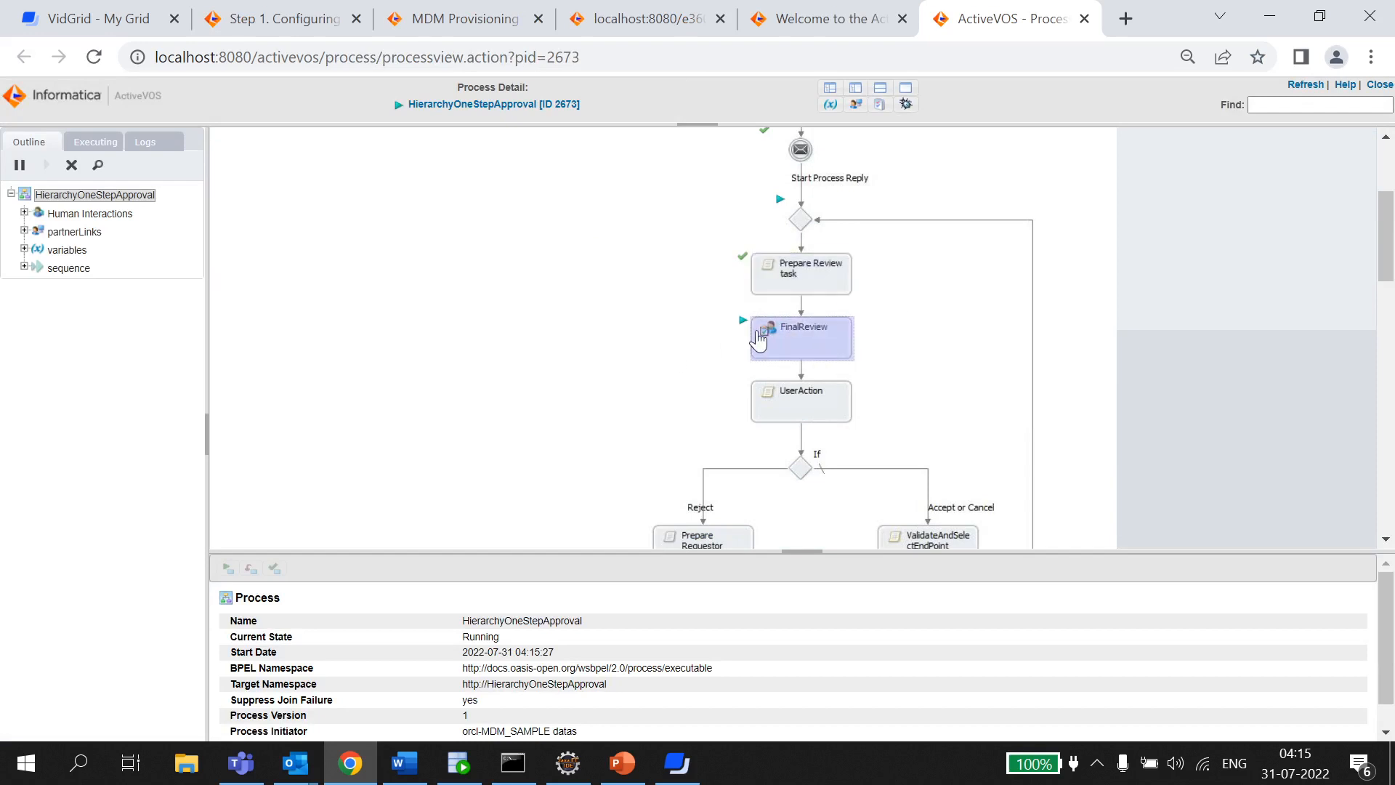
{"action": "left_click", "coordinate": [799, 338]}
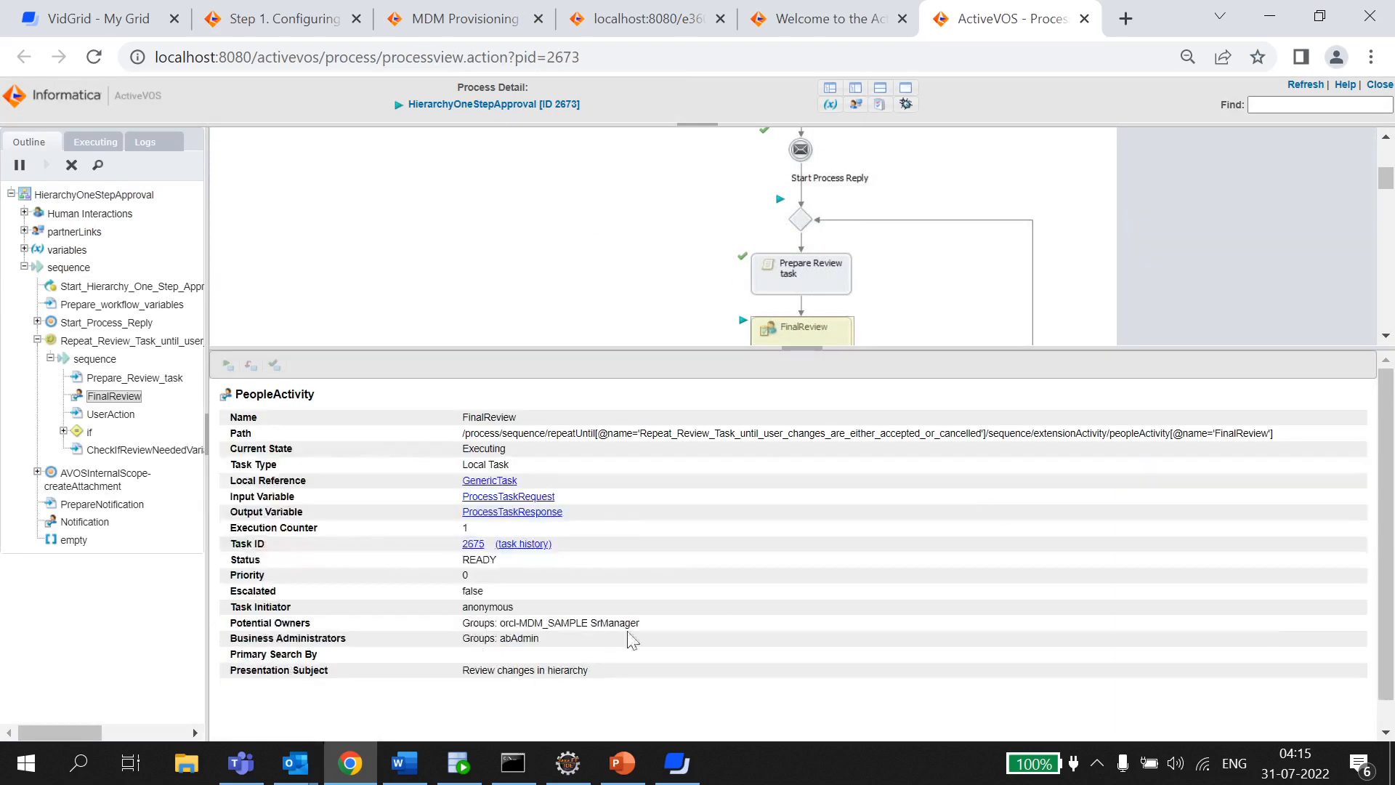
{"action": "double_click", "coordinate": [614, 622]}
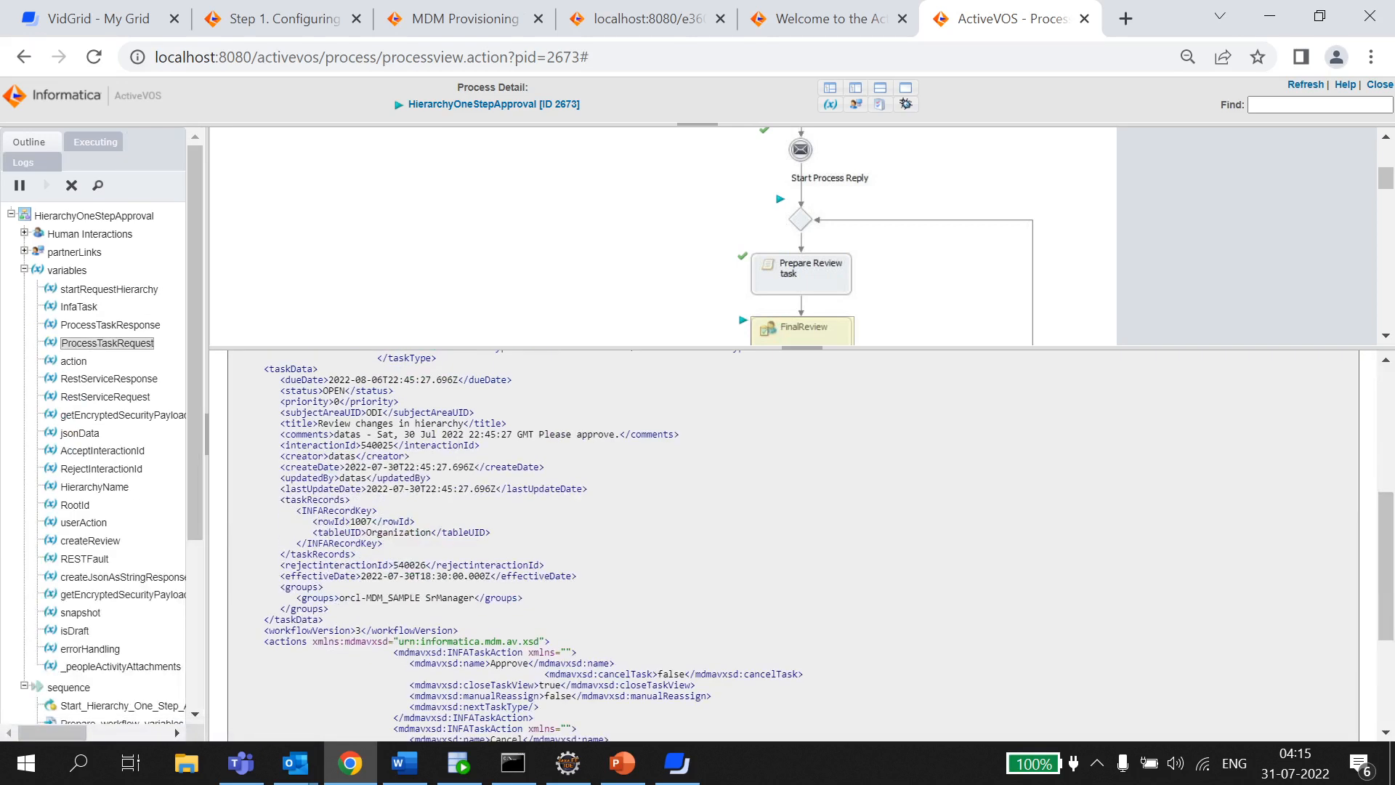
{"action": "double_click", "coordinate": [372, 445]}
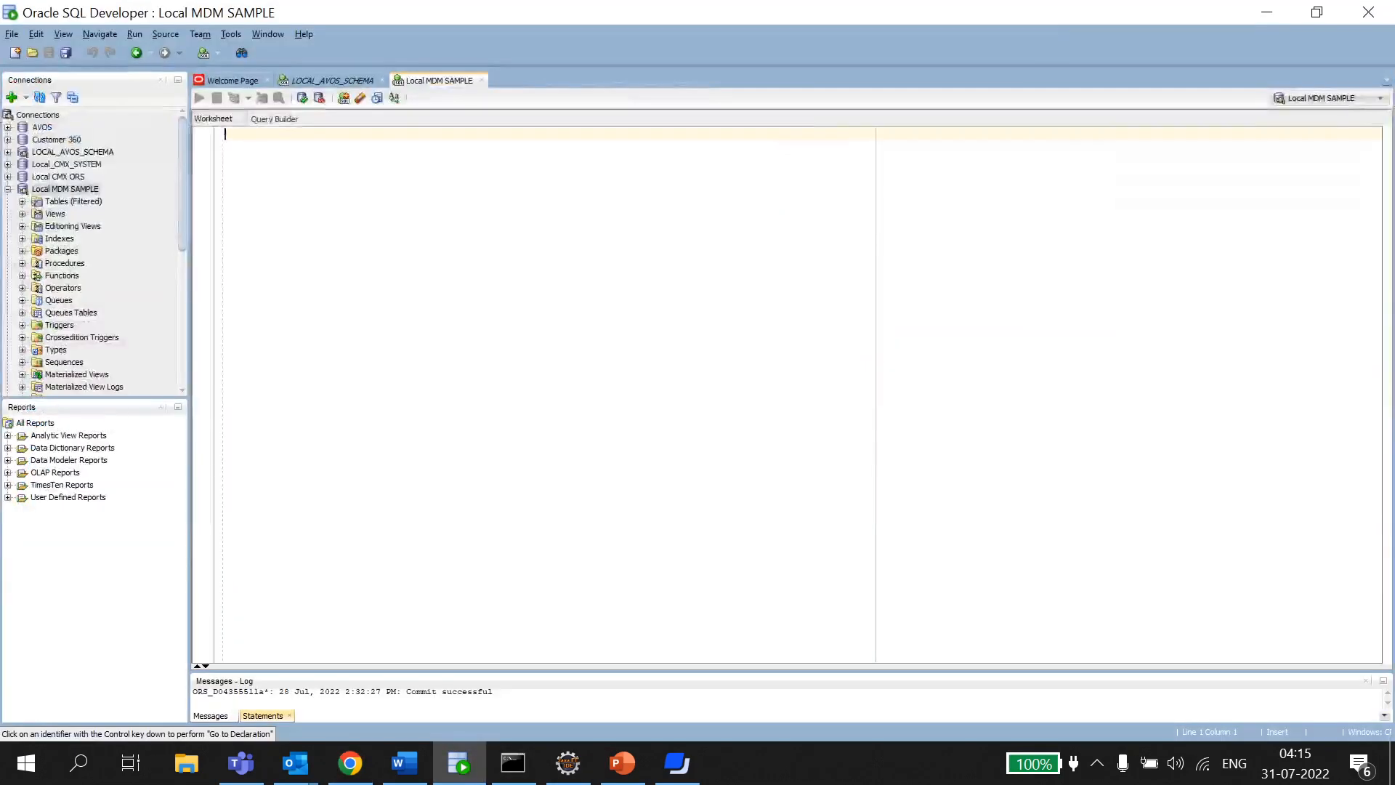
Step: Run 'select * from C_RL_PARTY order by create_date desc;' in the worksheet
{"action": "type", "text": "select"}
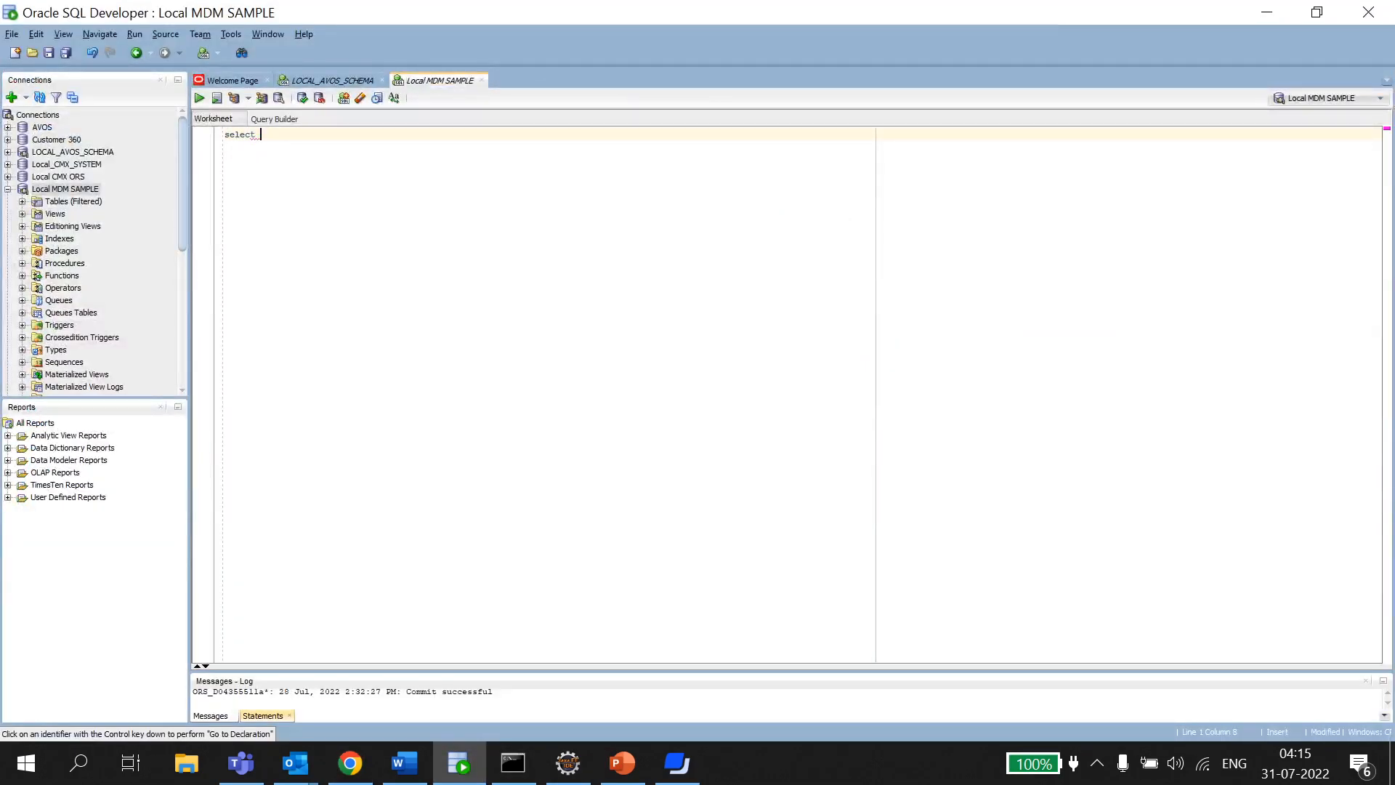
{"action": "type", "text": "* from"}
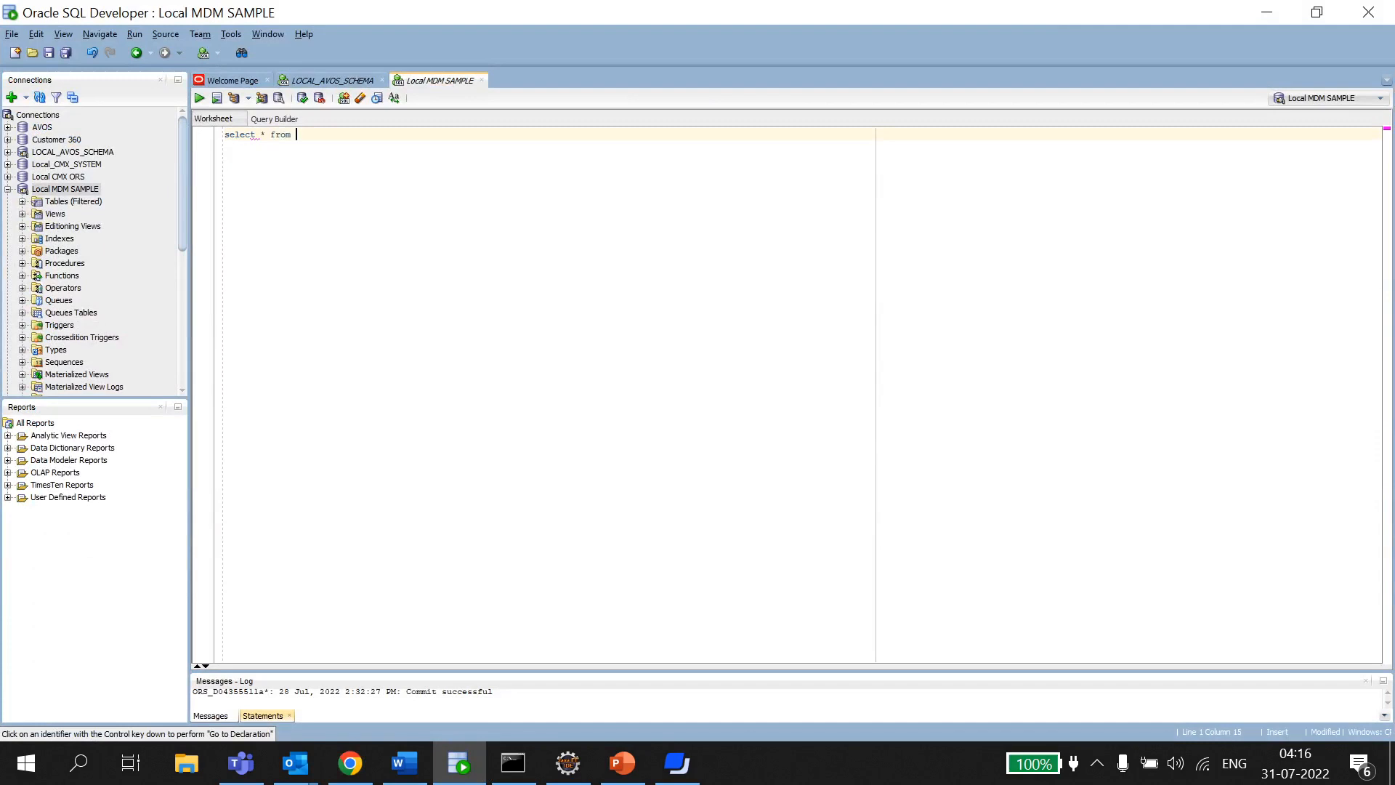
{"action": "type", "text": "C_RL_PART"}
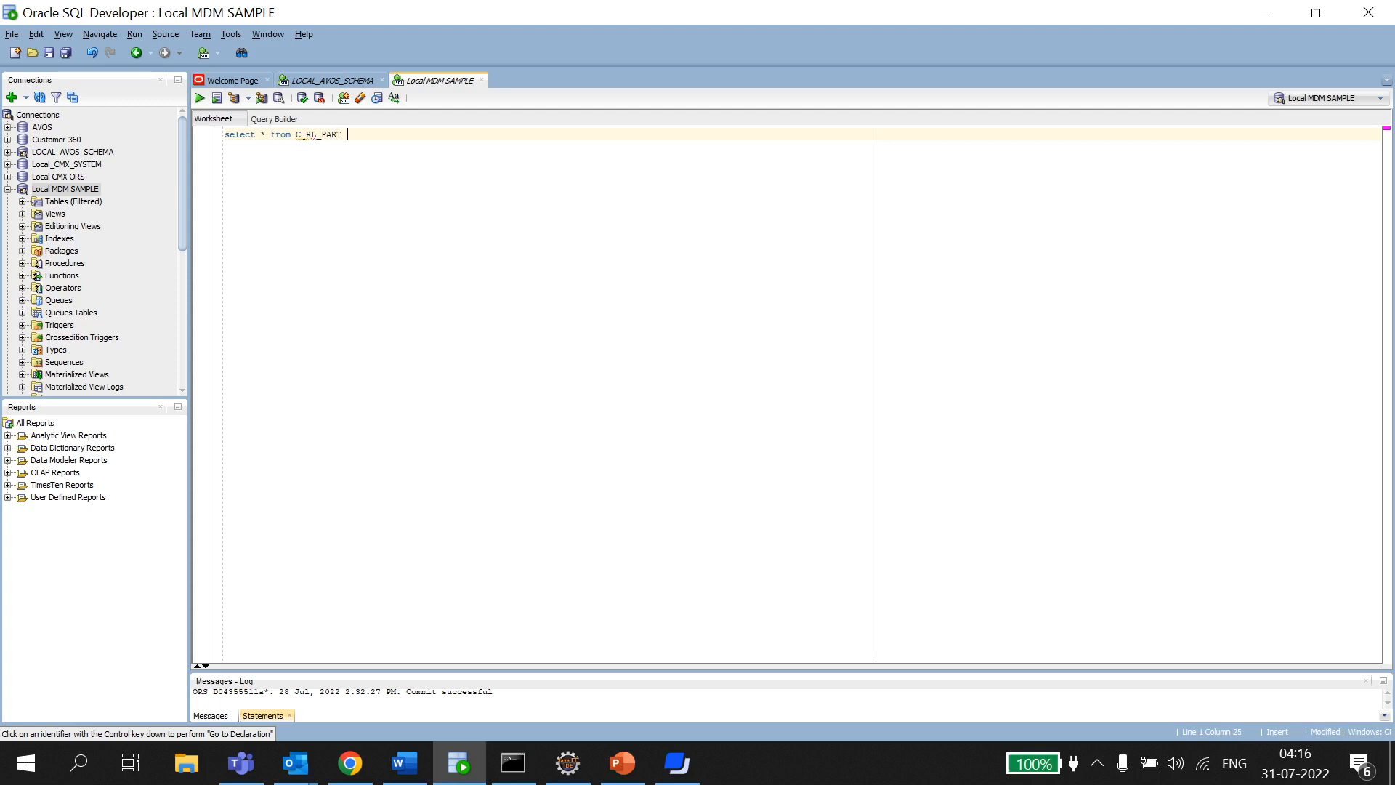
{"action": "type", "text": "order by"}
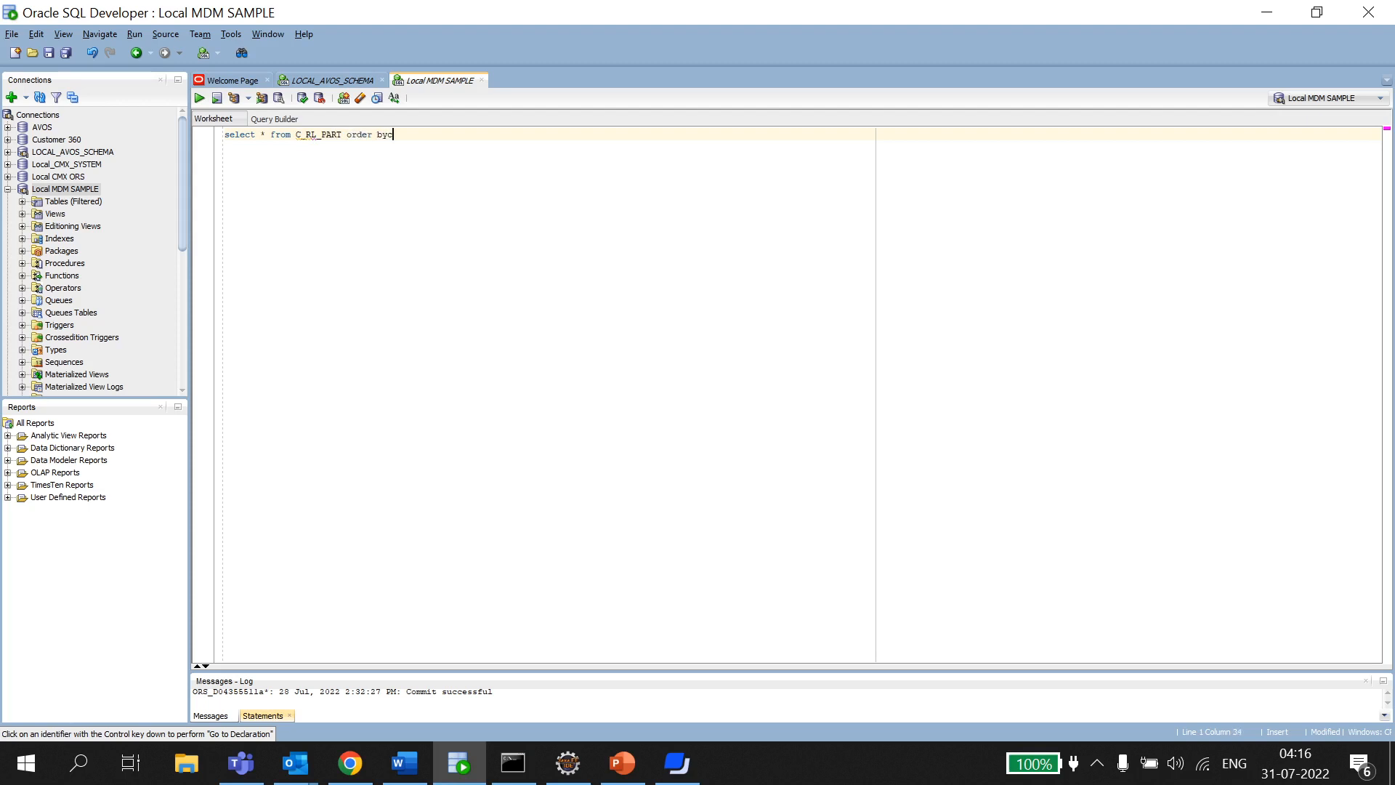
{"action": "type", "text": "cr"}
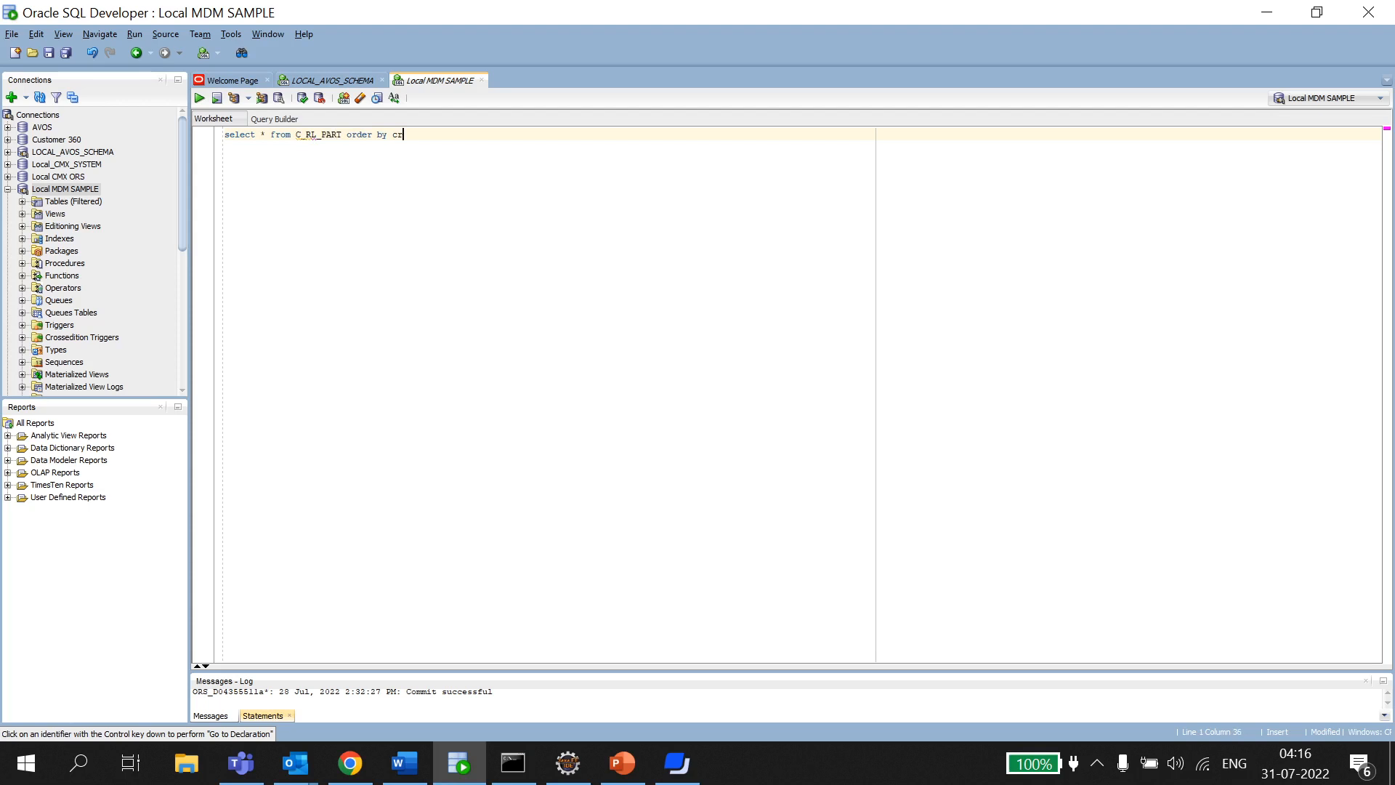
{"action": "type", "text": "eate"}
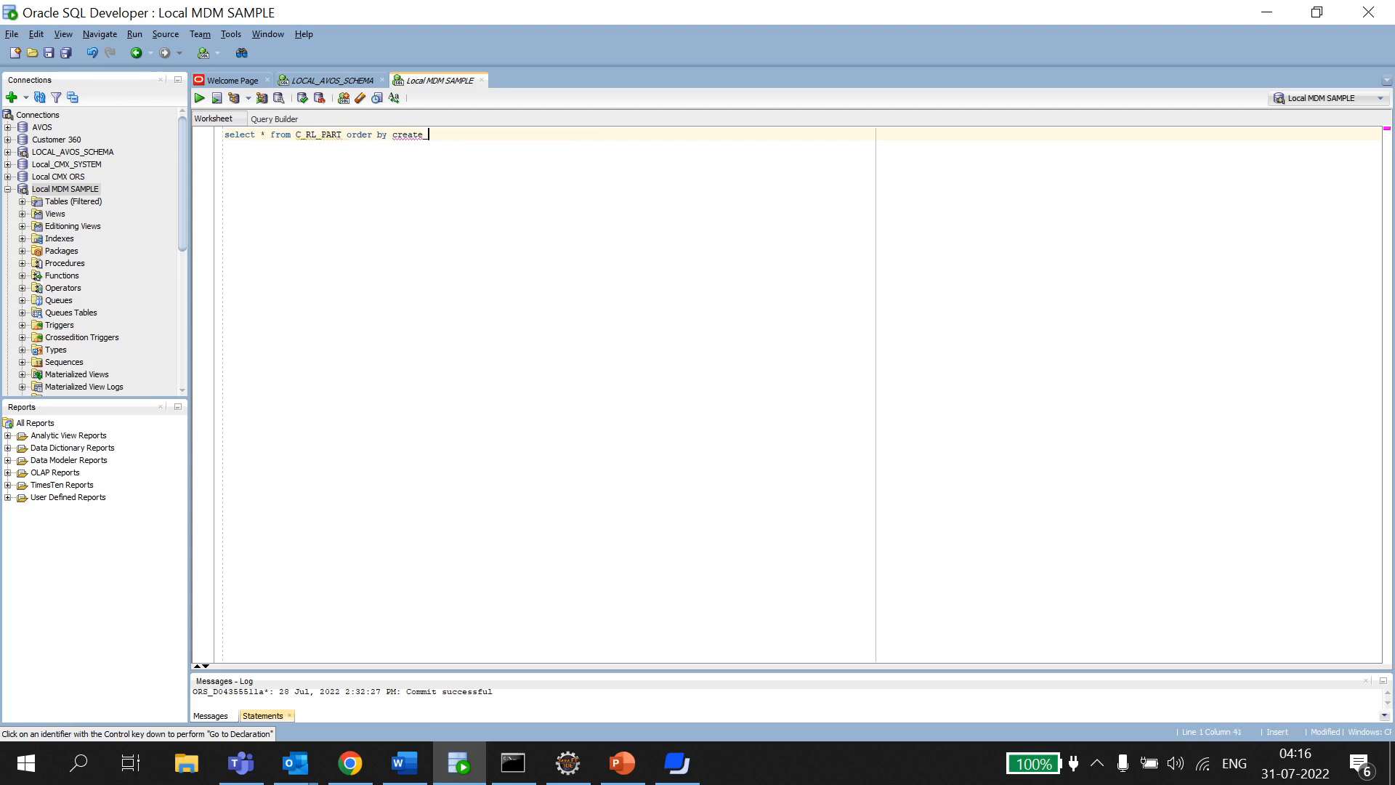
{"action": "type", "text": "_date desc;"}
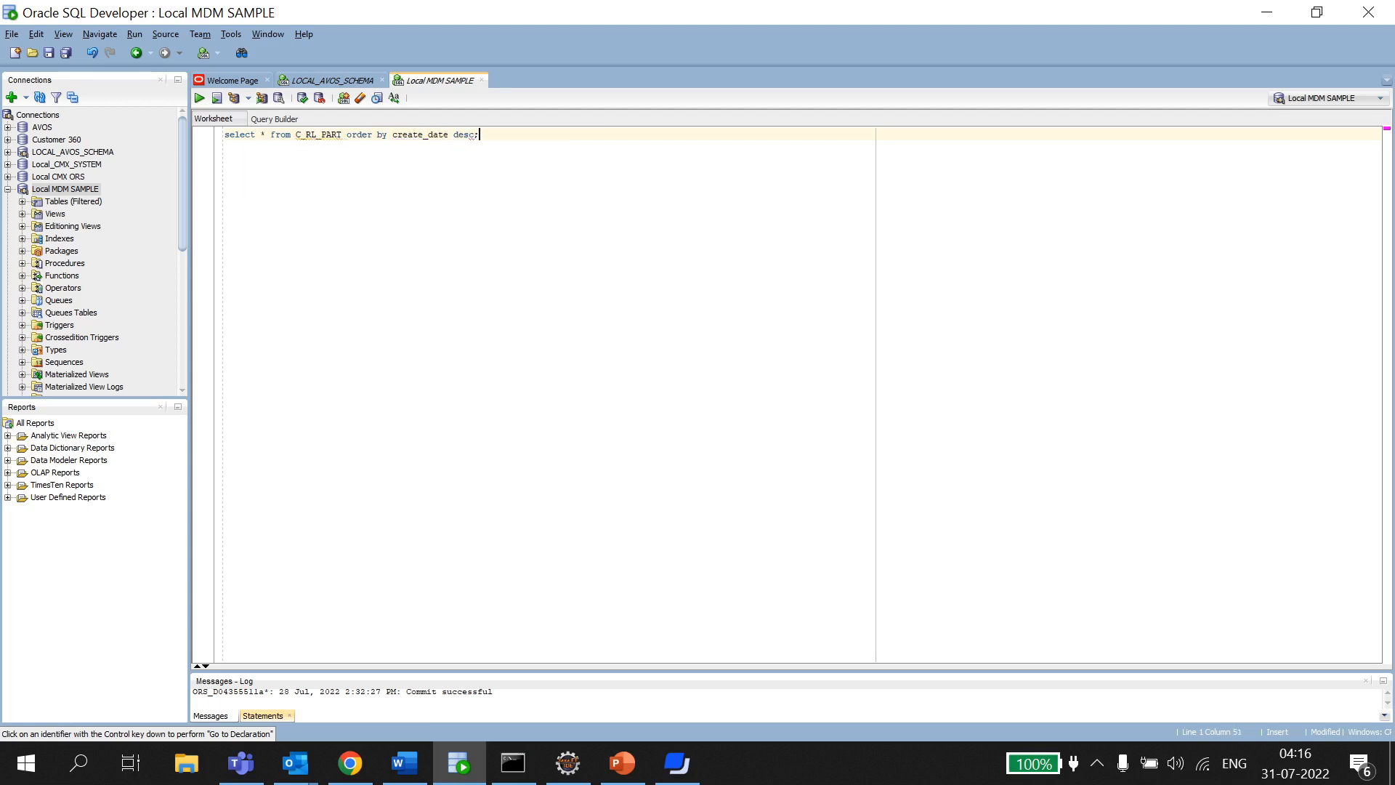
{"action": "left_click", "coordinate": [198, 98]}
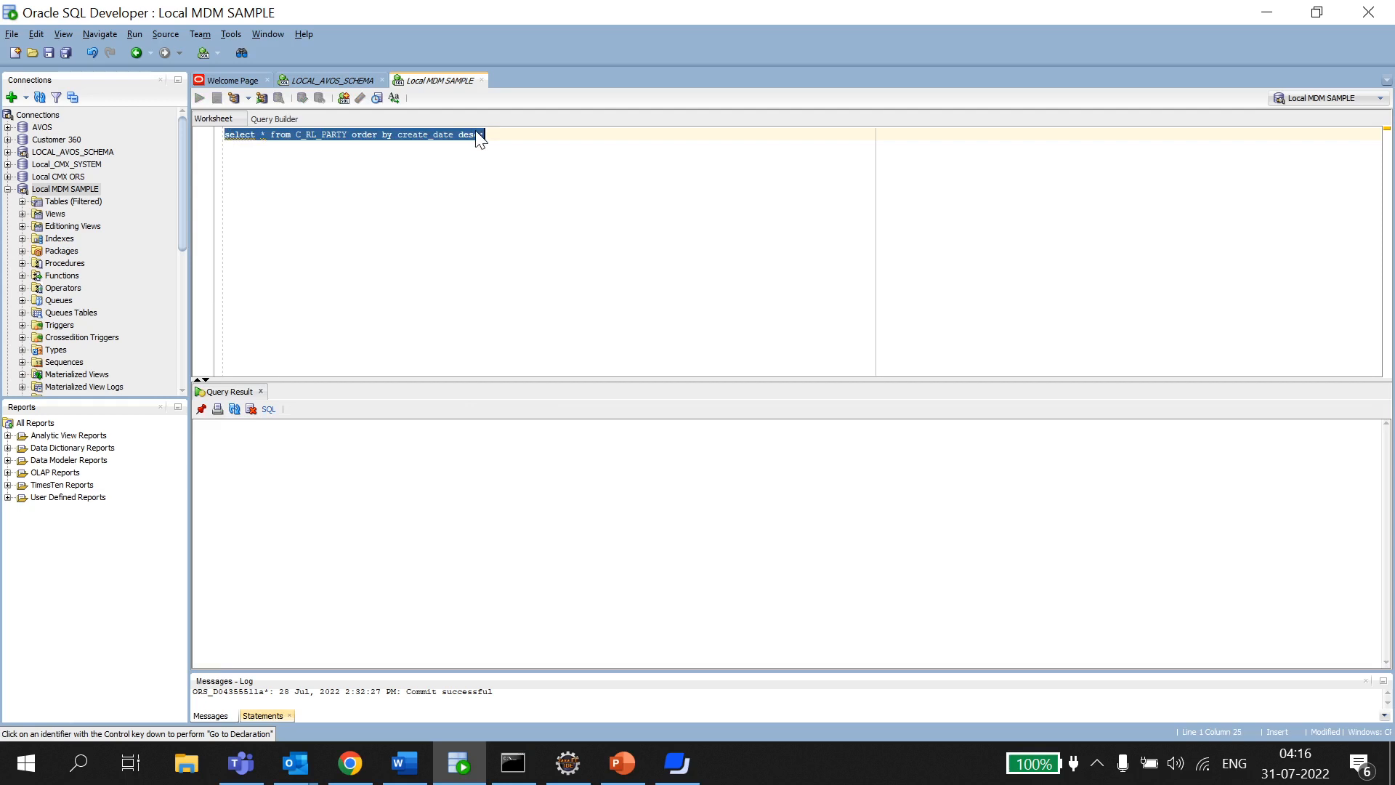
Step: Check the newest row's create date, dirty indicator, hub state and interaction ID 540025
{"action": "left_click", "coordinate": [198, 98]}
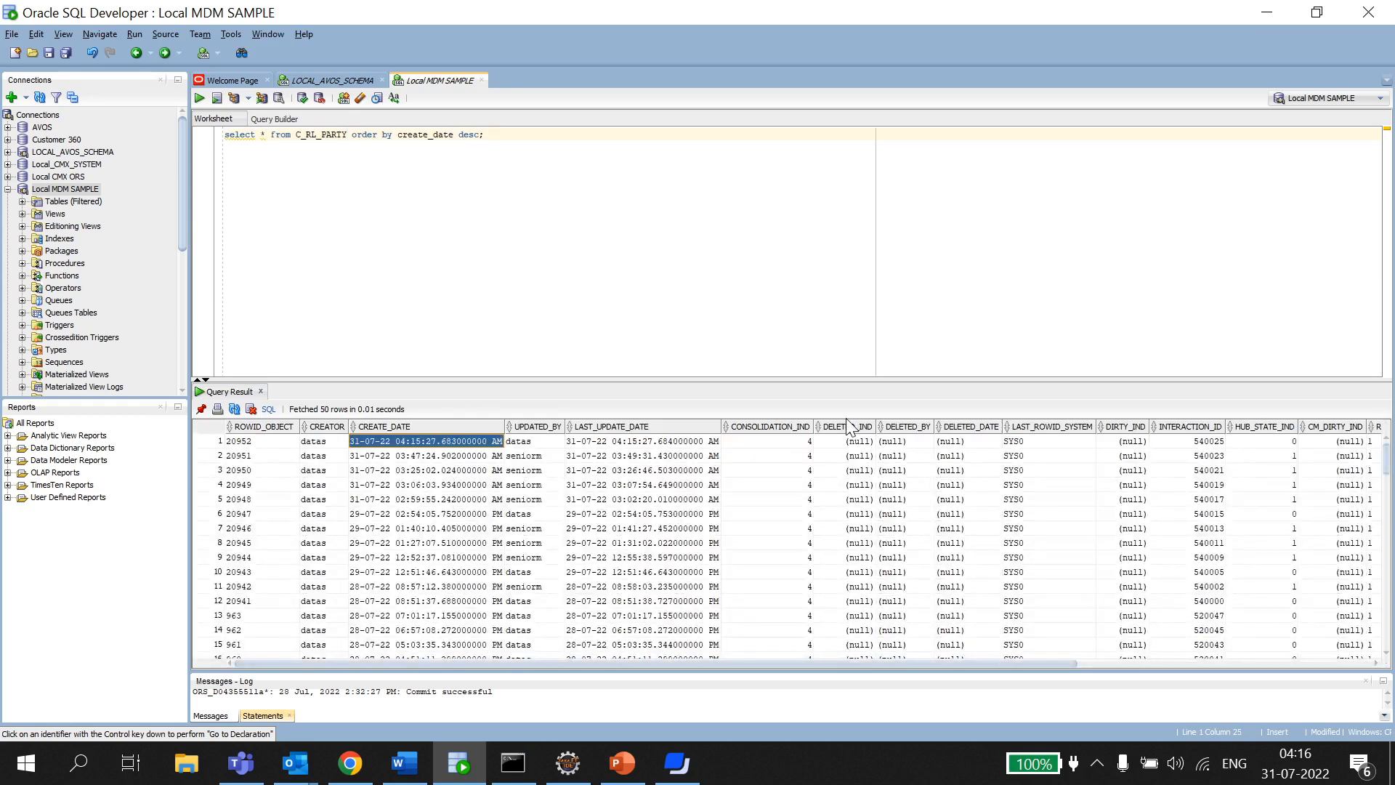
{"action": "left_click", "coordinate": [1347, 440]}
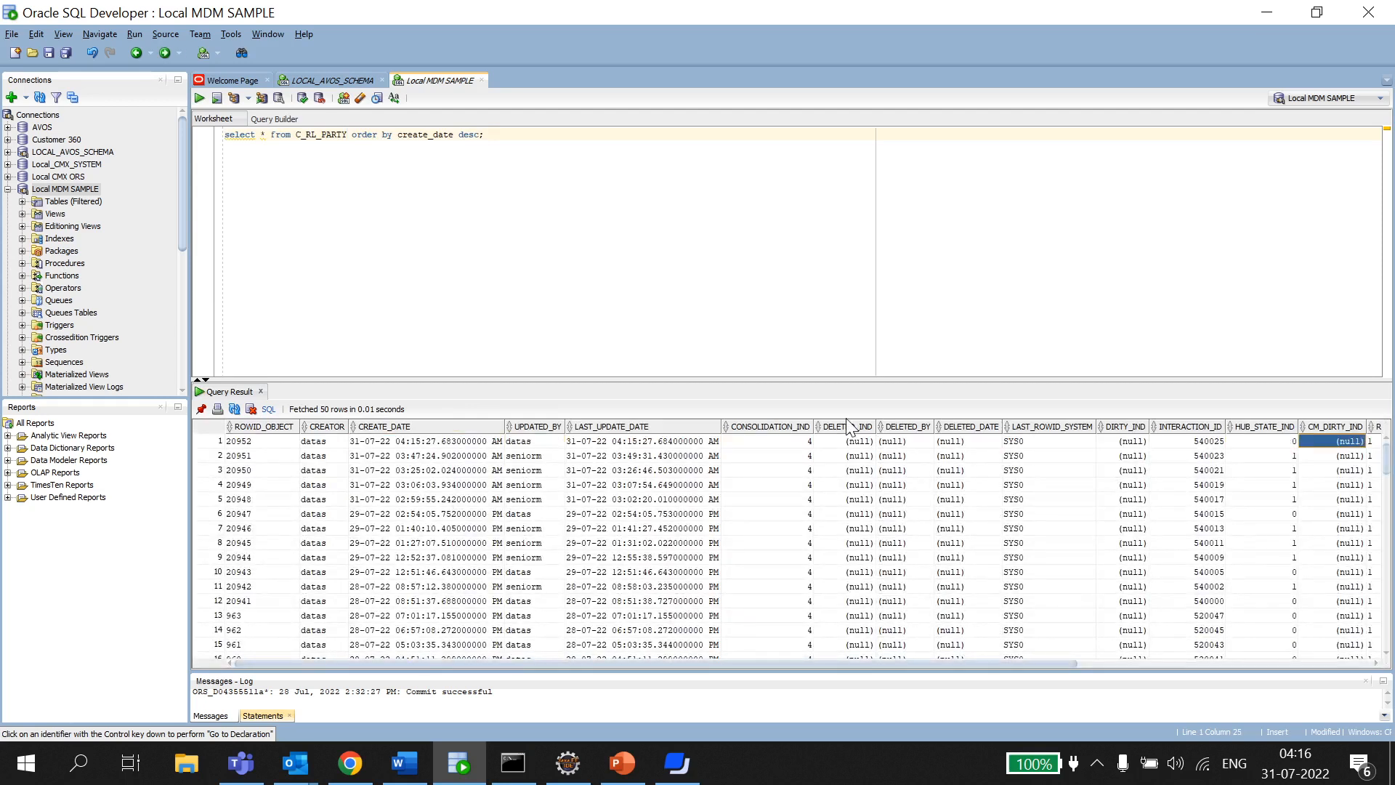
{"action": "left_click", "coordinate": [1261, 441]}
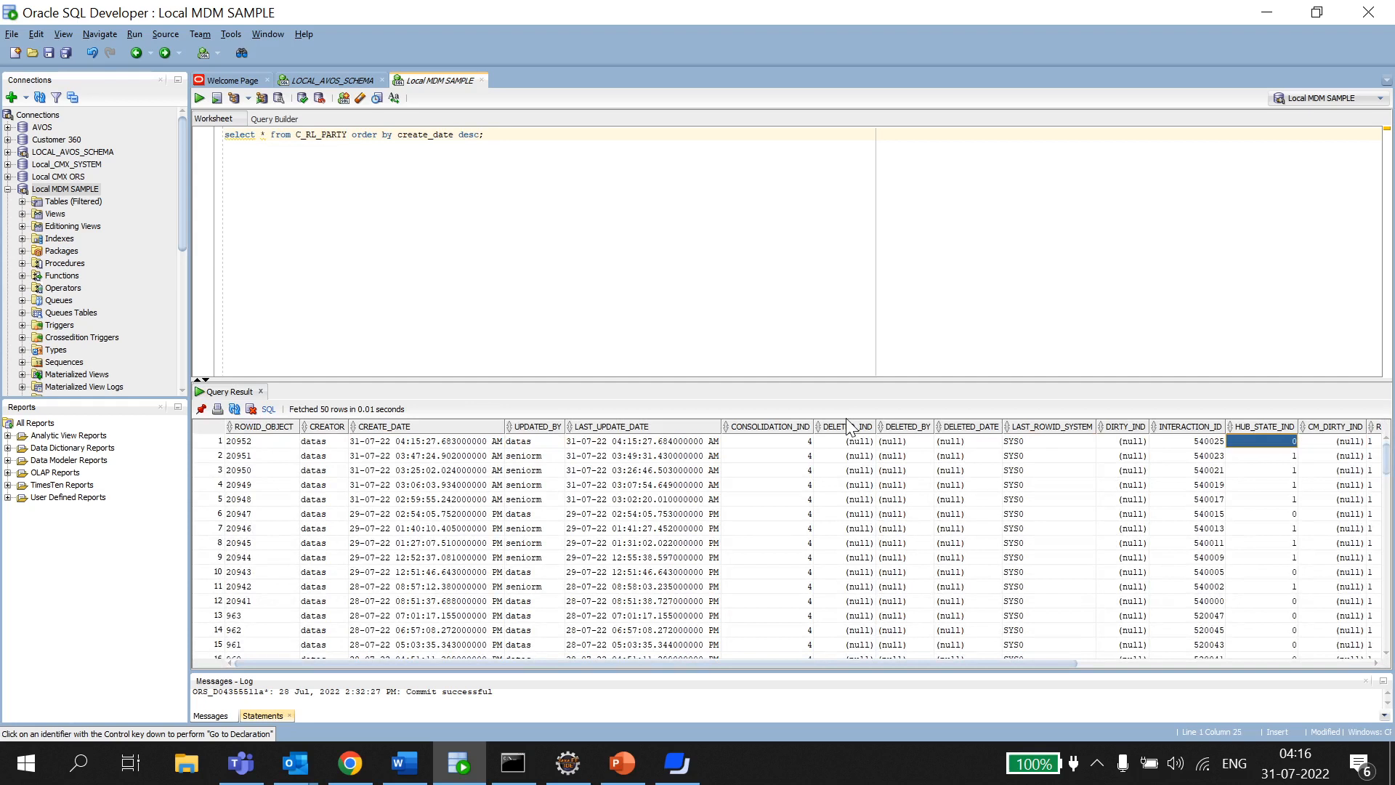
{"action": "left_click", "coordinate": [1206, 440]}
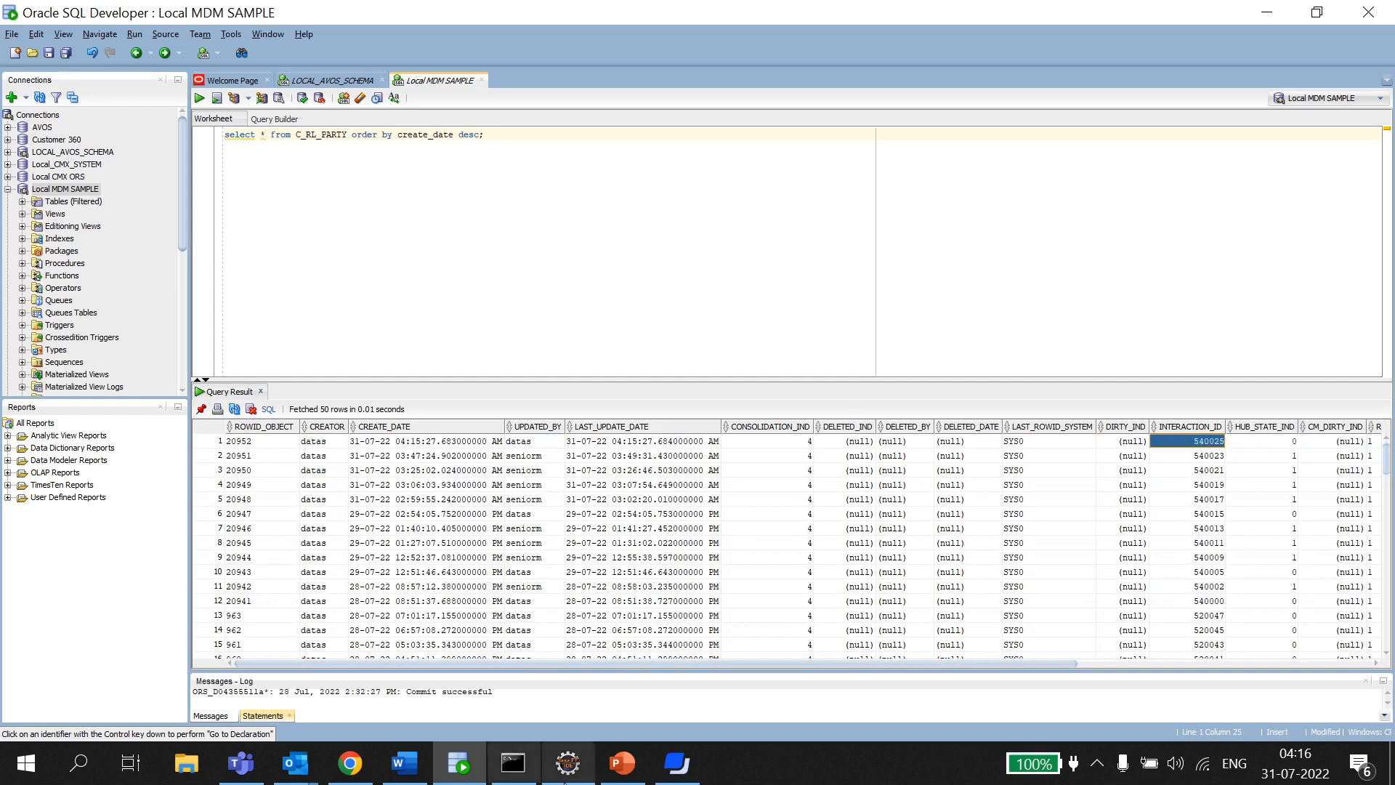
{"action": "left_click", "coordinate": [349, 763]}
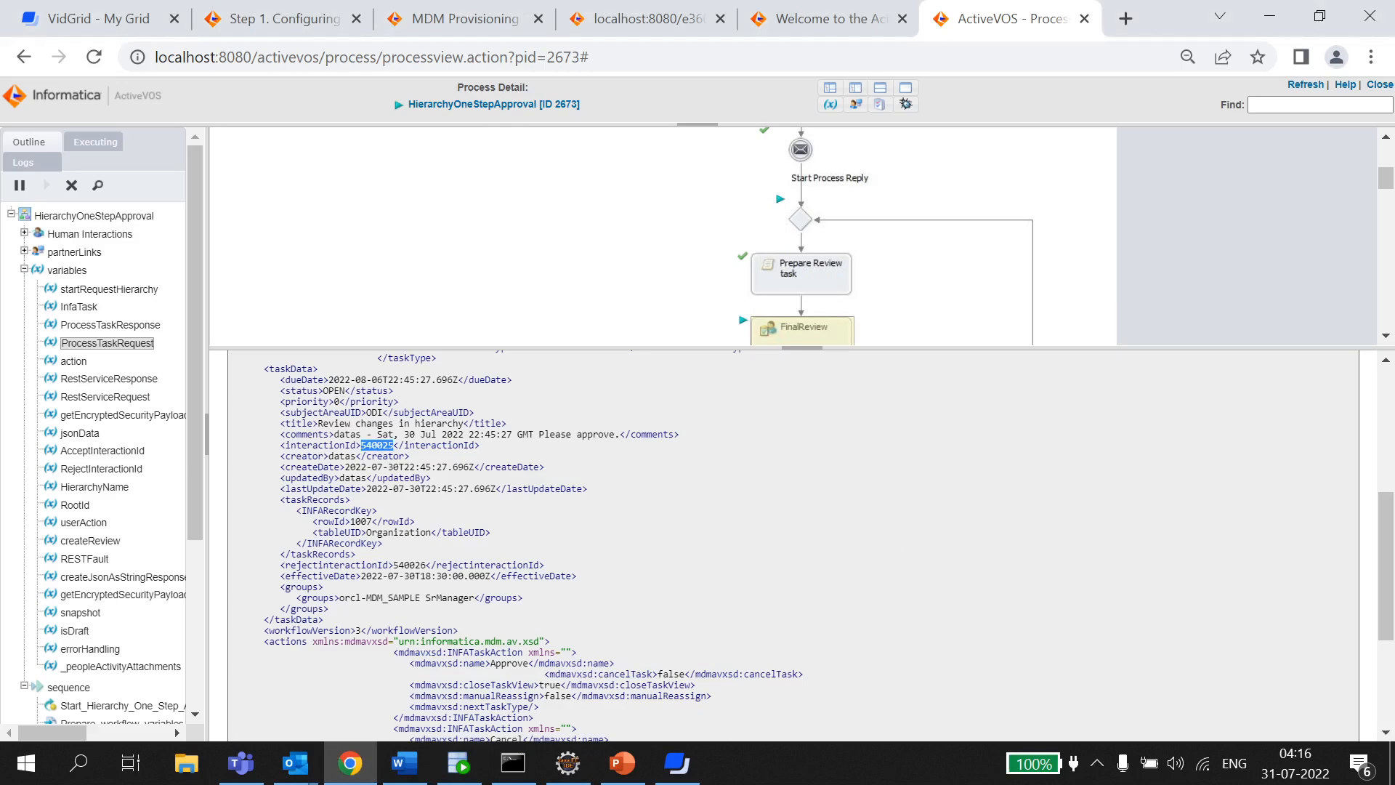
{"action": "left_click", "coordinate": [643, 17]}
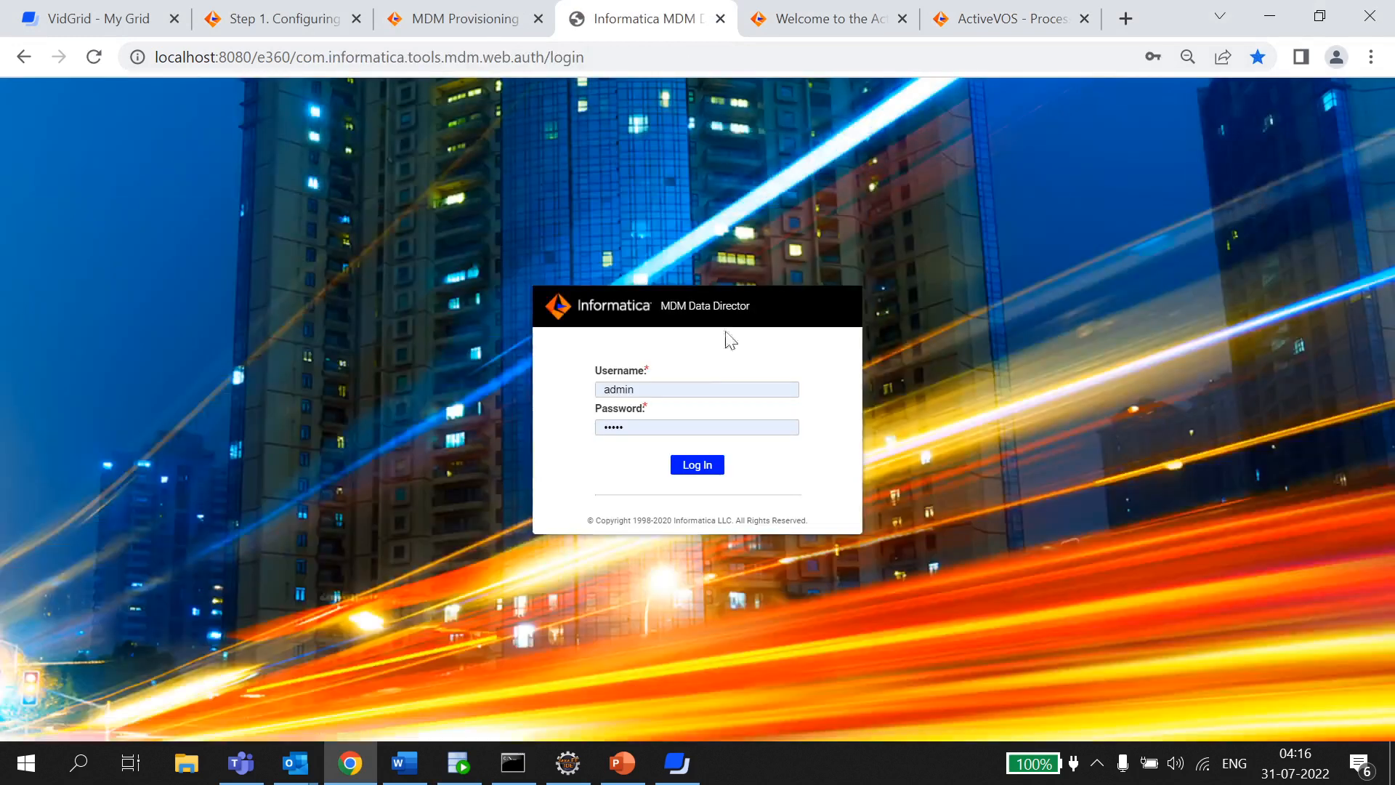
Step: Log in to Data Director with the 'senior' manager username
{"action": "left_click", "coordinate": [697, 388]}
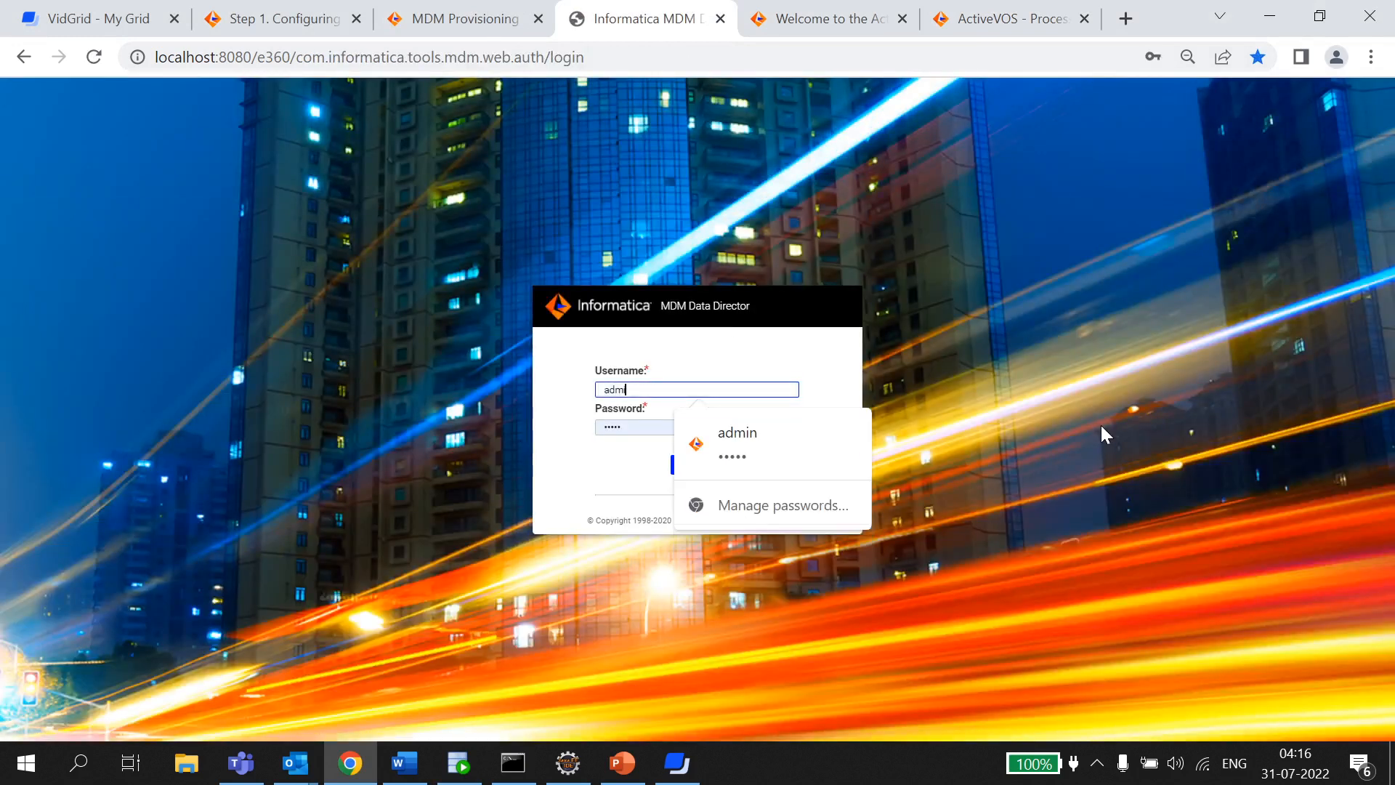
{"action": "type", "text": "seniorm"}
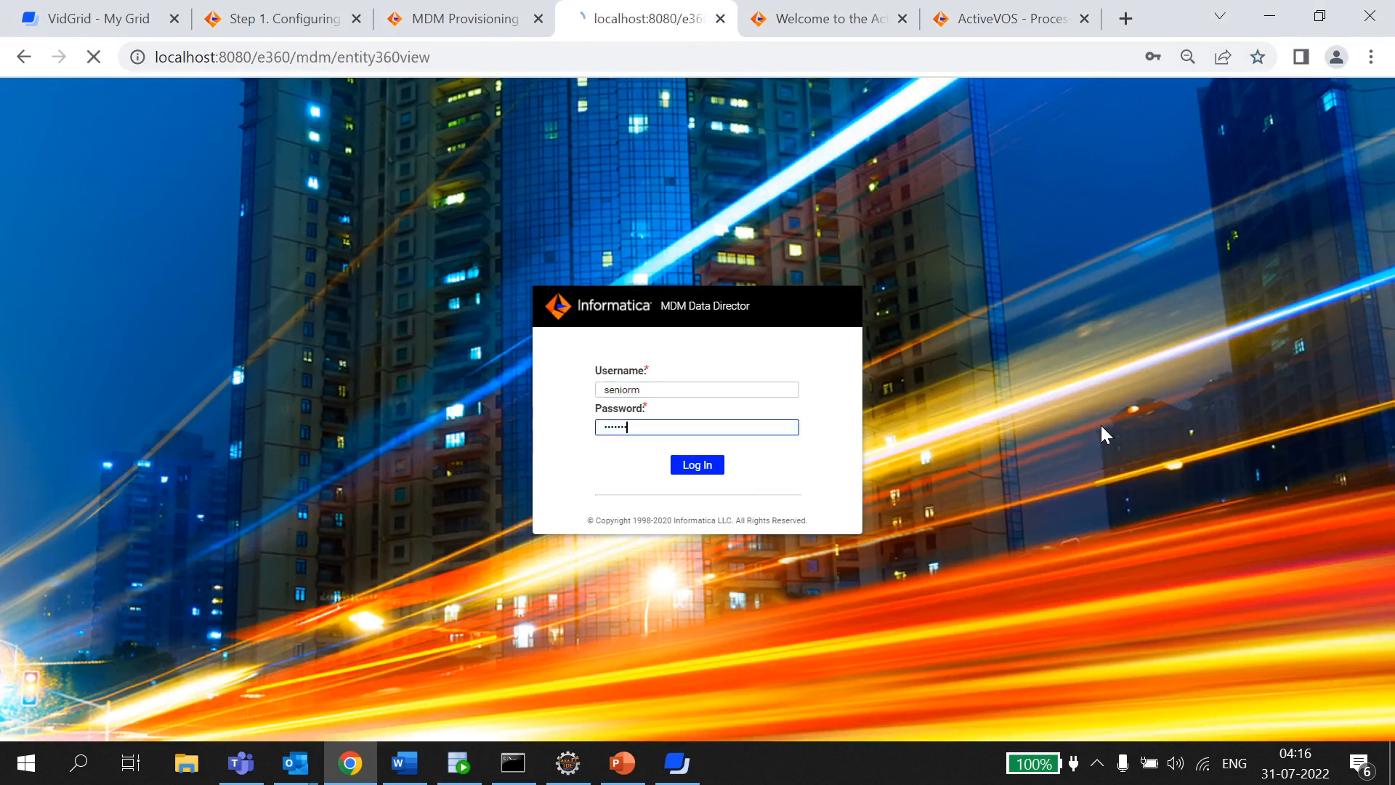
{"action": "left_click", "coordinate": [697, 465]}
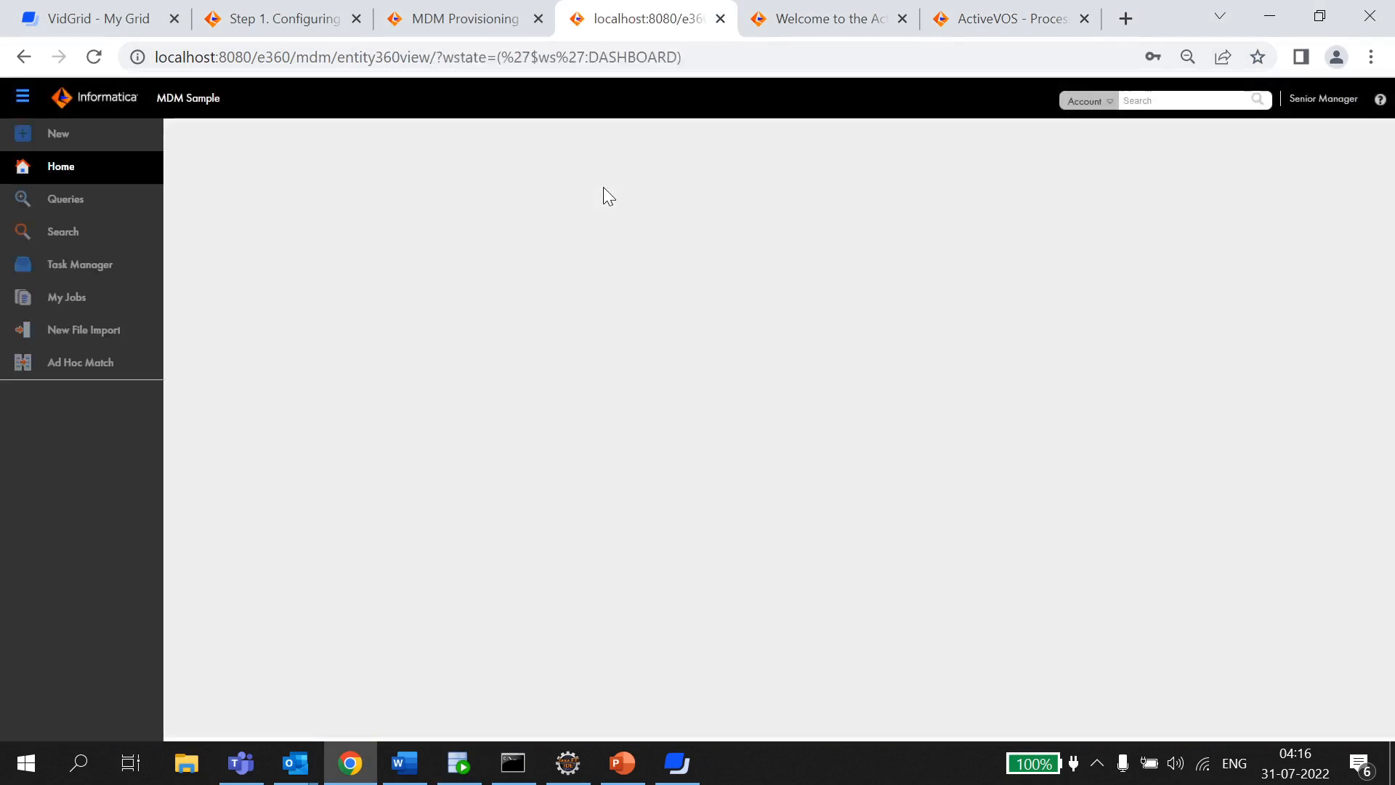
{"action": "mouse_move", "coordinate": [94, 271]}
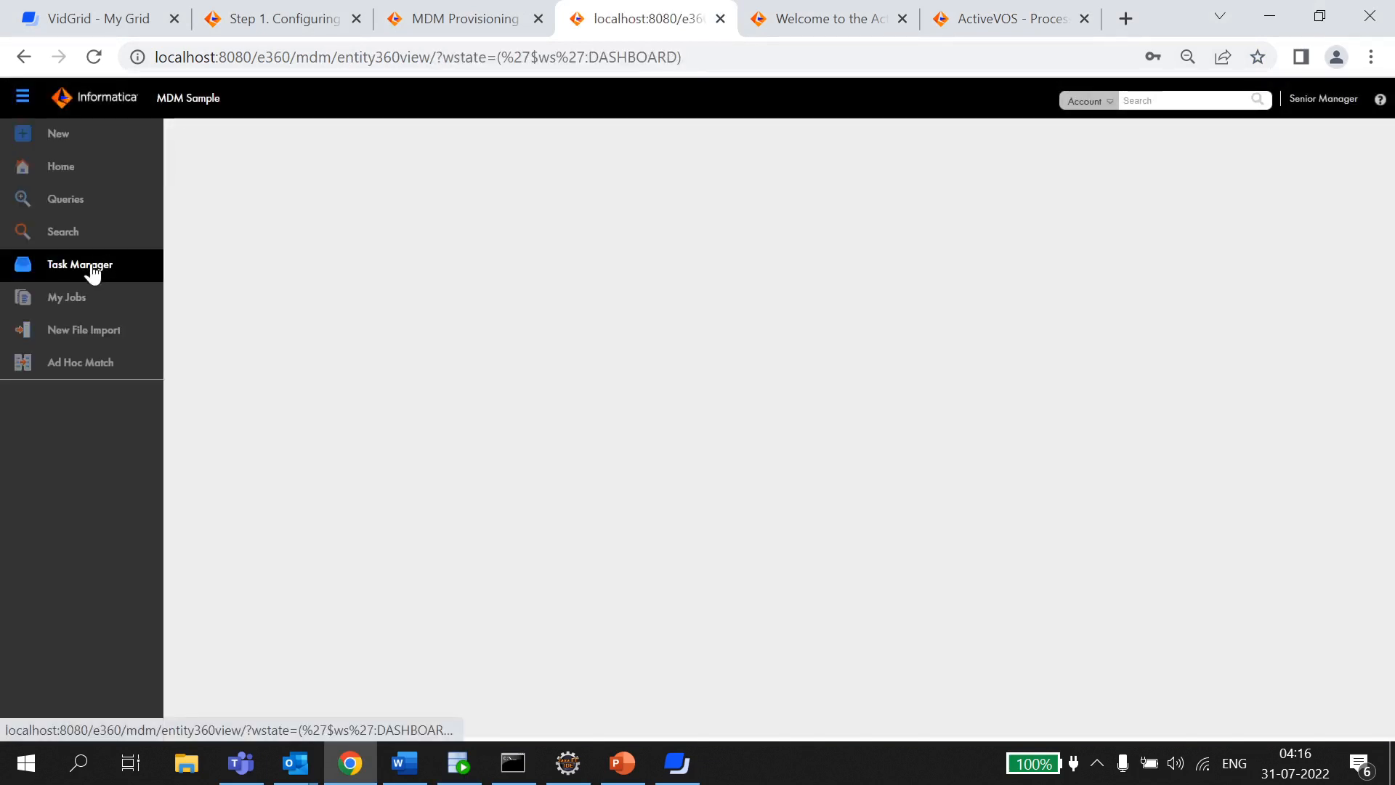
Step: Claim hierarchy review task 2675 from All Tasks in the Task Manager
{"action": "left_click", "coordinate": [80, 266]}
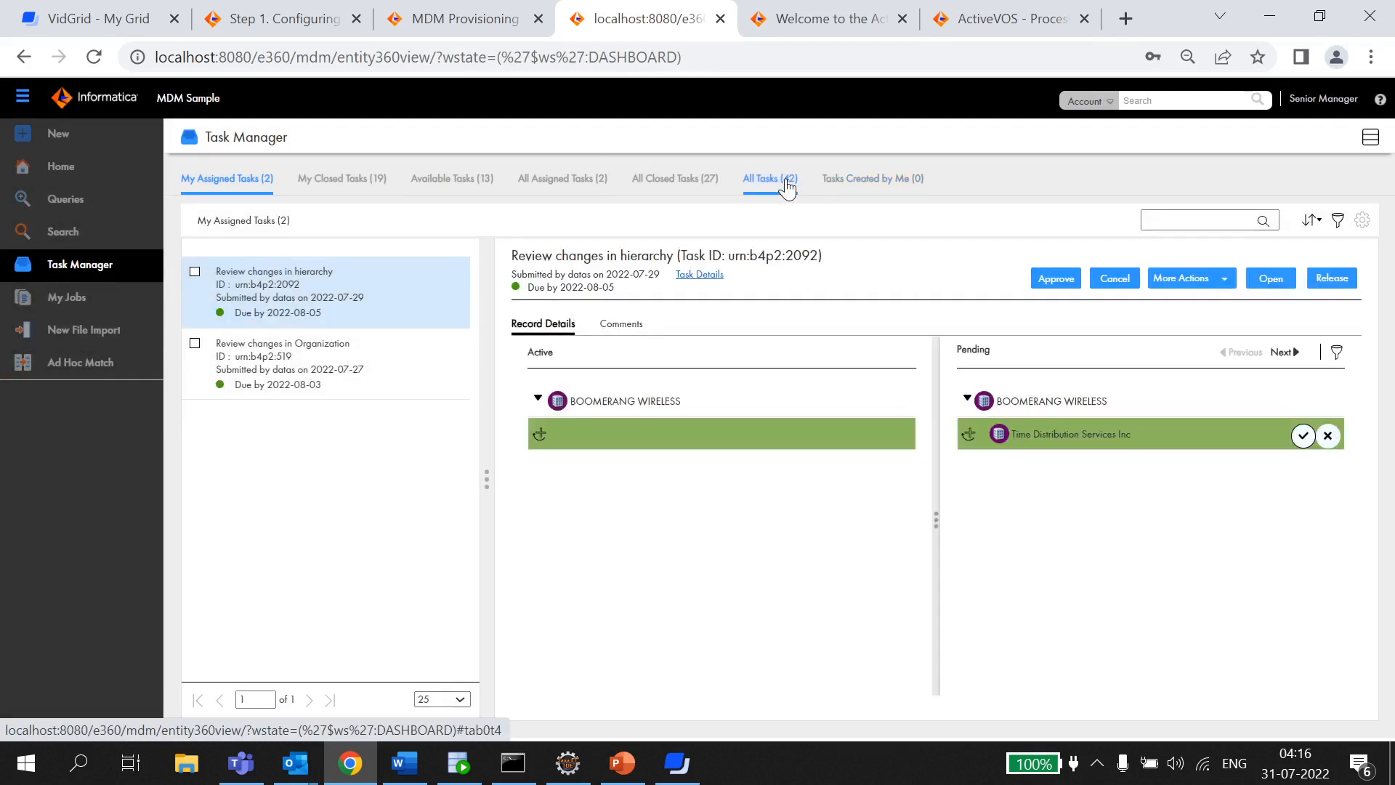
{"action": "left_click", "coordinate": [765, 178]}
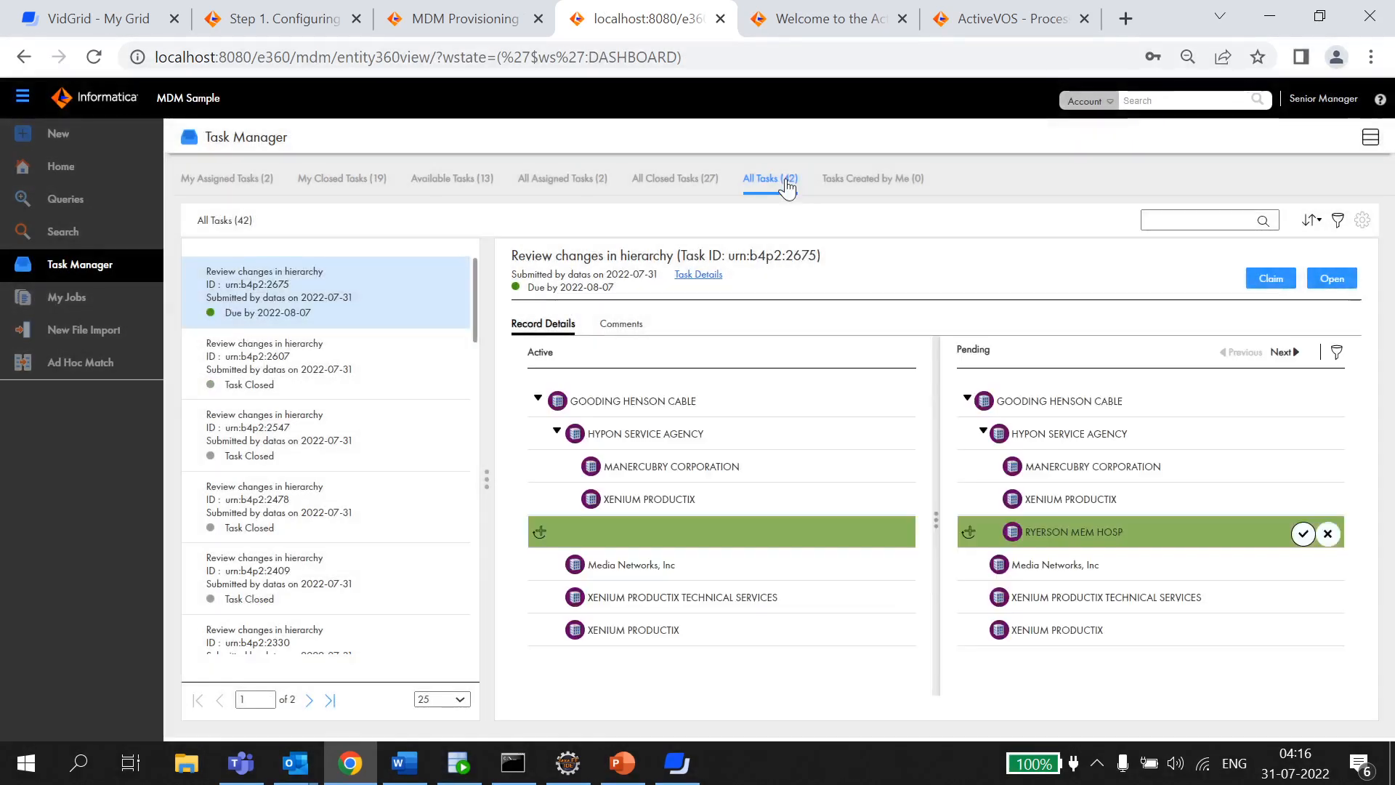
{"action": "mouse_move", "coordinate": [1078, 510]}
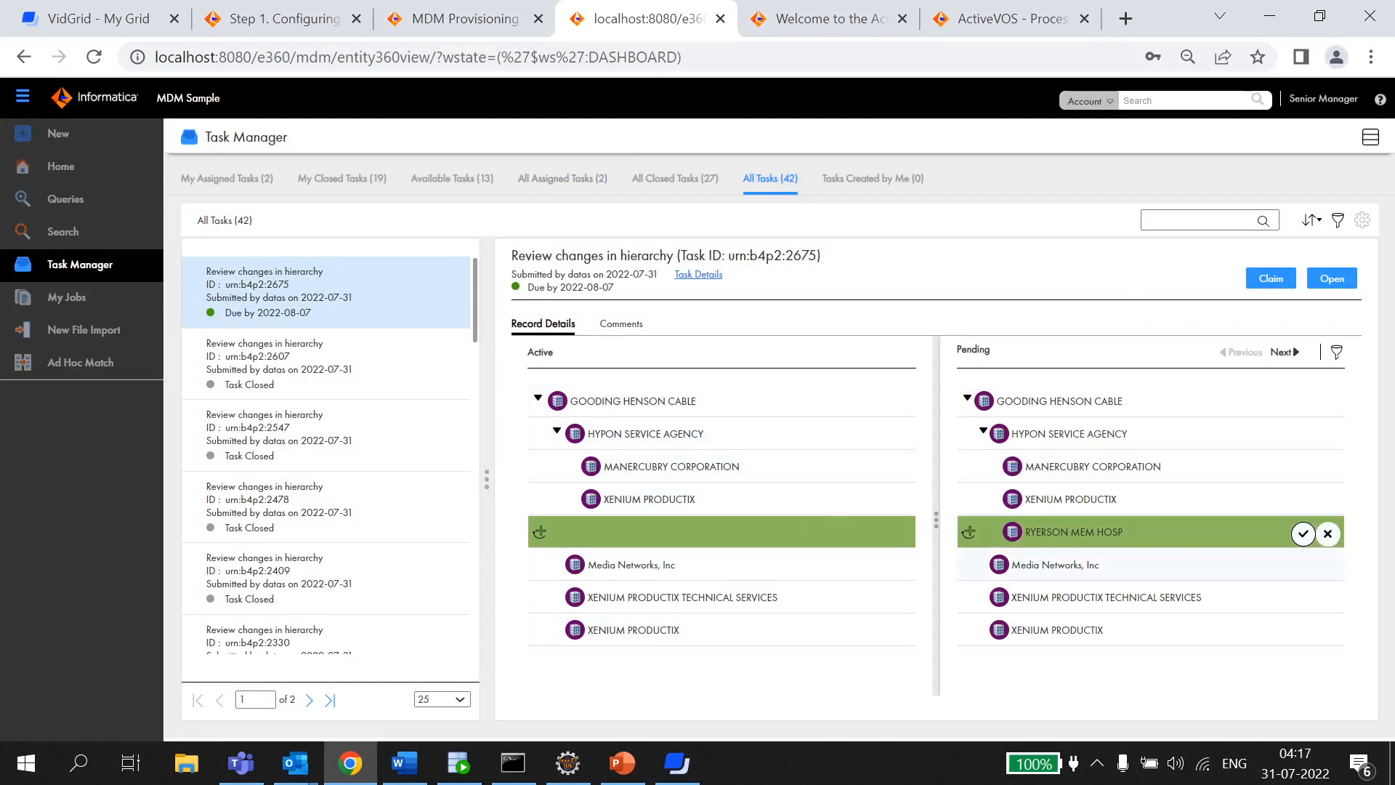
{"action": "mouse_move", "coordinate": [1269, 277]}
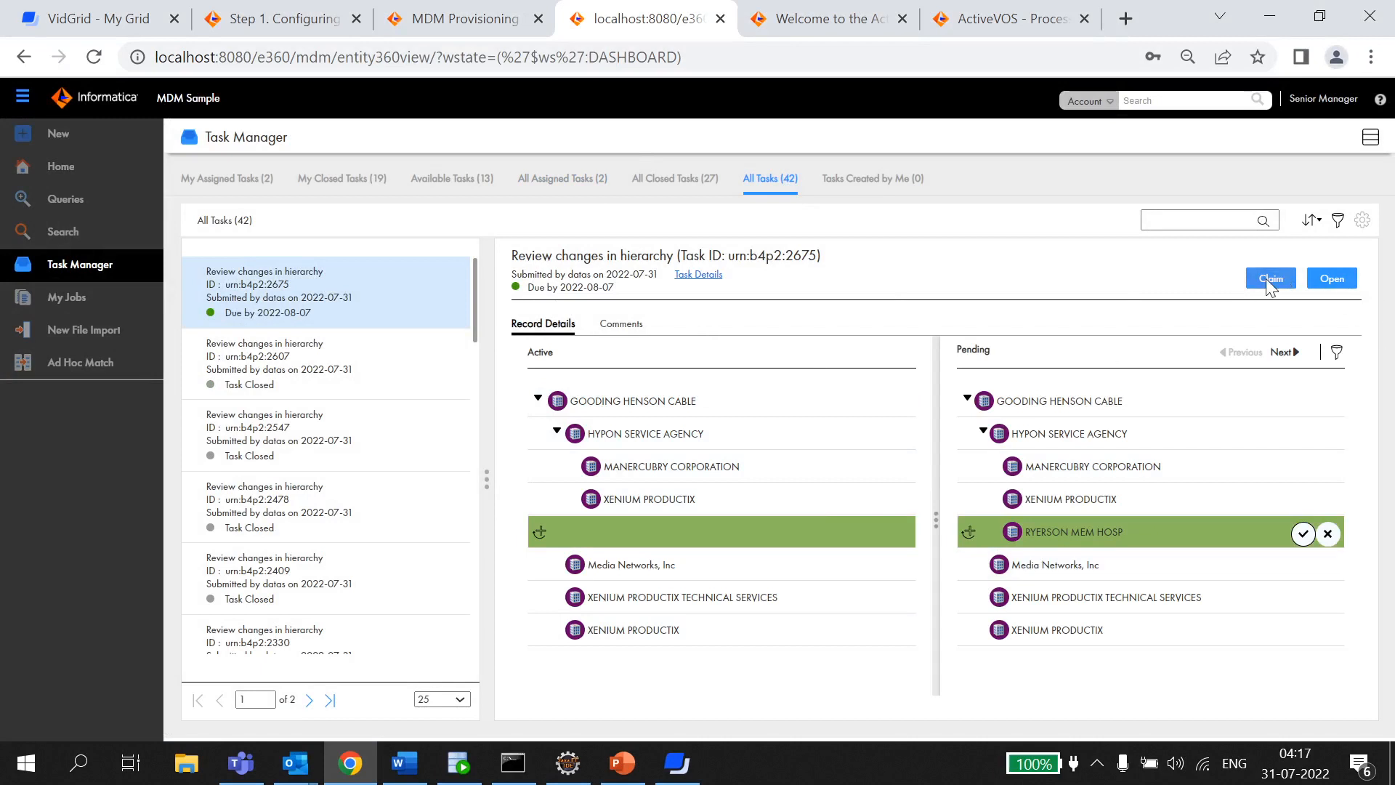
{"action": "left_click", "coordinate": [1270, 277]}
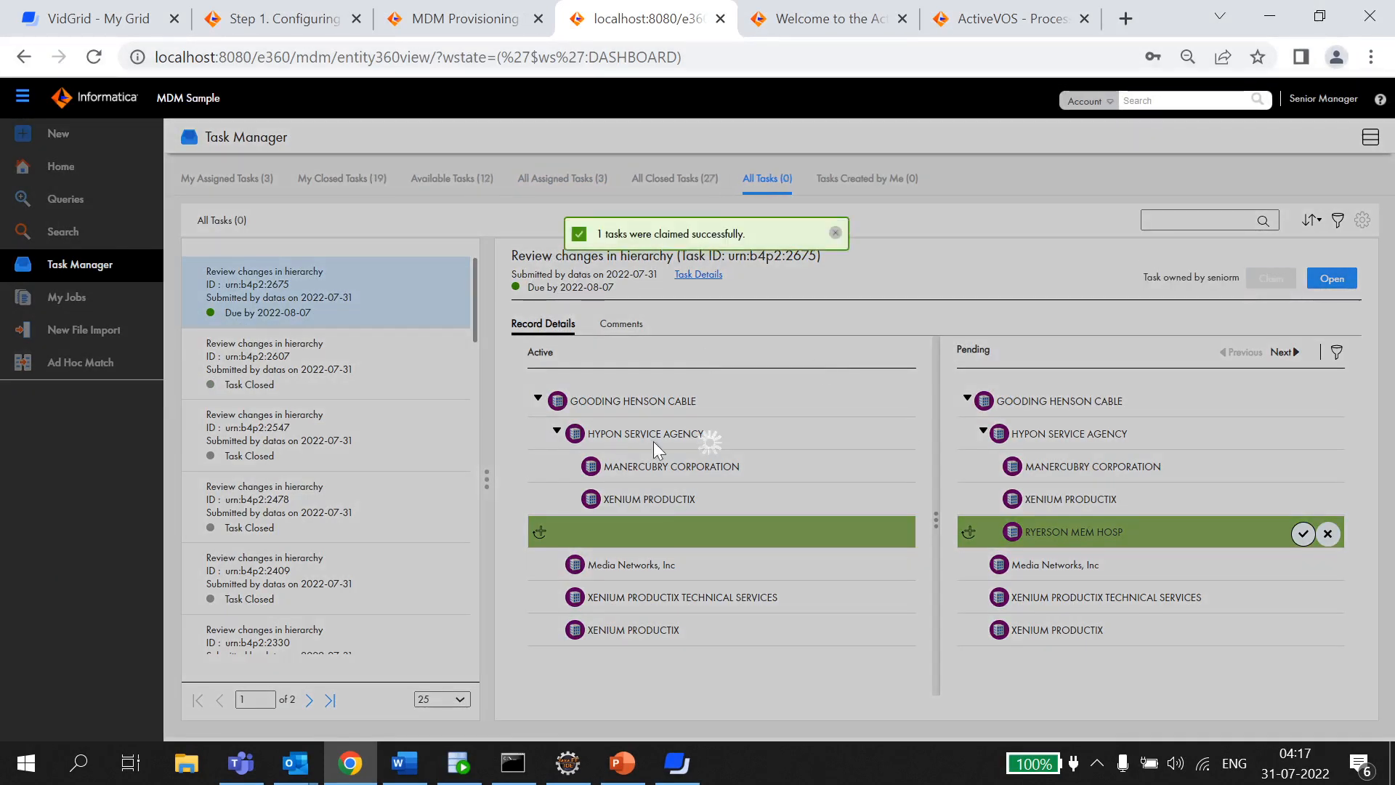
{"action": "left_click", "coordinate": [226, 178]}
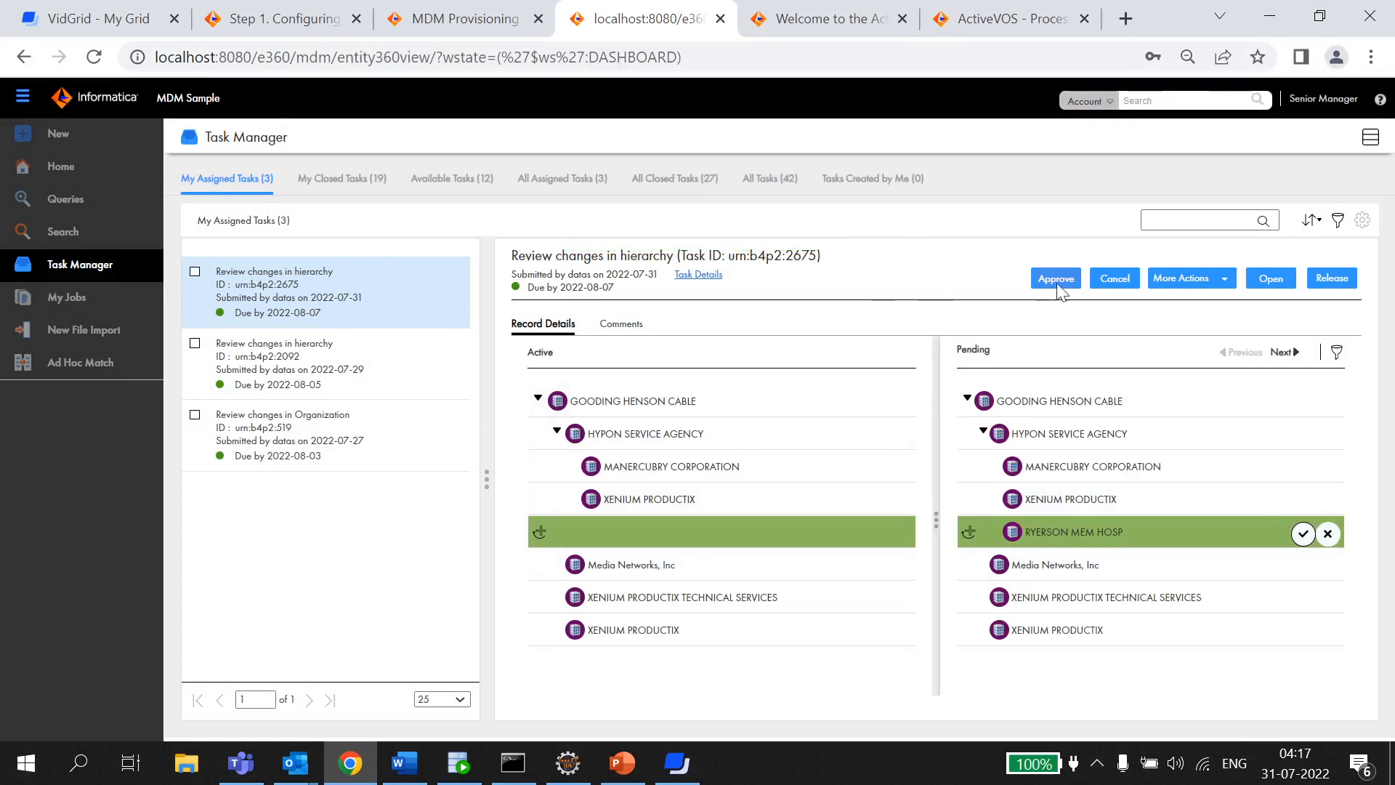
{"action": "mouse_move", "coordinate": [1115, 289]}
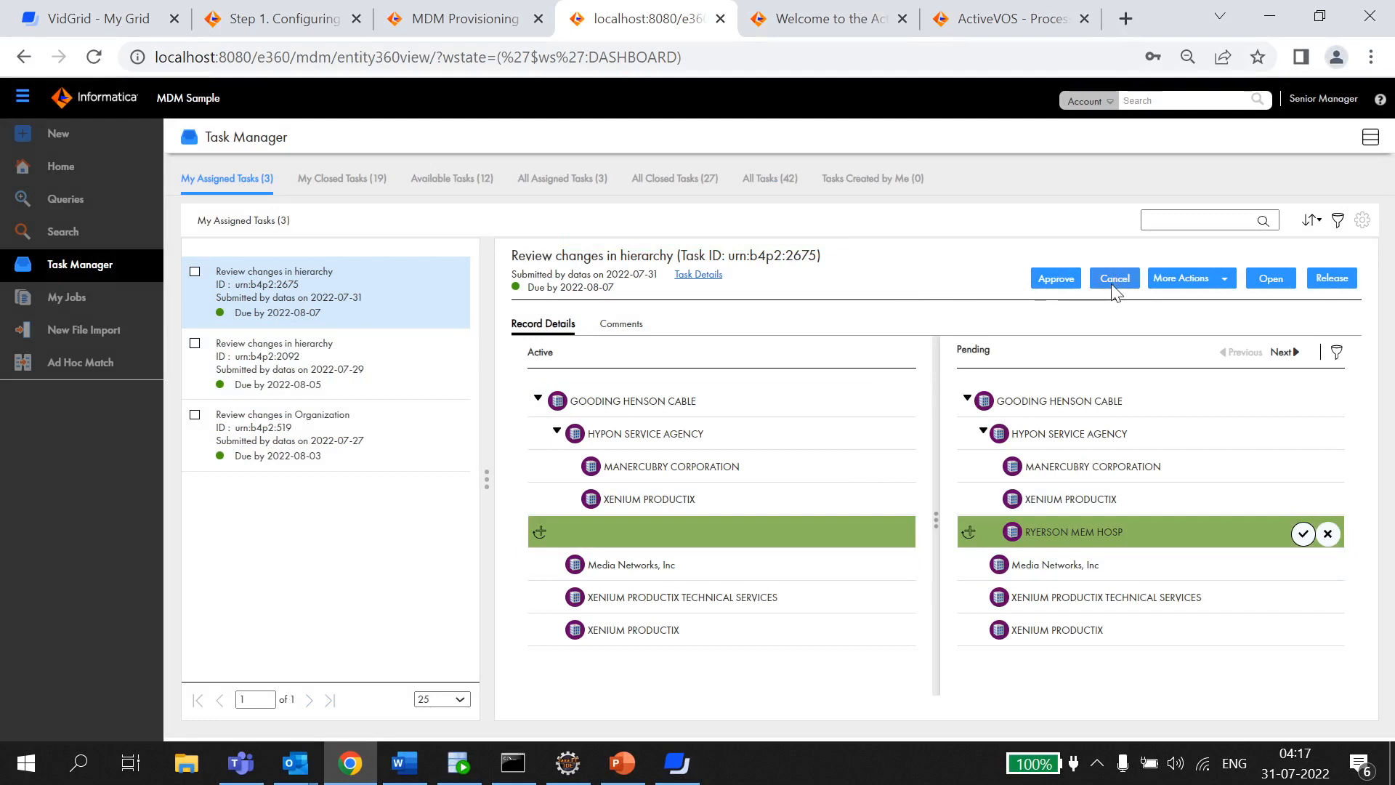
Step: Approve the hierarchy review task with the comment 'Approved'
{"action": "left_click", "coordinate": [1188, 278]}
{"action": "type", "text": "A"}
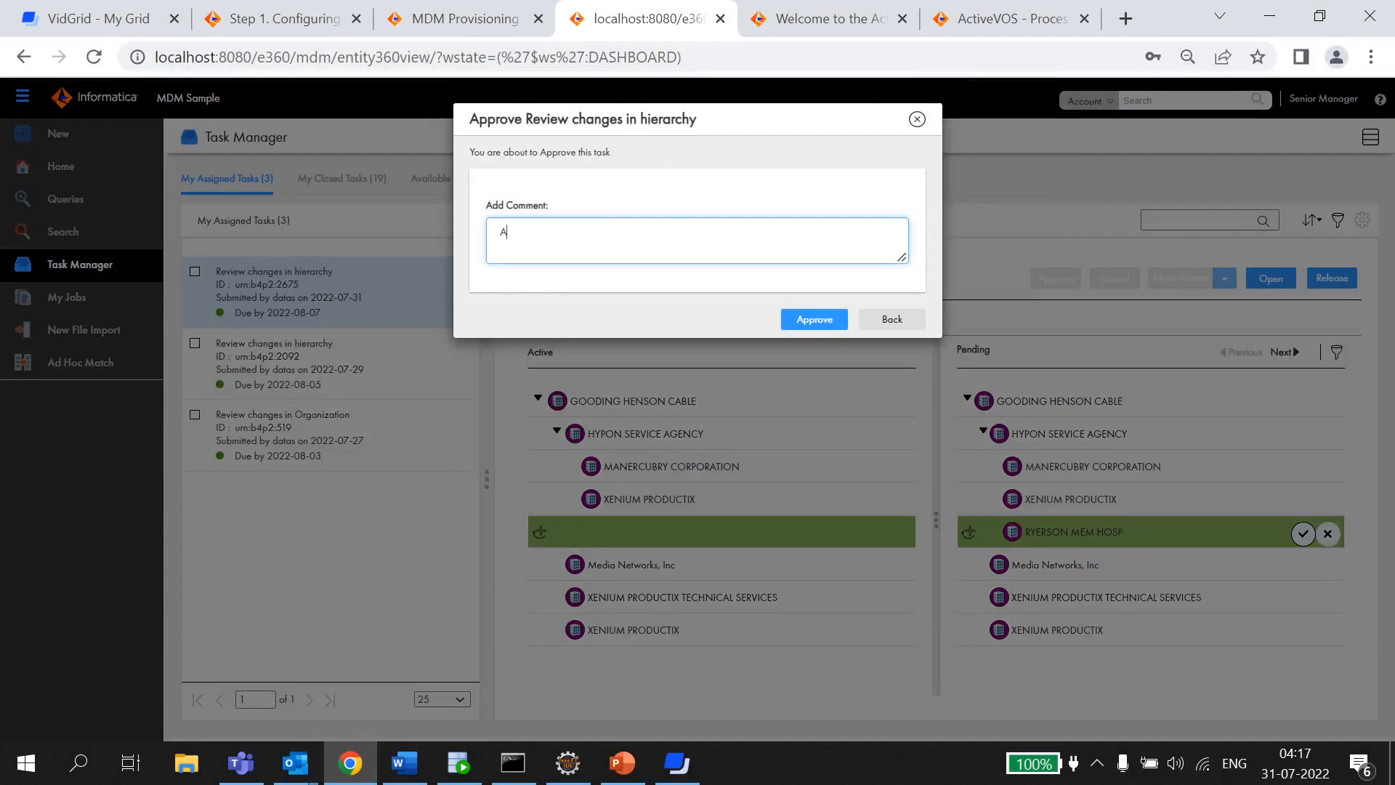
{"action": "type", "text": "pproved"}
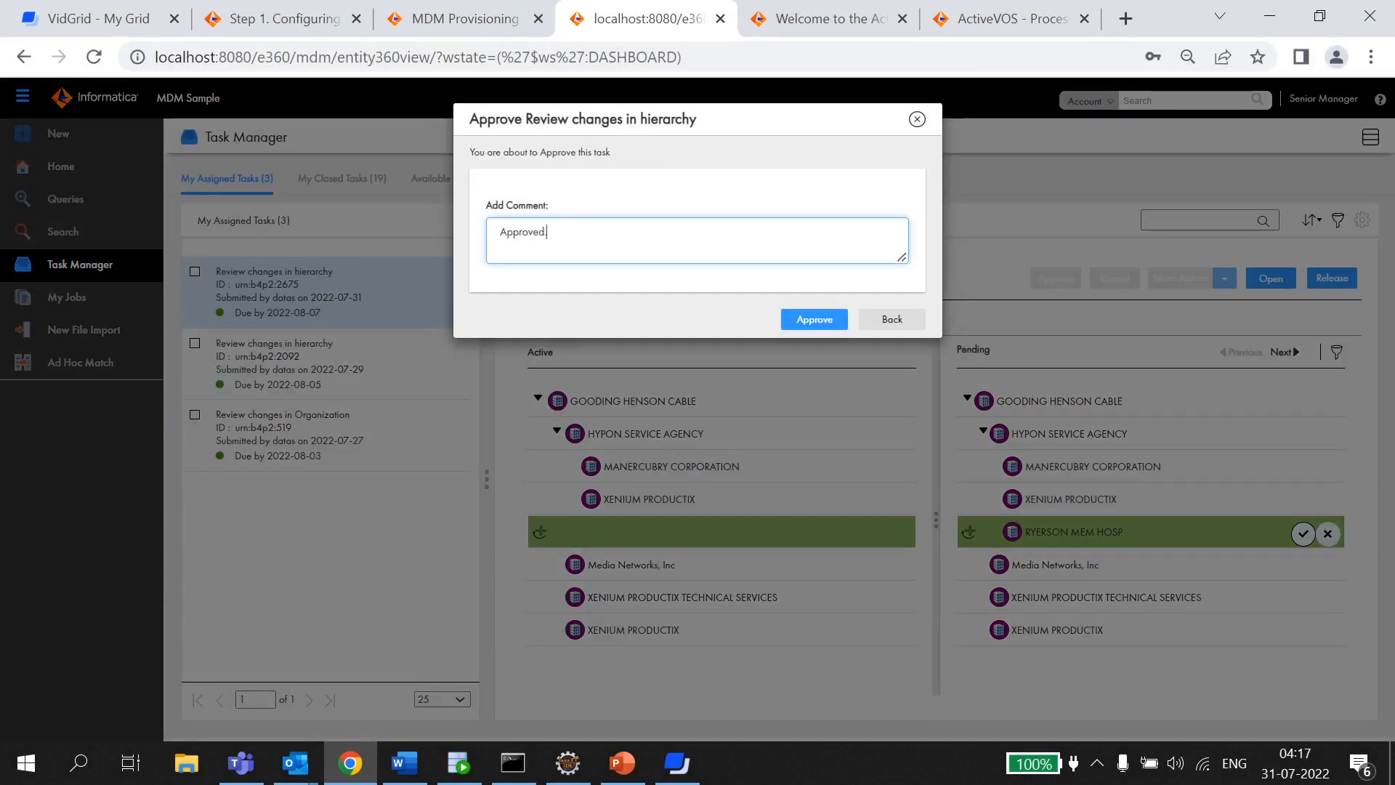
{"action": "left_click", "coordinate": [811, 318]}
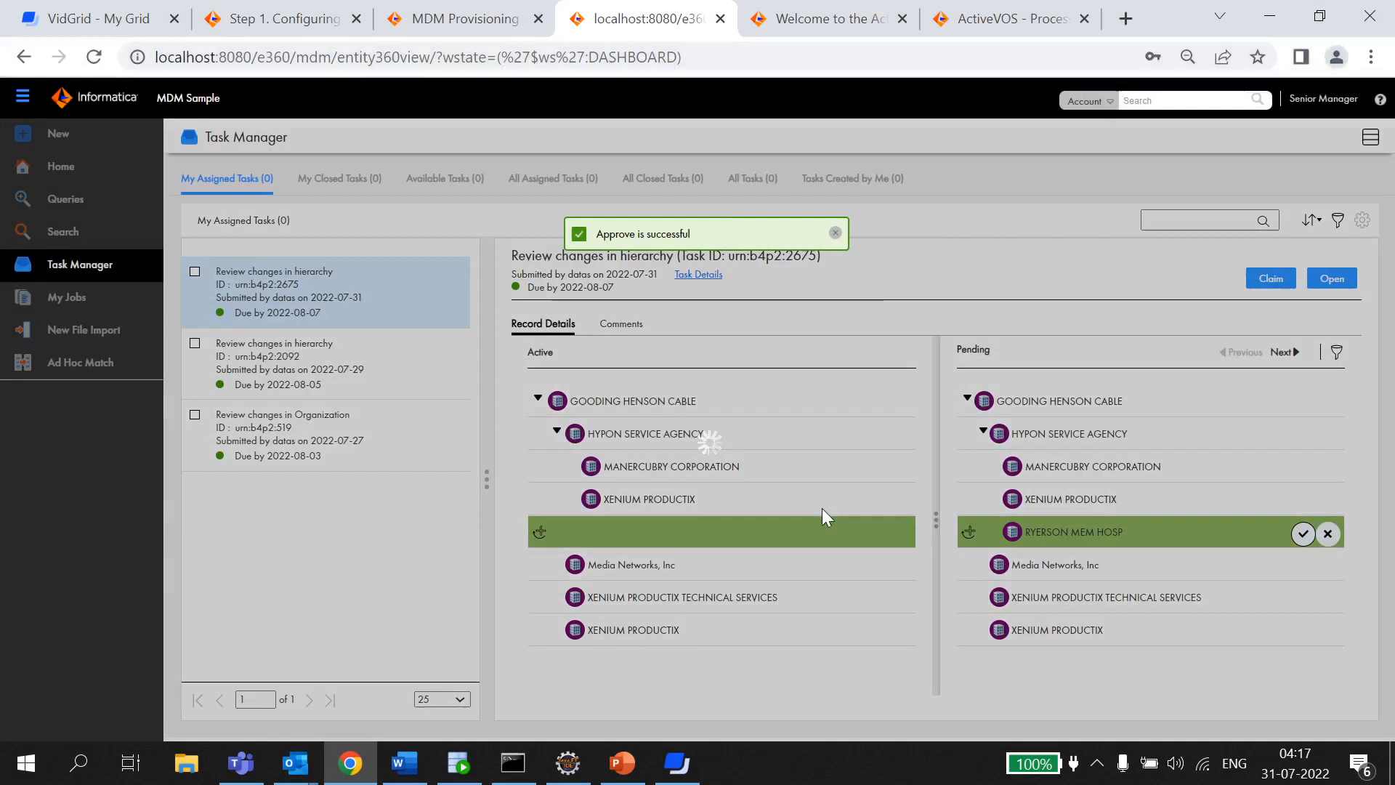
{"action": "left_click", "coordinate": [1006, 17]}
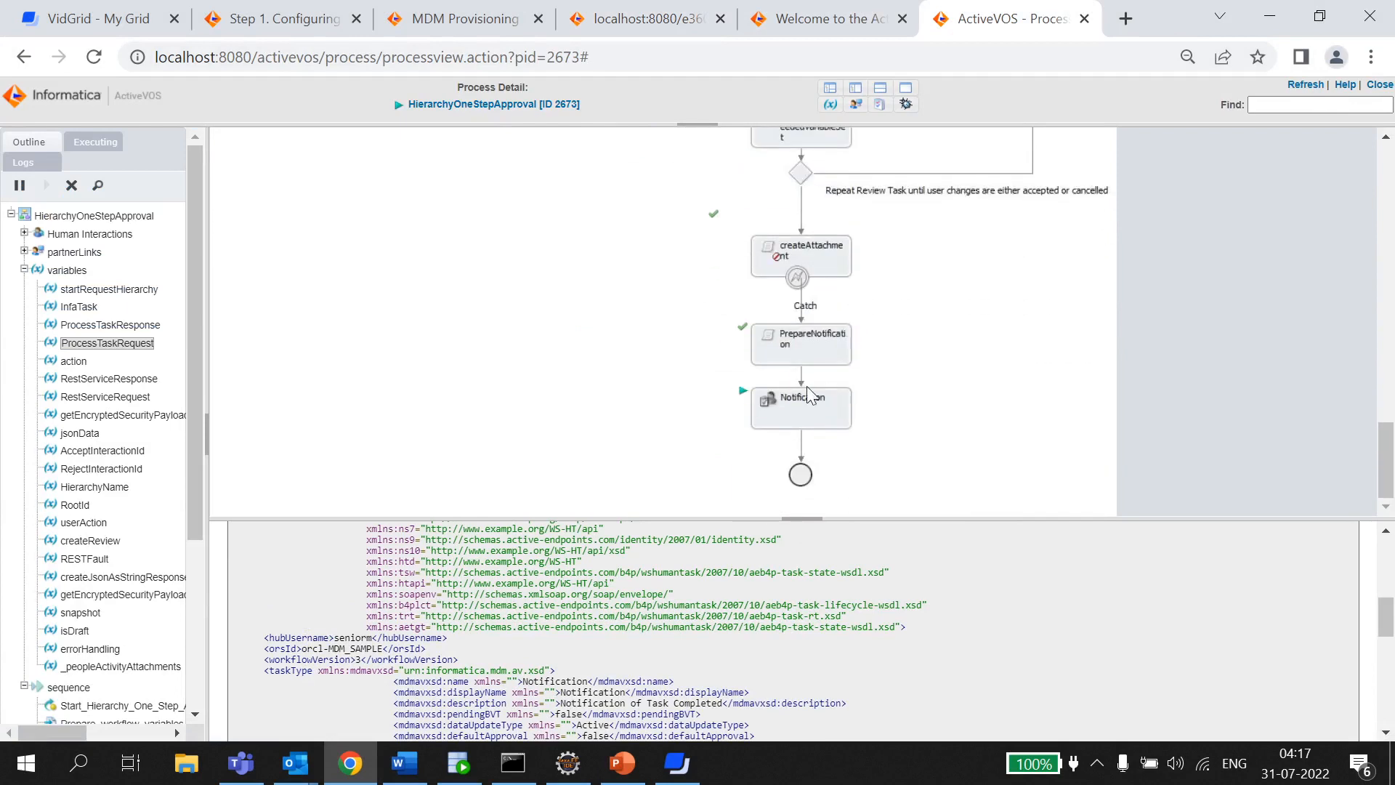
Step: Select the Notification activity in the HierarchyOneStepApproval process diagram
{"action": "left_click", "coordinate": [799, 407]}
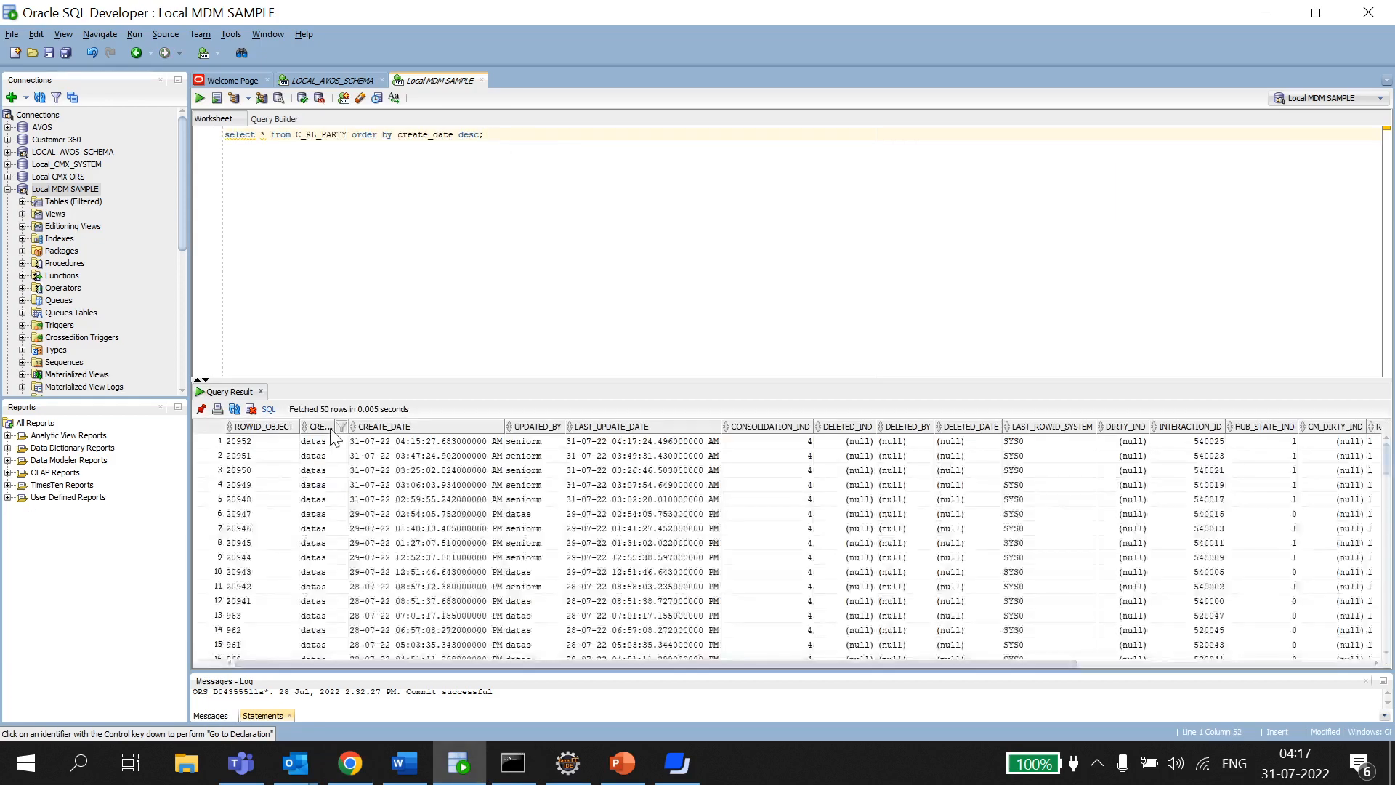
Step: Check the newest C_RL_PARTY row's interaction ID 540025 and hub state indicator 1
{"action": "left_click", "coordinate": [1205, 440]}
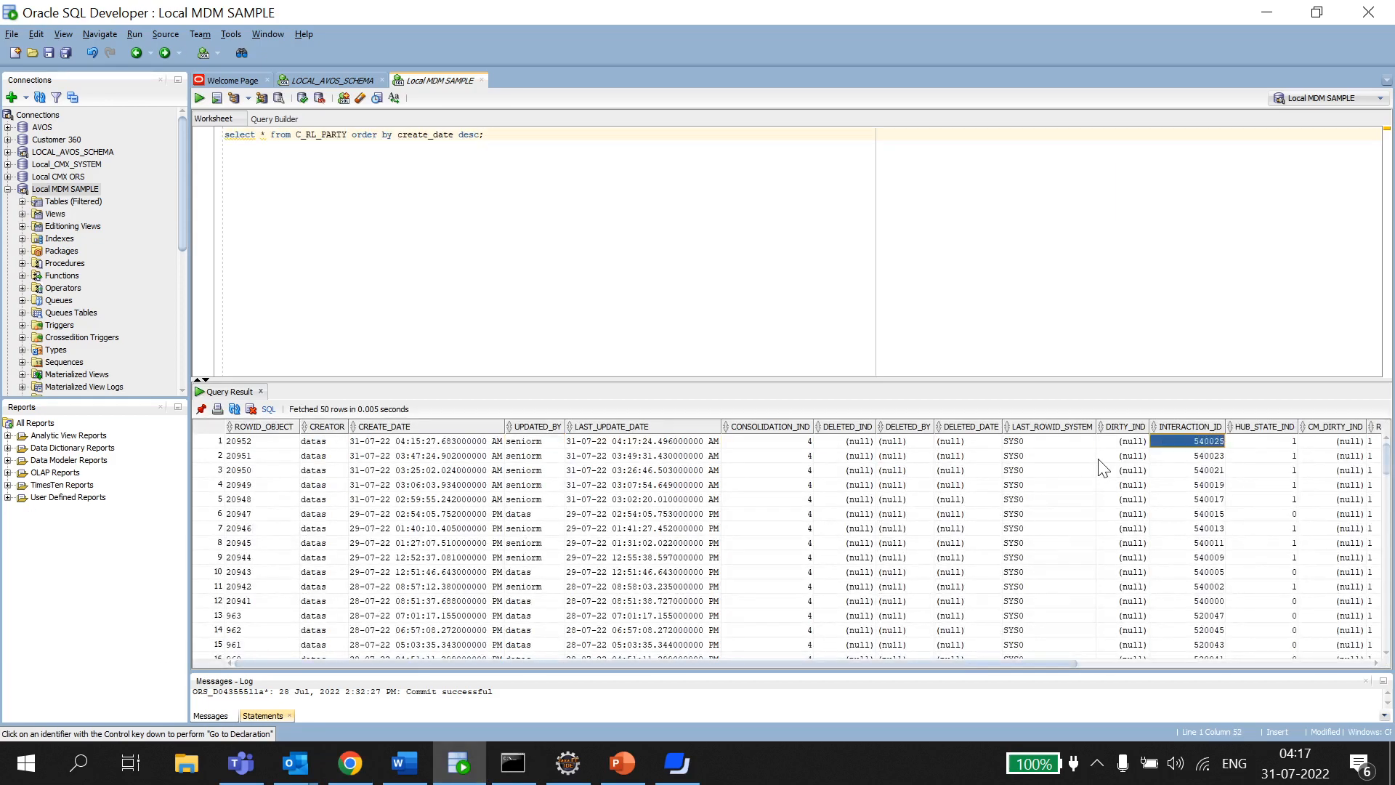
{"action": "left_click", "coordinate": [1263, 440]}
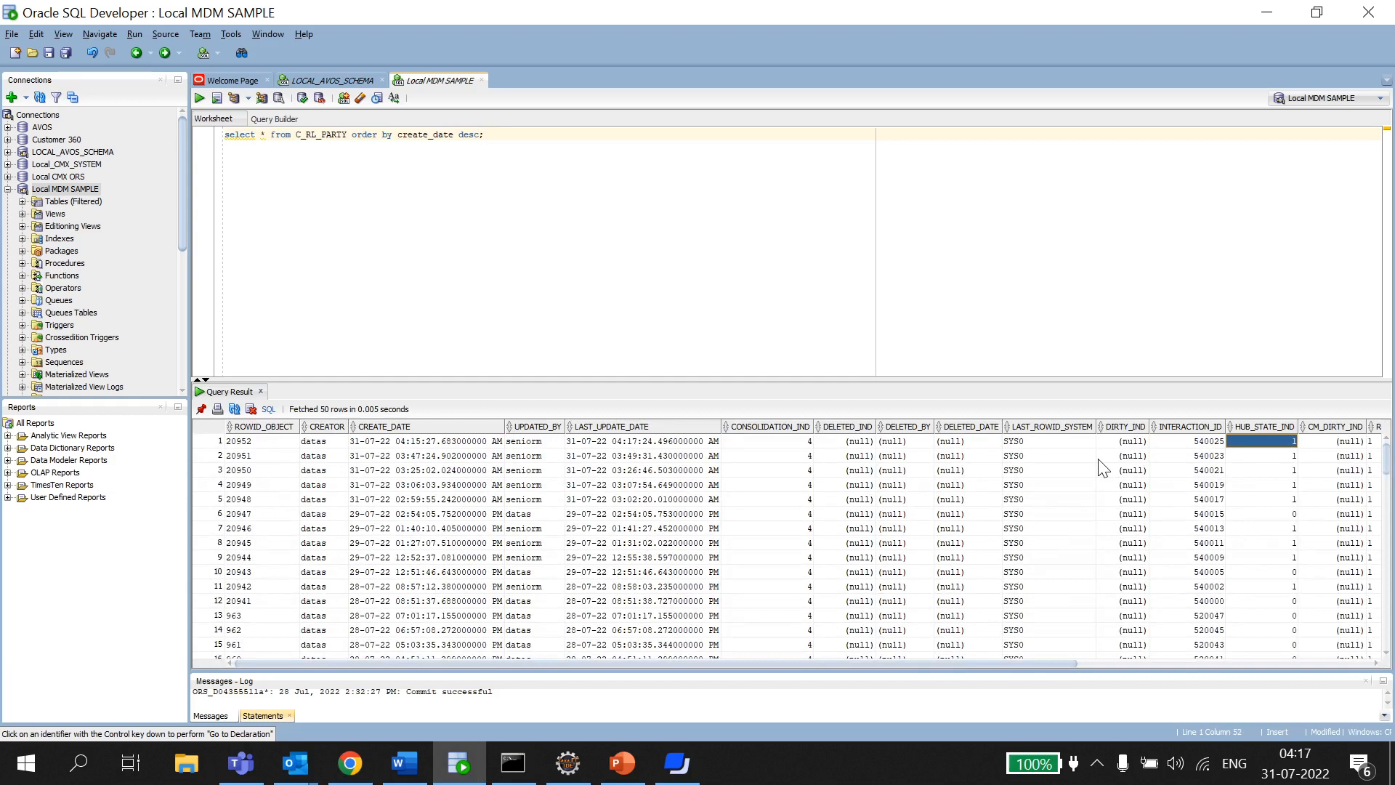
Step: Show the Notification step's details in ActiveVOS, with task 2734 still READY
{"action": "left_click", "coordinate": [350, 762]}
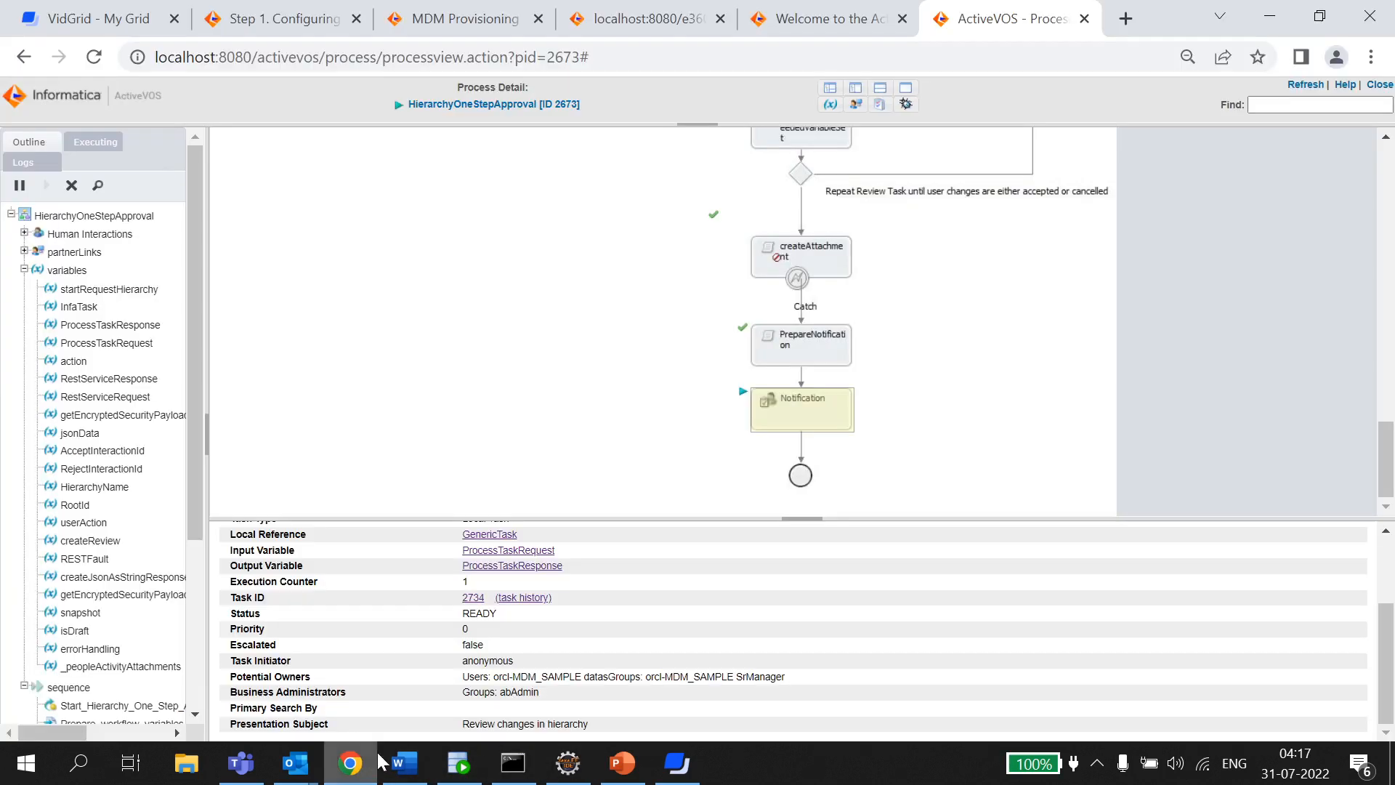
{"action": "mouse_move", "coordinate": [802, 420]}
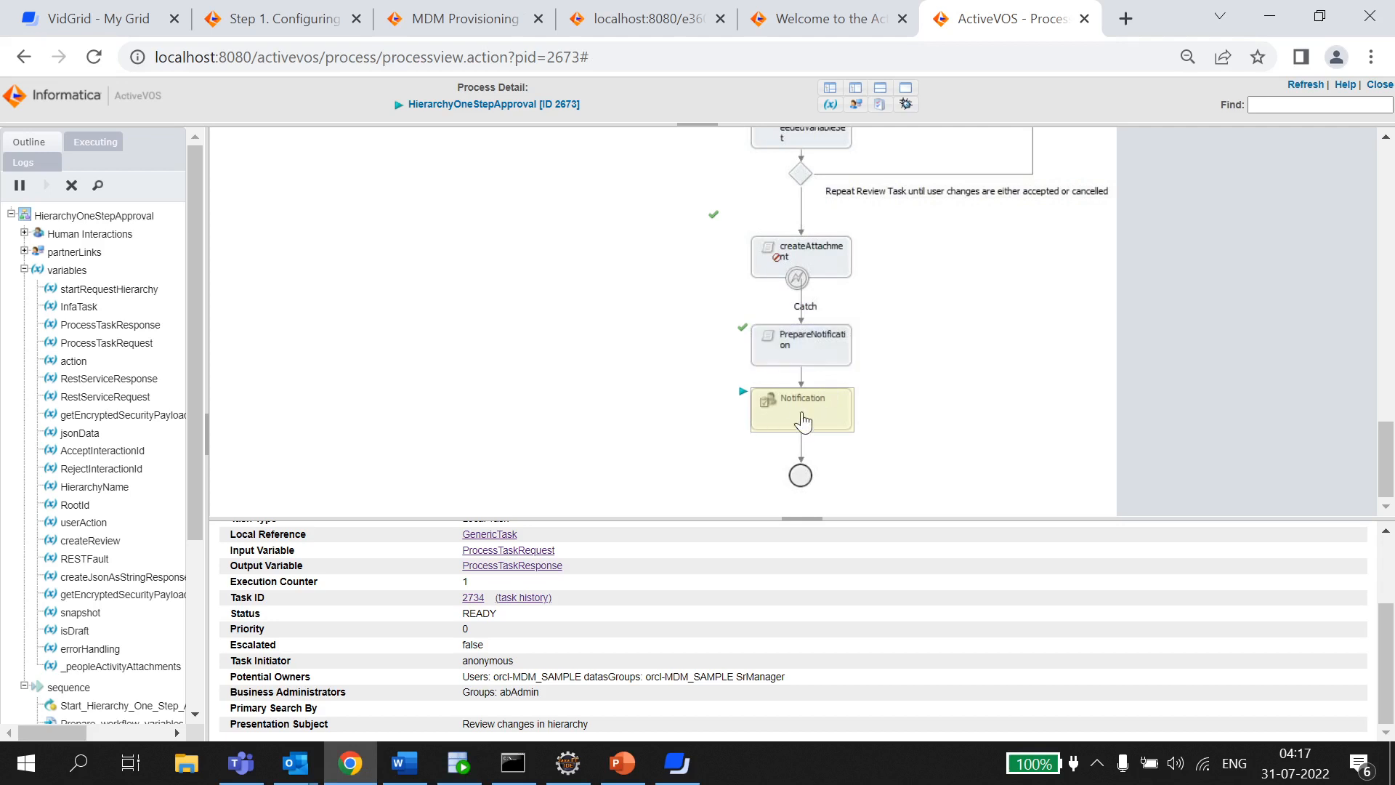
{"action": "left_click", "coordinate": [645, 17]}
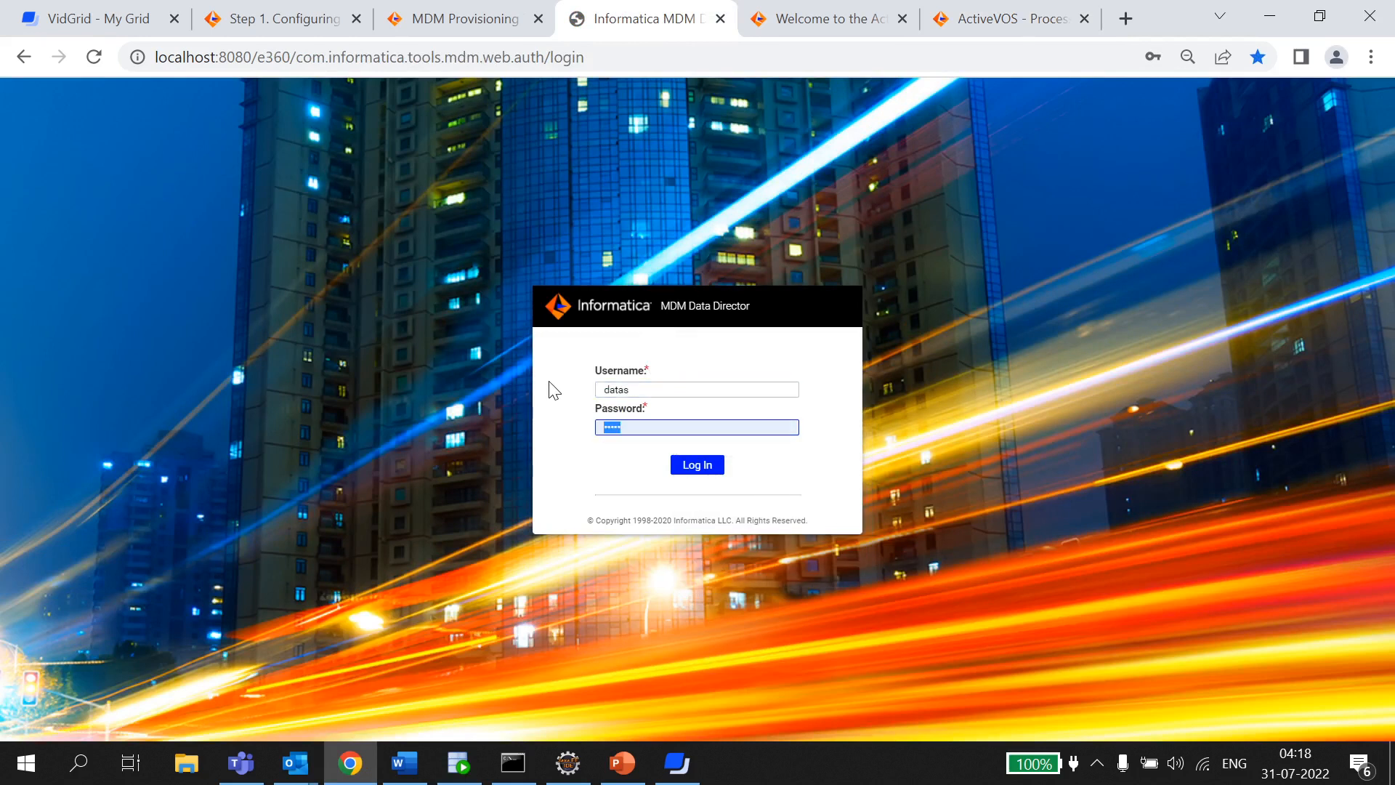
Step: Log in to Data Director with the data steward's credentials
{"action": "left_click", "coordinate": [697, 464]}
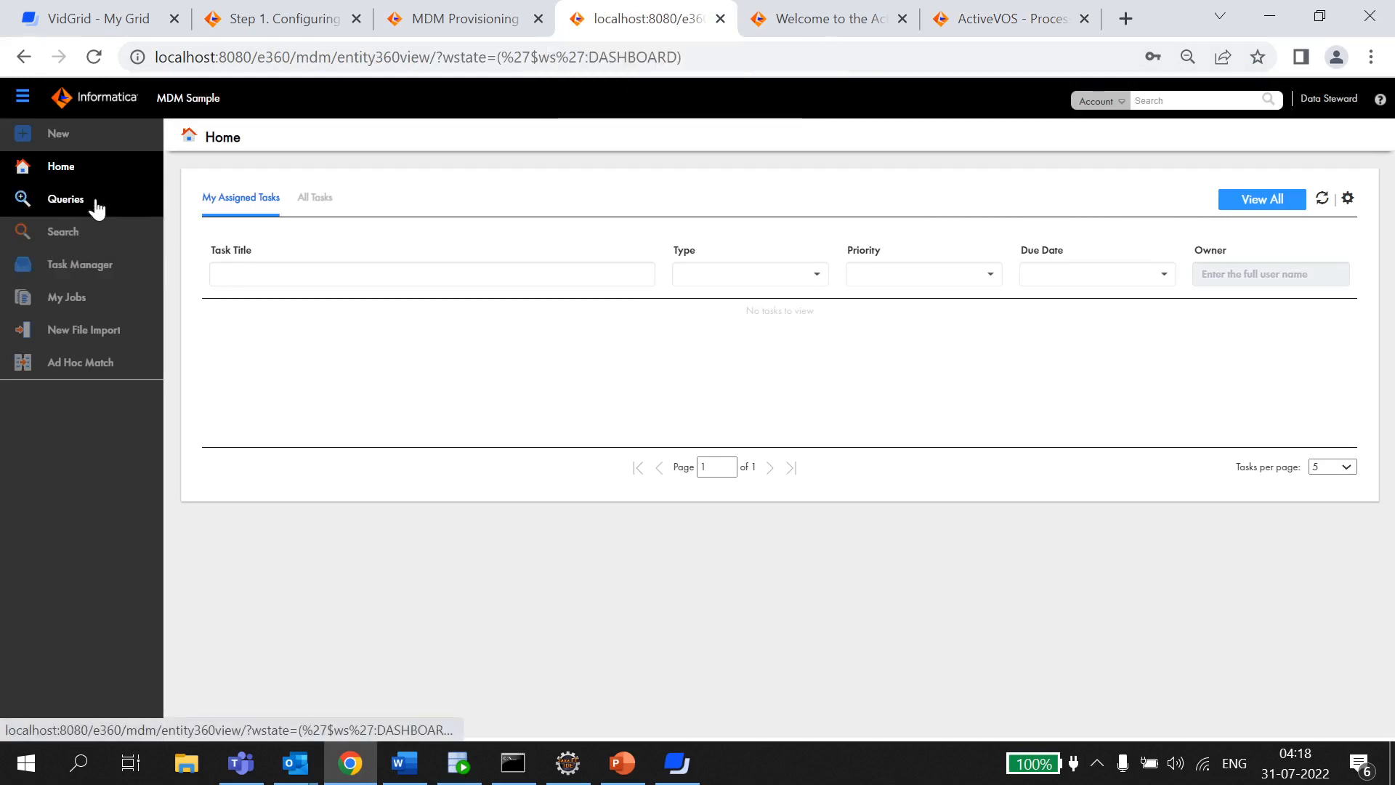
{"action": "mouse_move", "coordinate": [82, 240]}
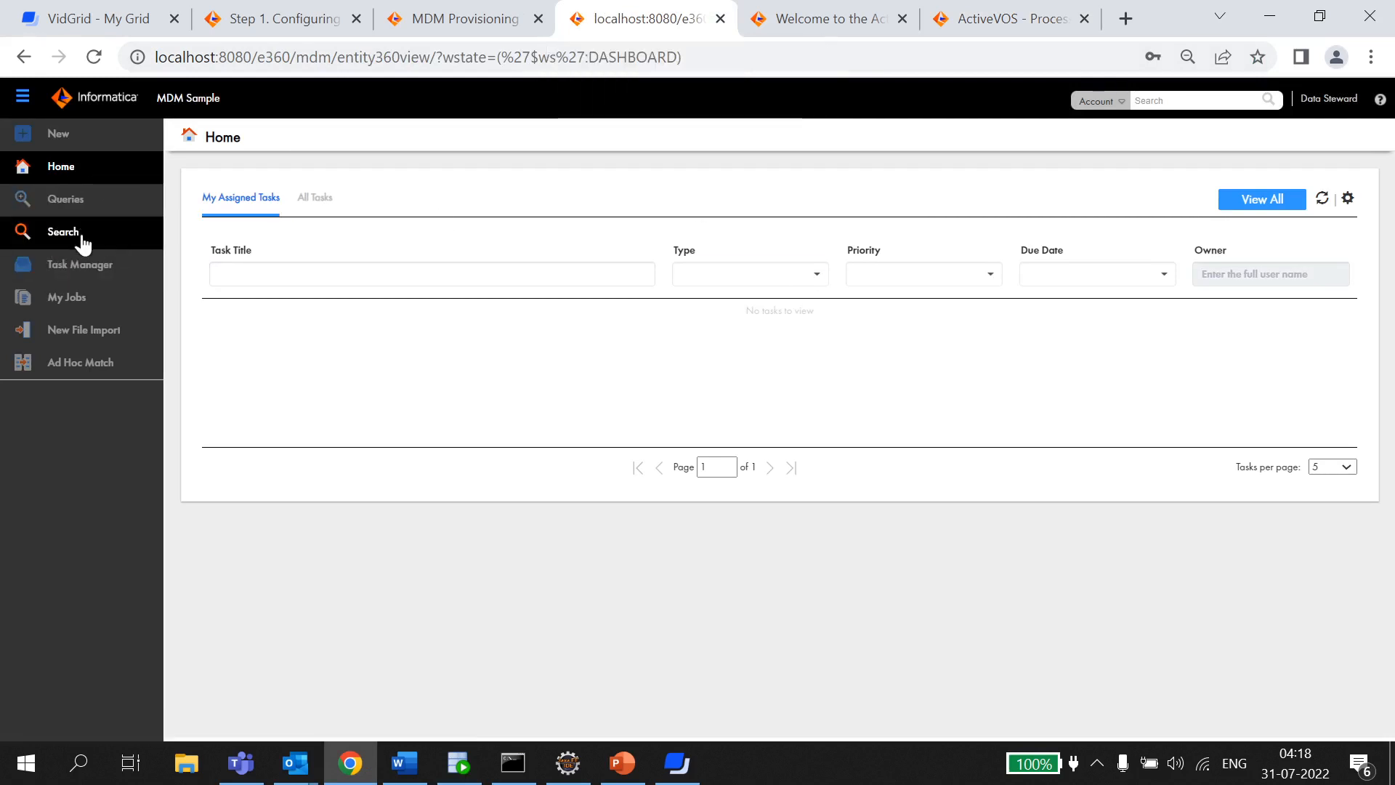
Step: Claim notification task 2734 from All Tasks in the Task Manager
{"action": "left_click", "coordinate": [80, 265]}
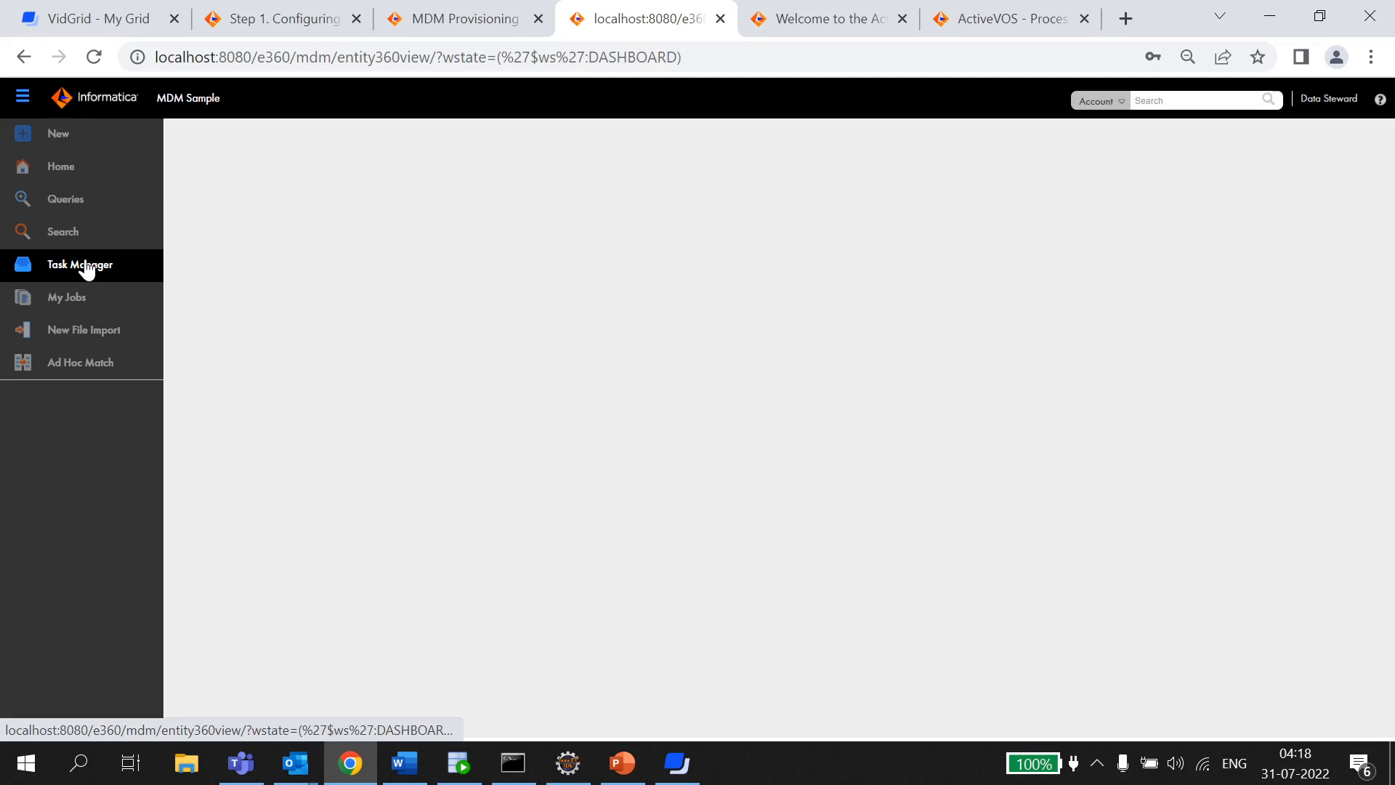
{"action": "left_click", "coordinate": [80, 265]}
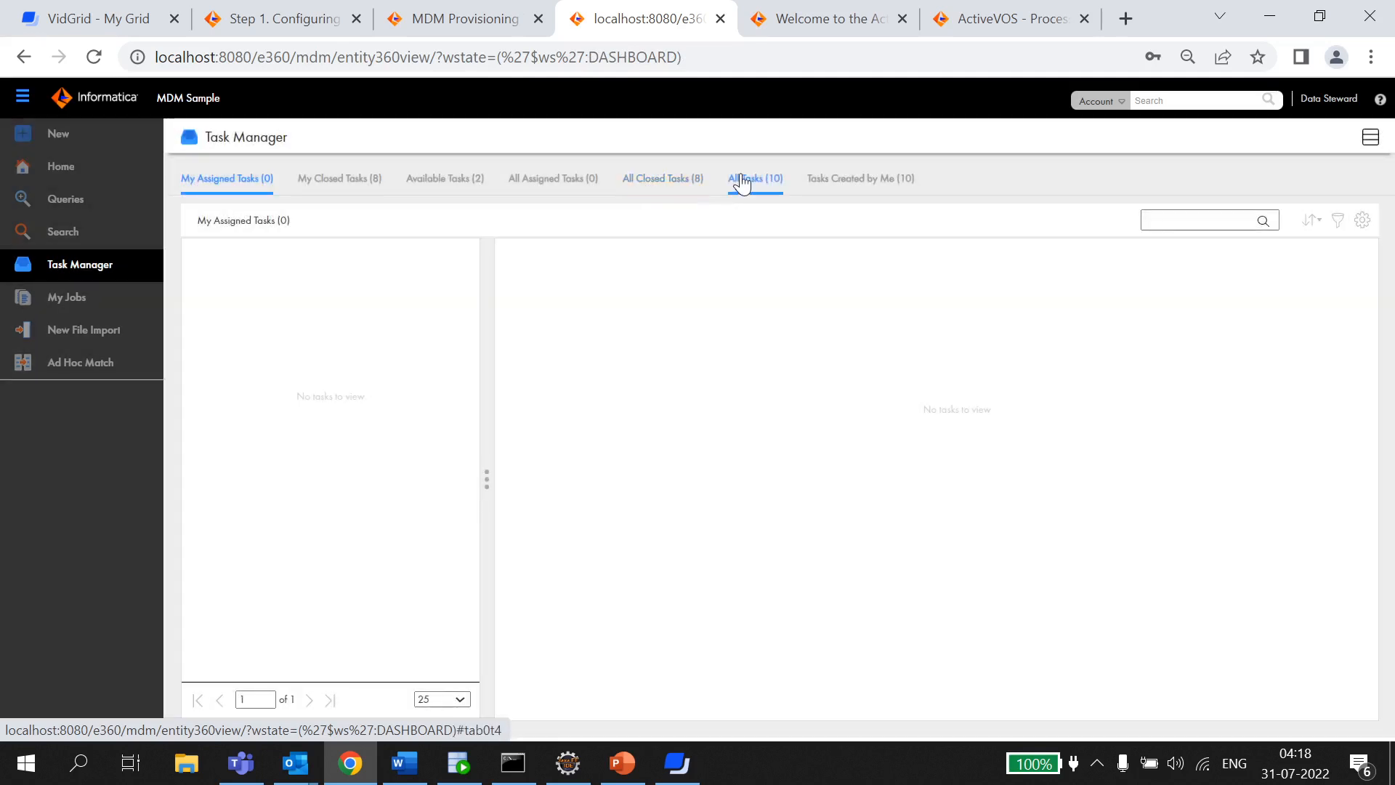
{"action": "left_click", "coordinate": [755, 178]}
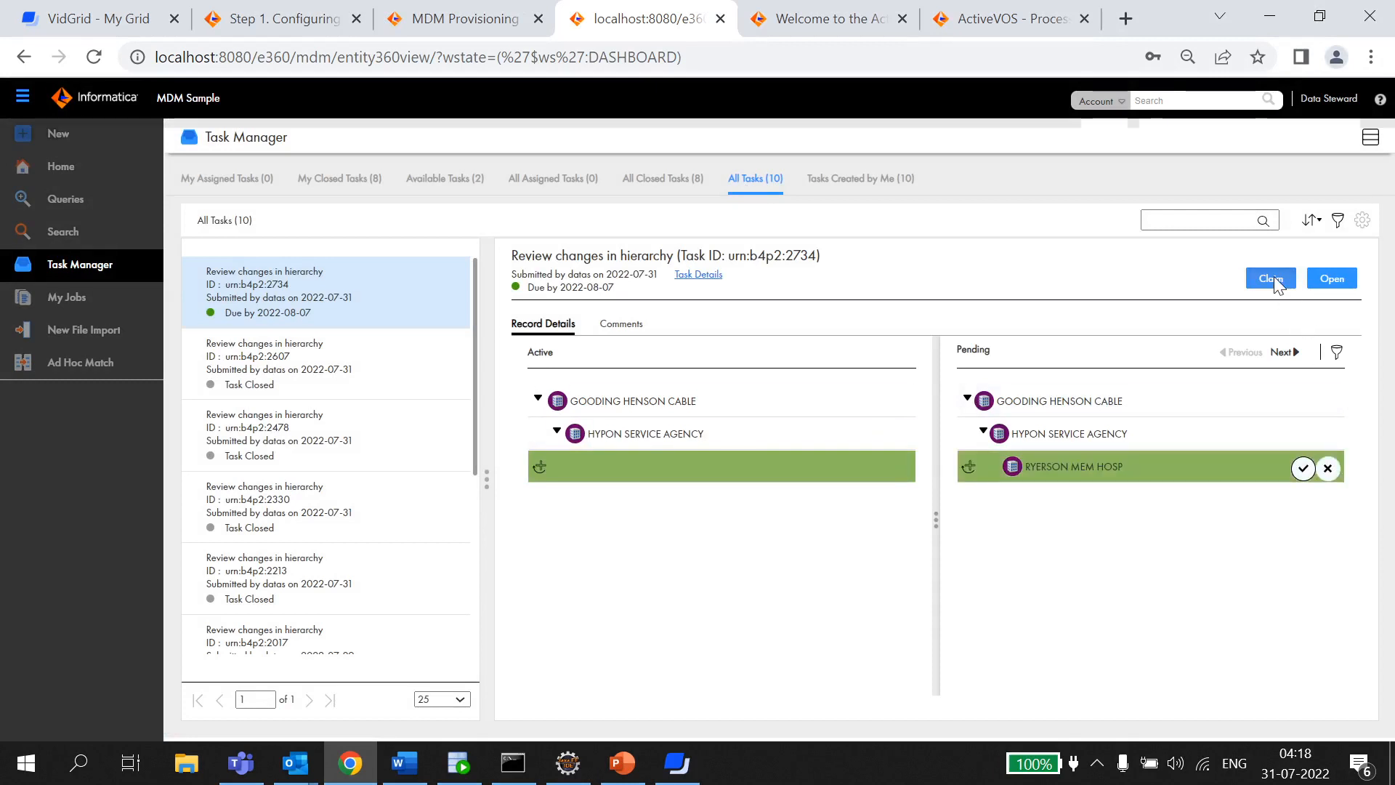
{"action": "left_click", "coordinate": [1269, 278]}
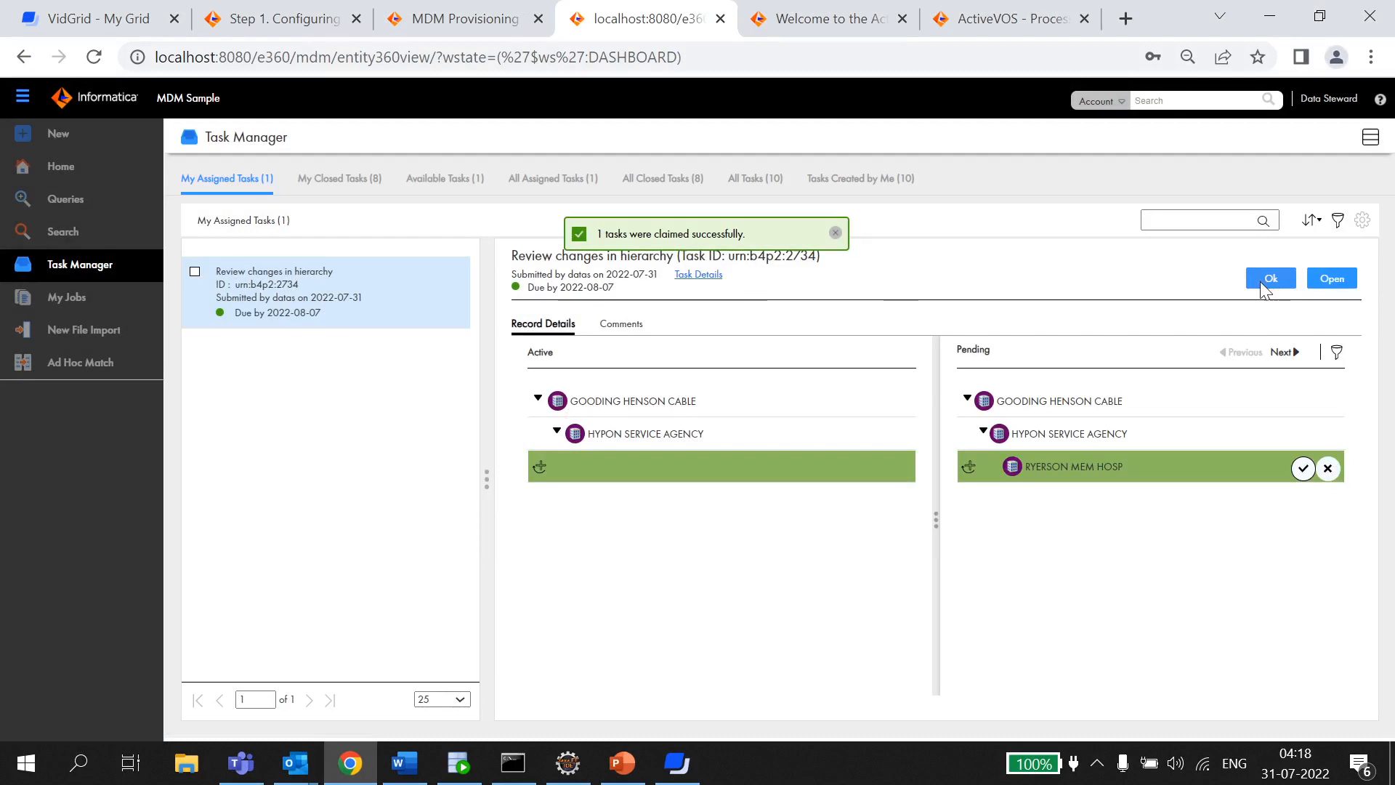
Step: OK the notification task with the comment 'Thanks'
{"action": "left_click", "coordinate": [1269, 277]}
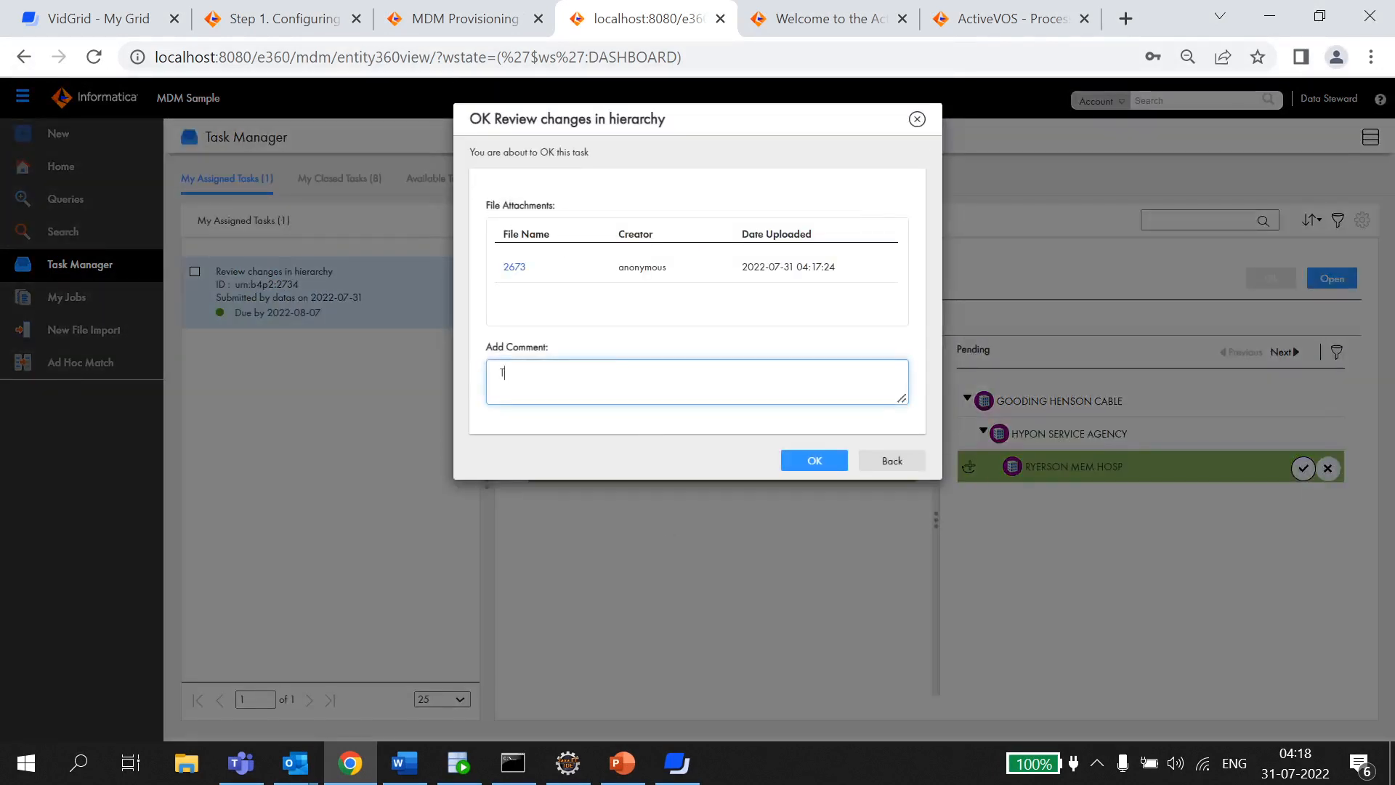
{"action": "type", "text": "hanks"}
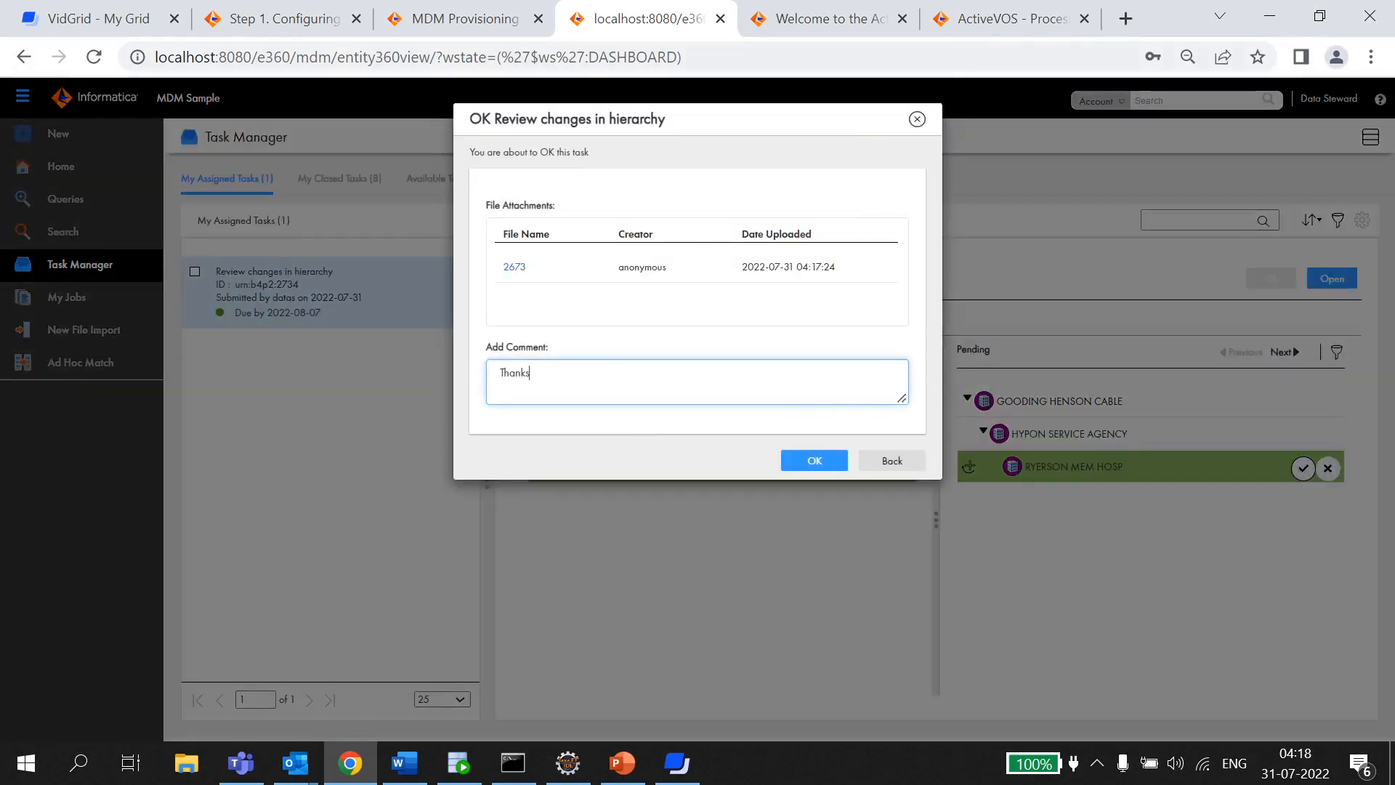
{"action": "left_click", "coordinate": [280, 17]}
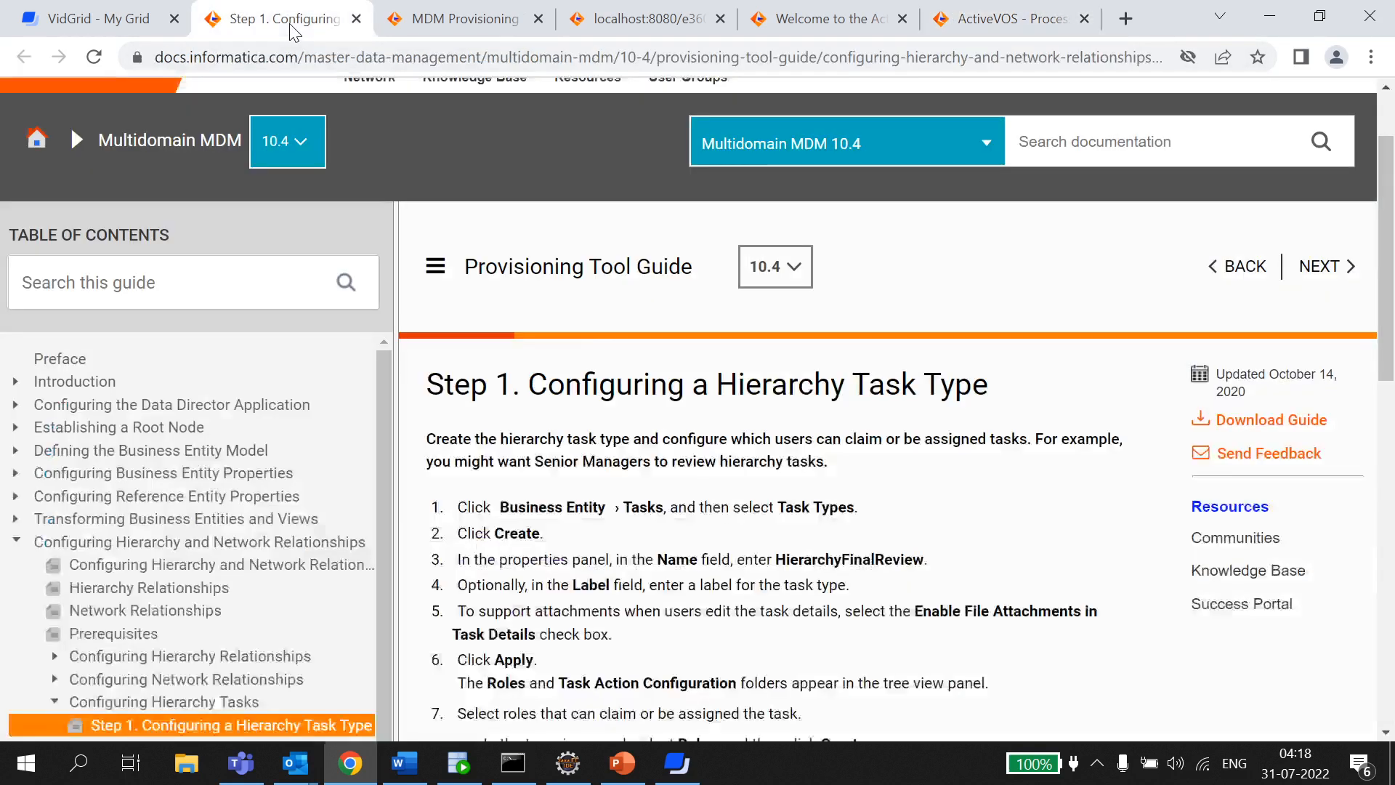
{"action": "left_click", "coordinate": [645, 17]}
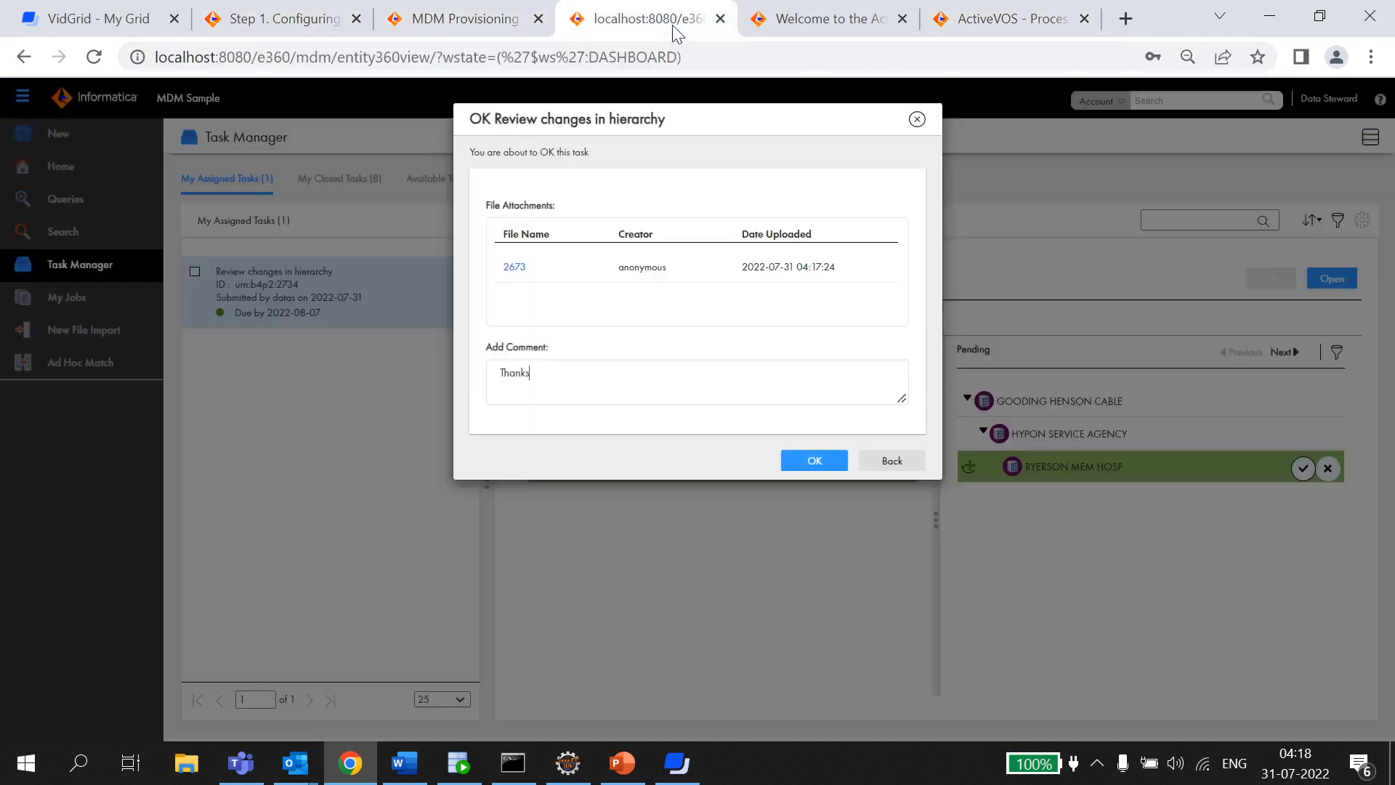
{"action": "left_click", "coordinate": [696, 381]}
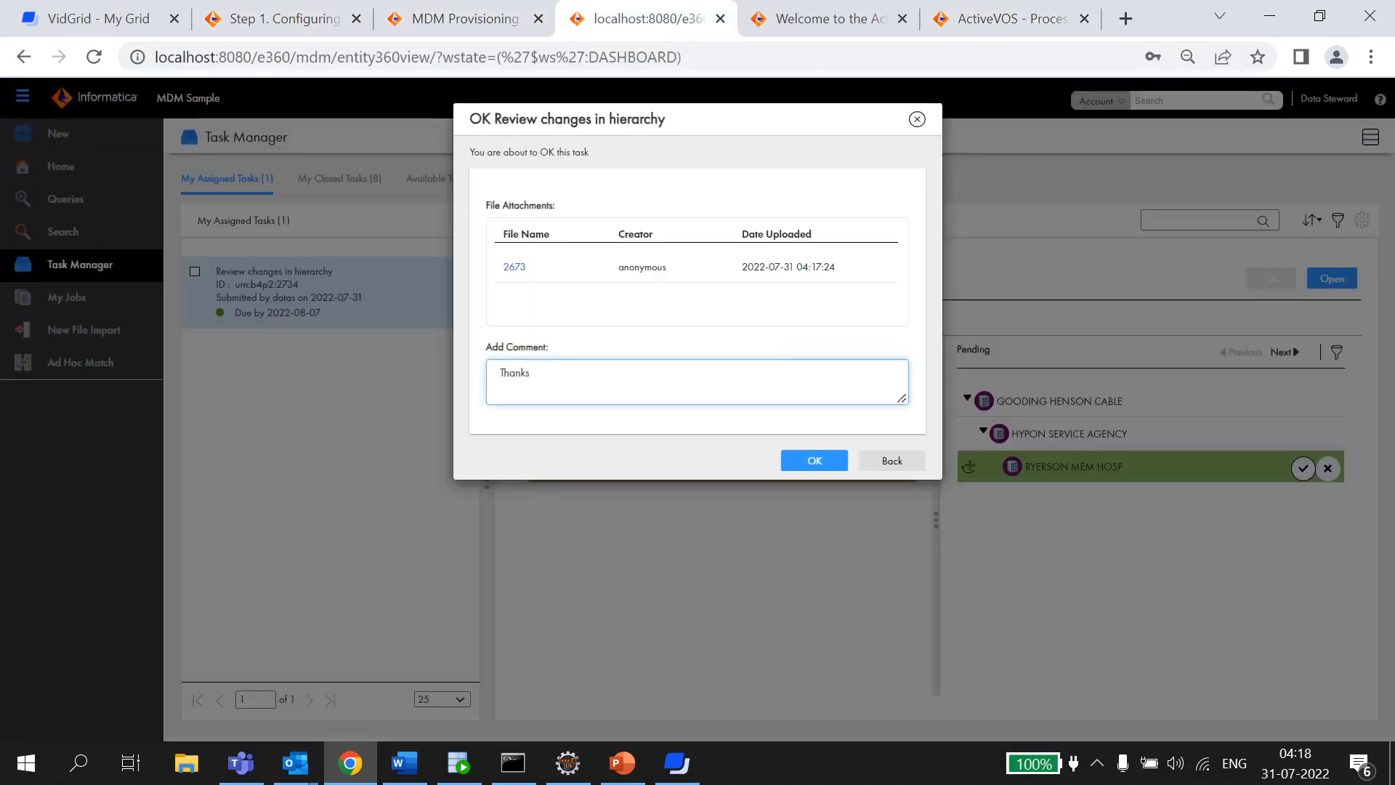
{"action": "mouse_move", "coordinate": [811, 460]}
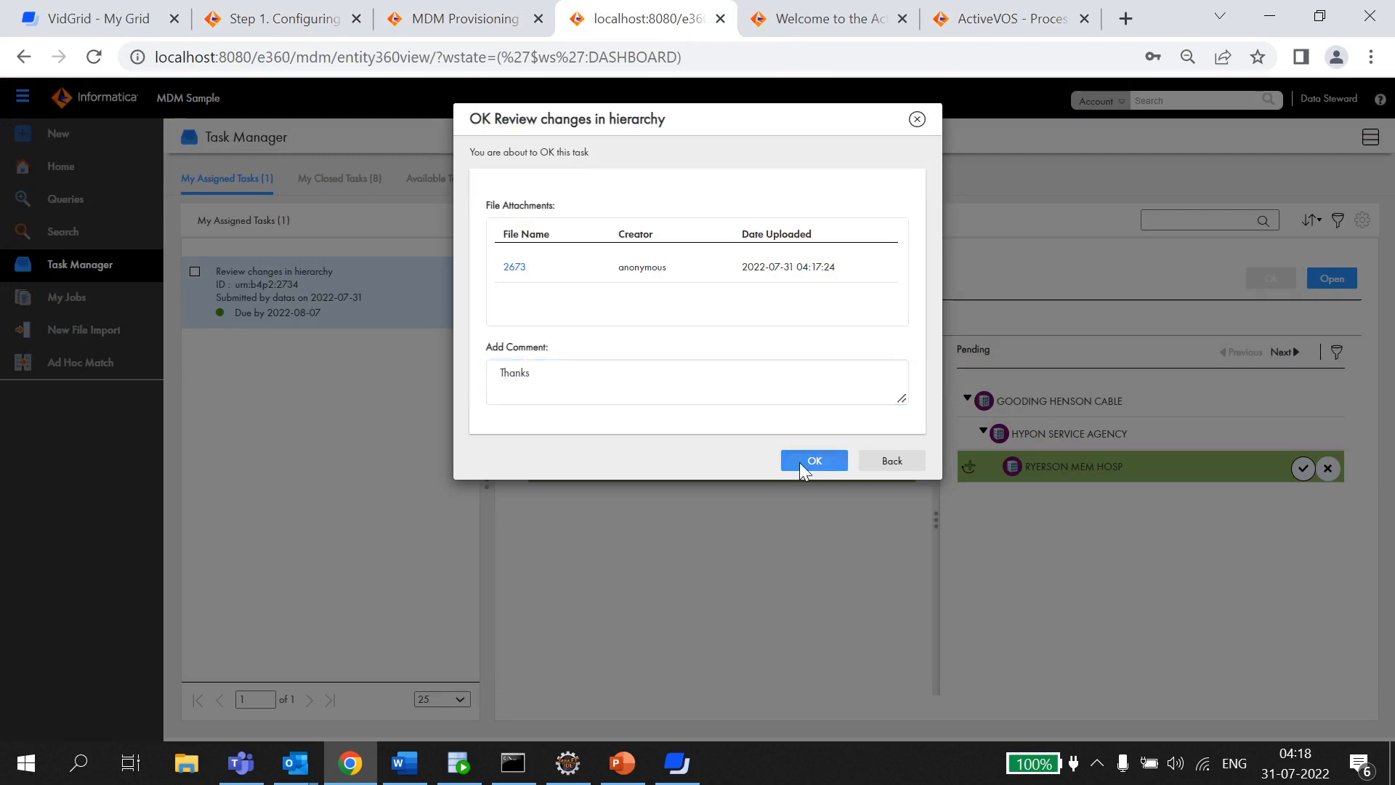
{"action": "left_click", "coordinate": [812, 460]}
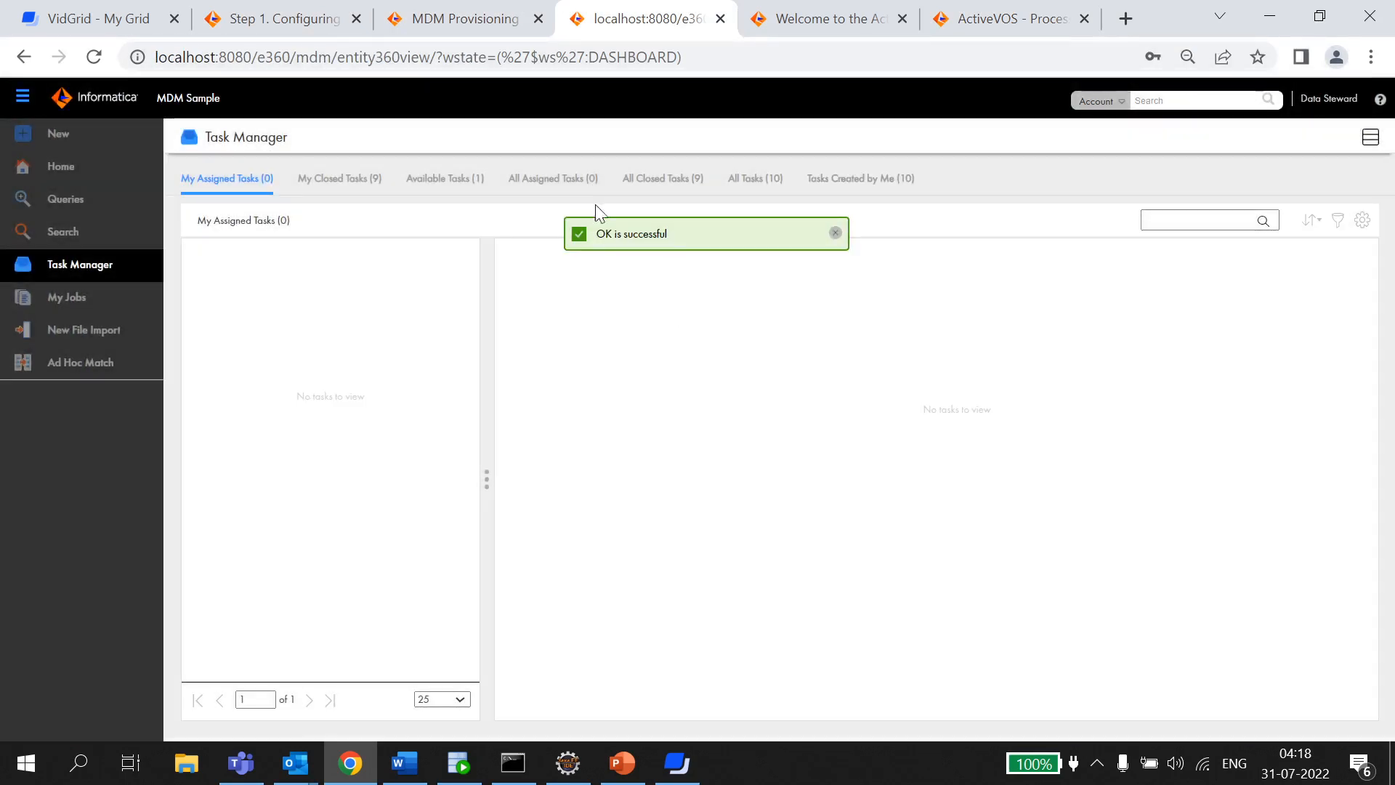
Step: Refresh the ActiveVOS process view to confirm task 2734 completed
{"action": "double_click", "coordinate": [631, 234]}
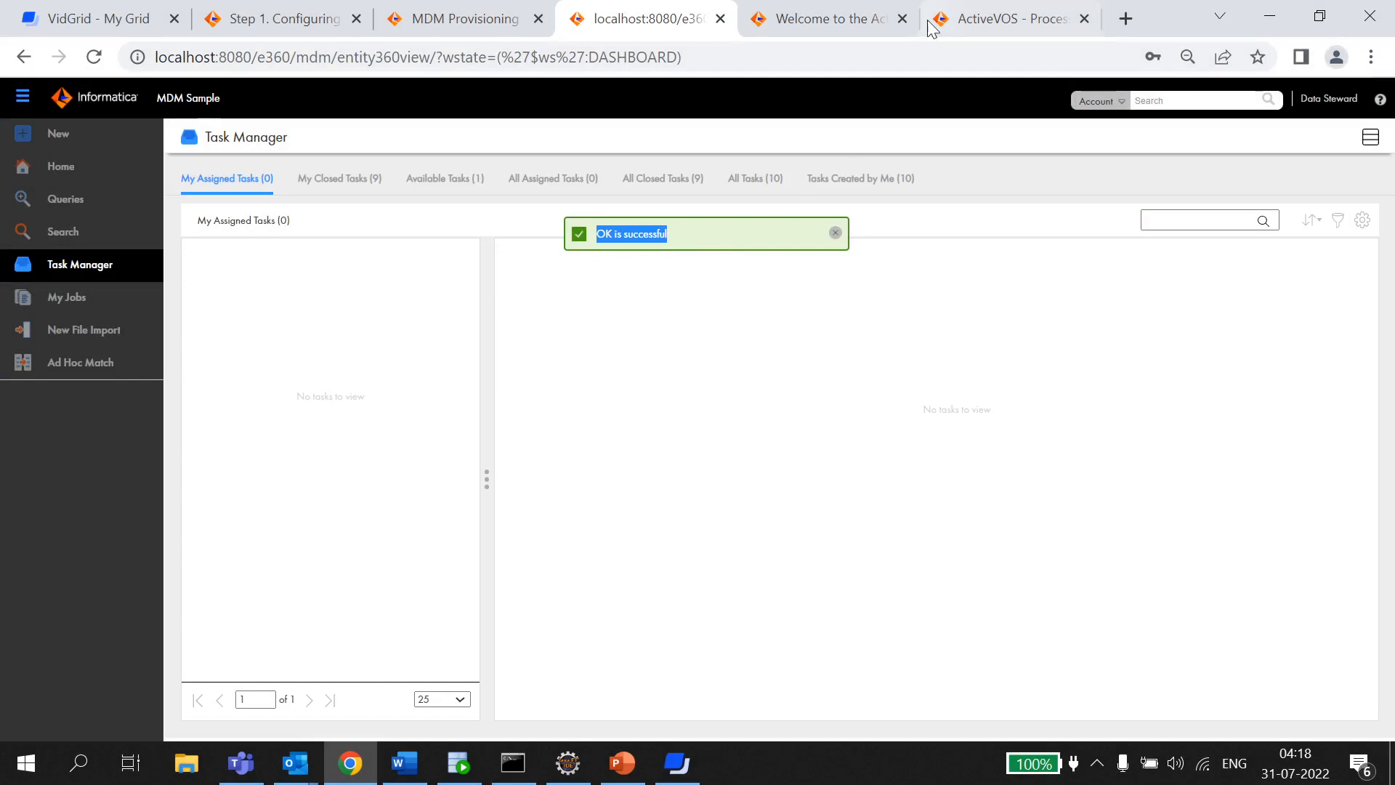
{"action": "left_click", "coordinate": [1010, 18]}
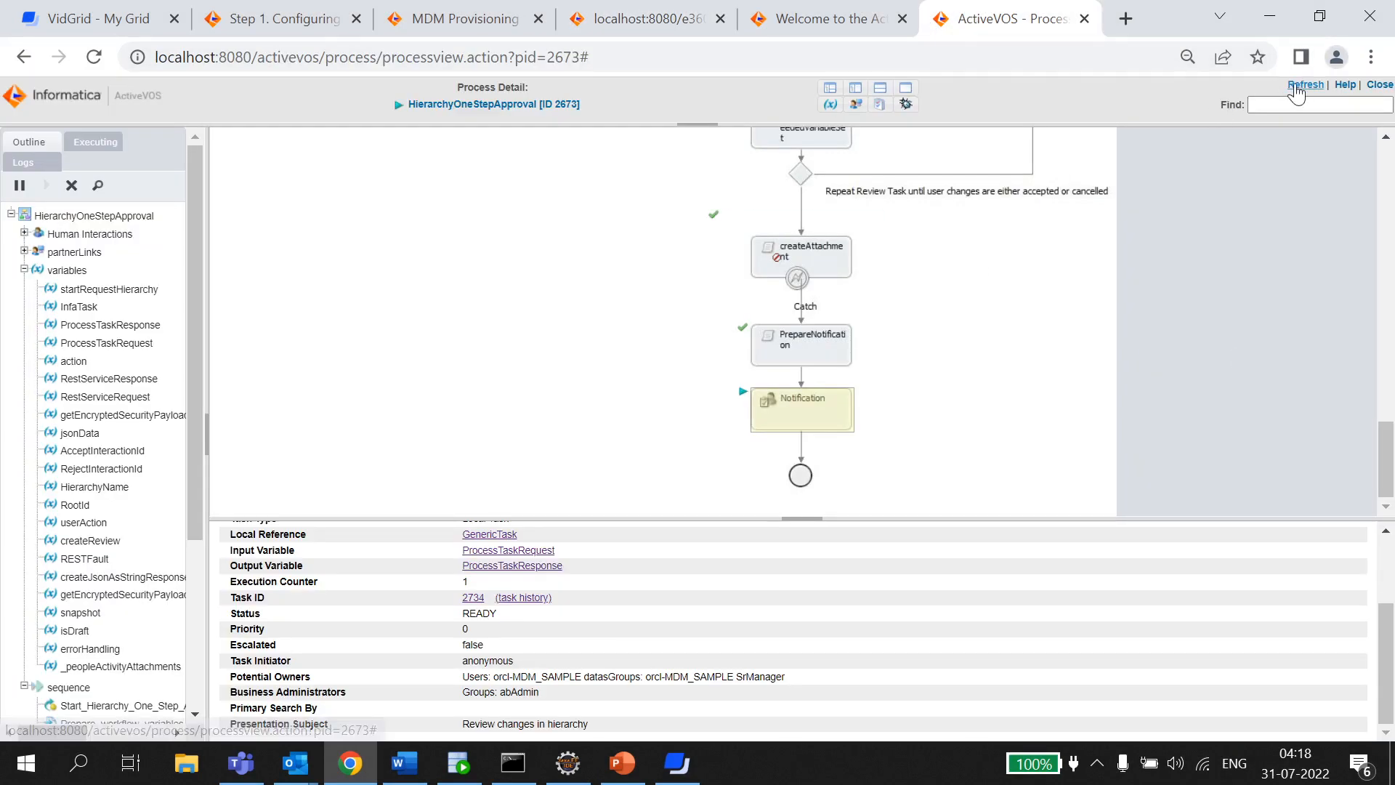
{"action": "left_click", "coordinate": [1305, 83]}
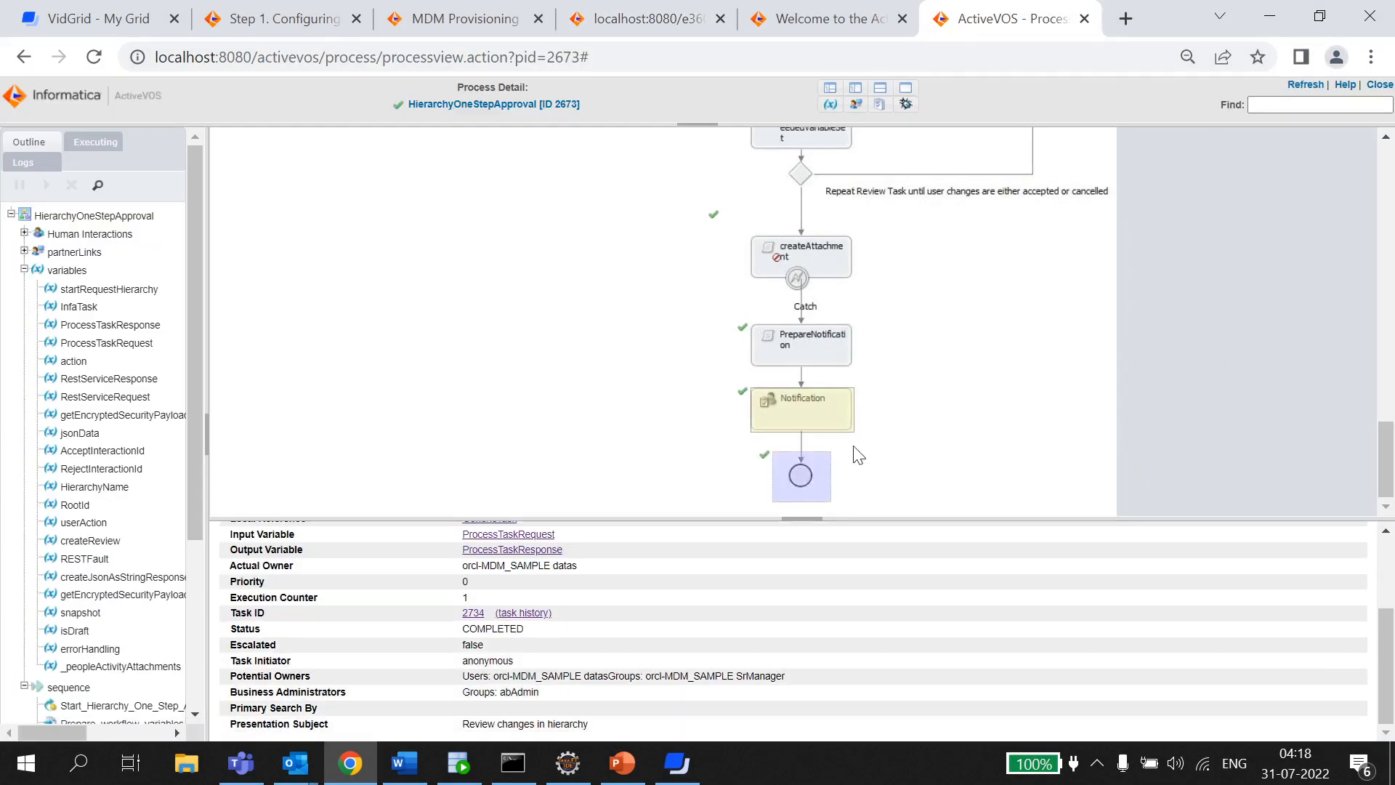